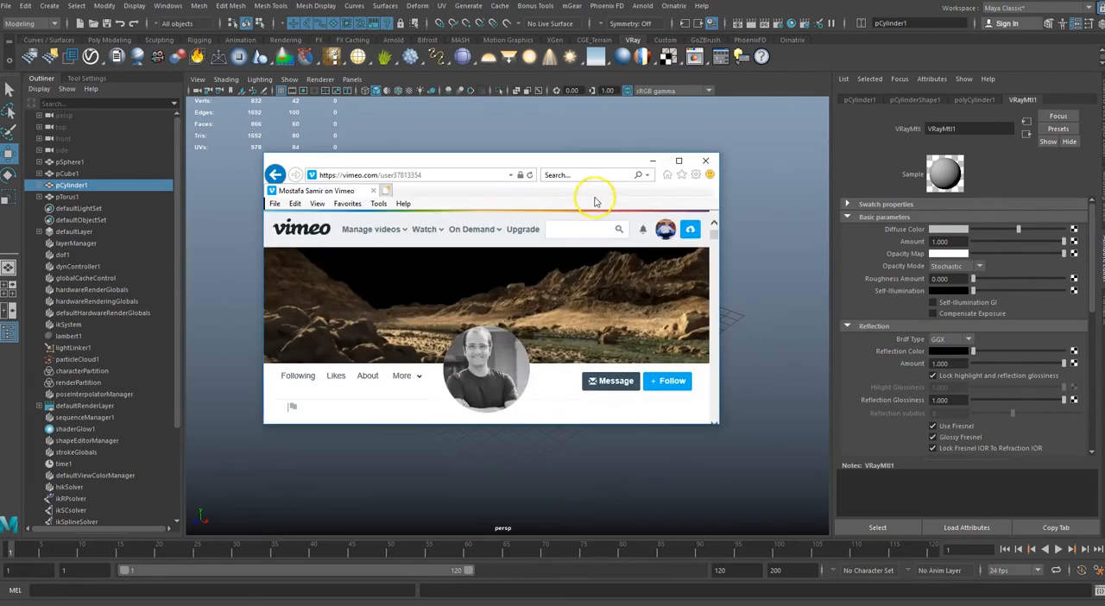
- Maximize the browser window showing the Vimeo creator's channel page
left_click(678, 161)
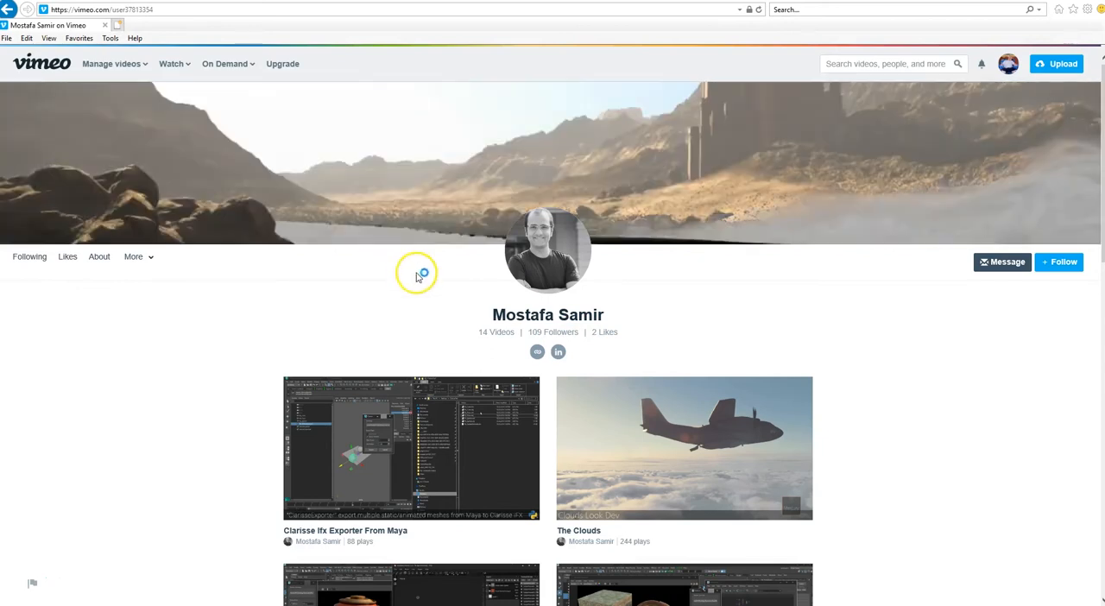
mouse_move(397, 315)
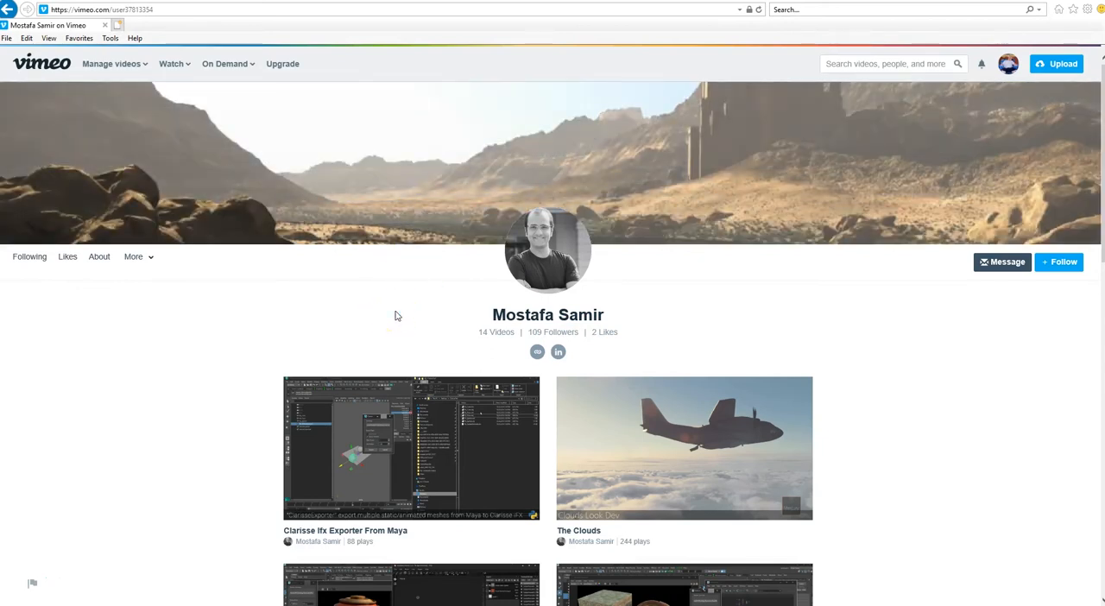
mouse_move(890, 219)
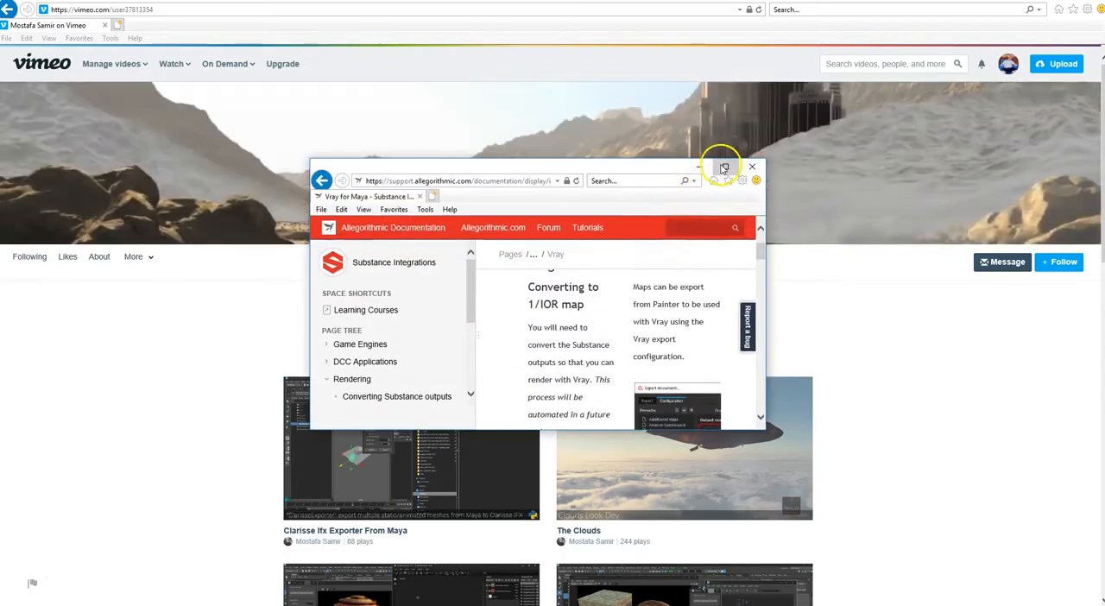
- Maximize the Vray for Maya guide and read down to step 6, applying the material
left_click(721, 166)
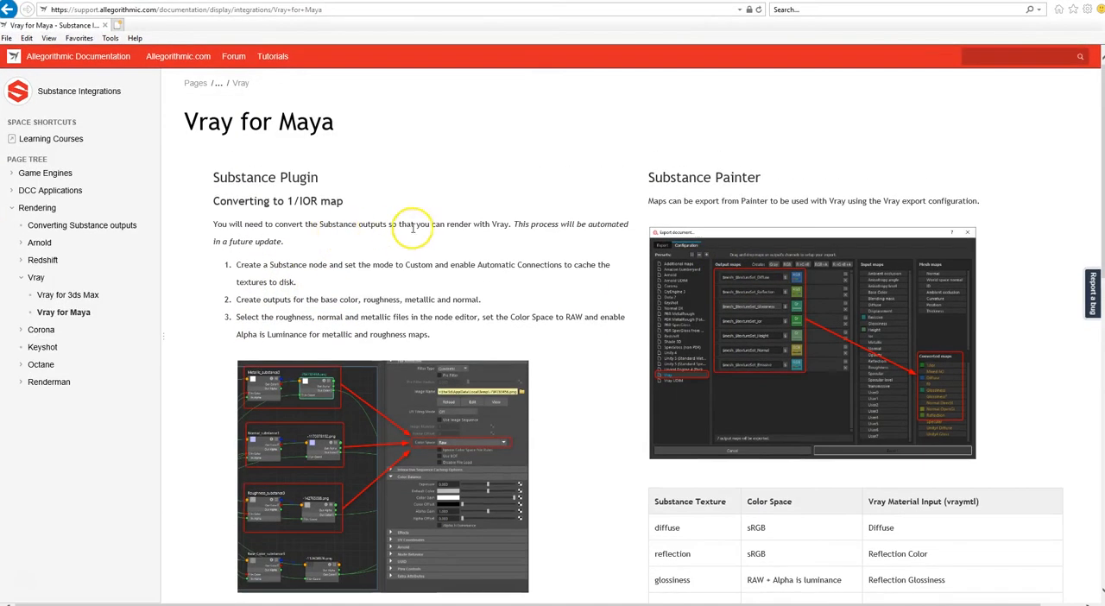
mouse_move(381, 153)
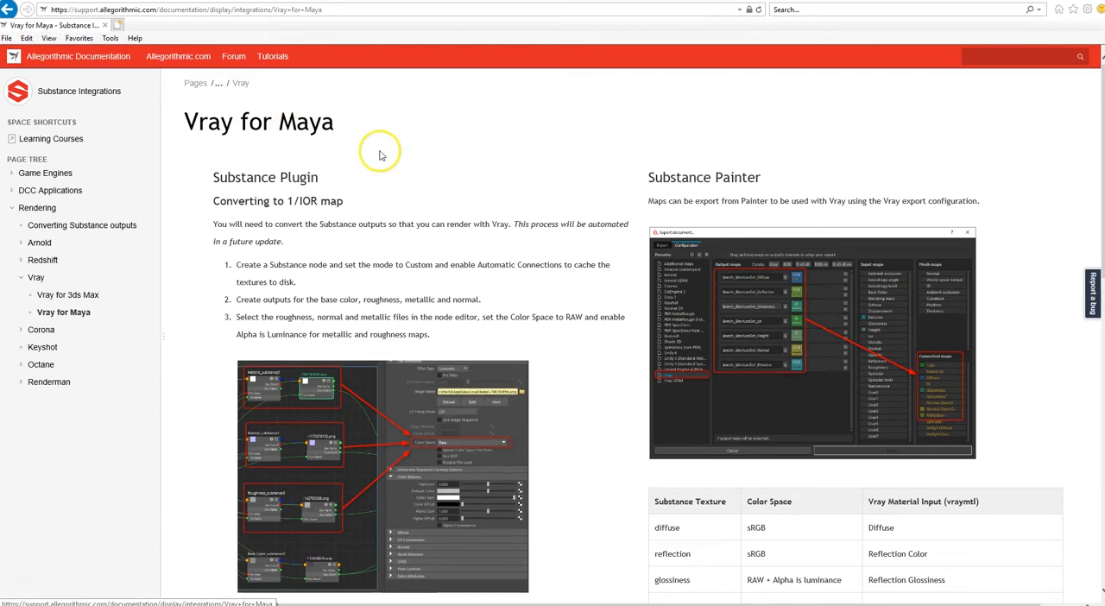
mouse_move(374, 278)
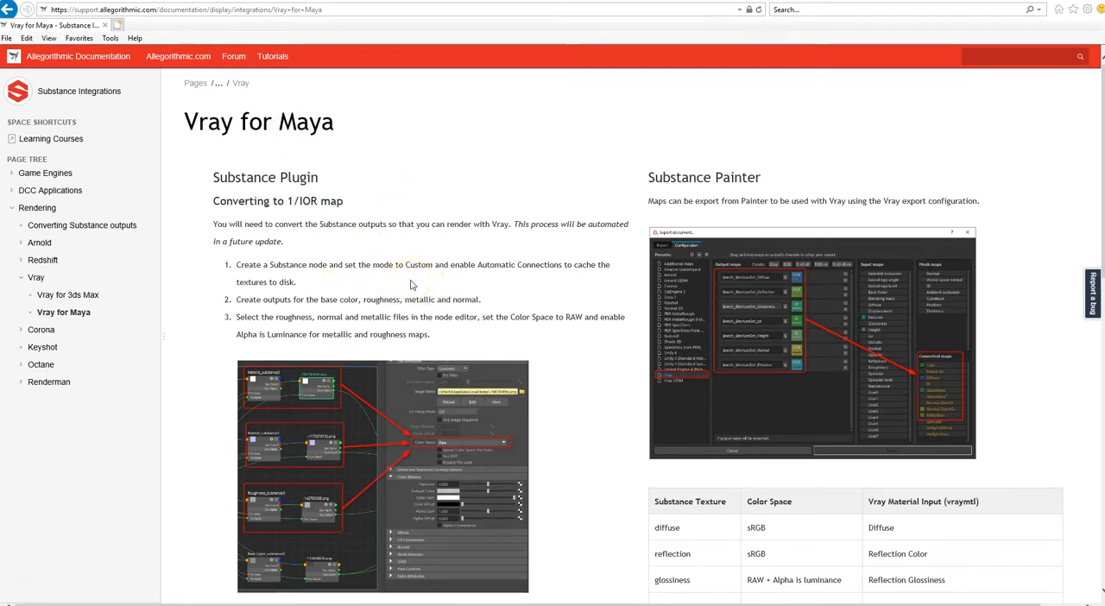
scroll("down", 3)
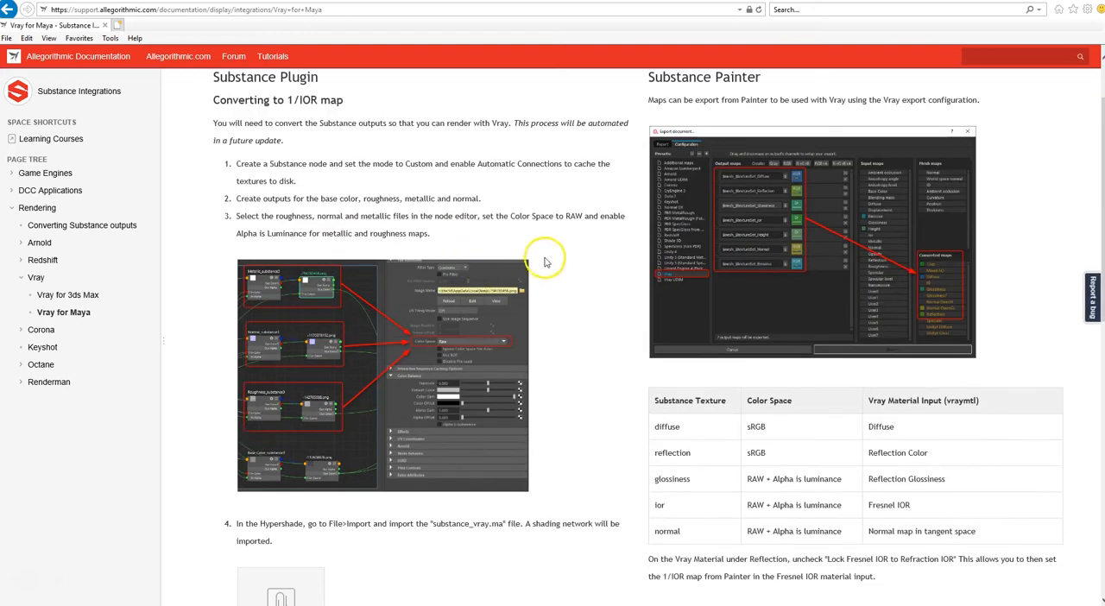
mouse_move(447, 354)
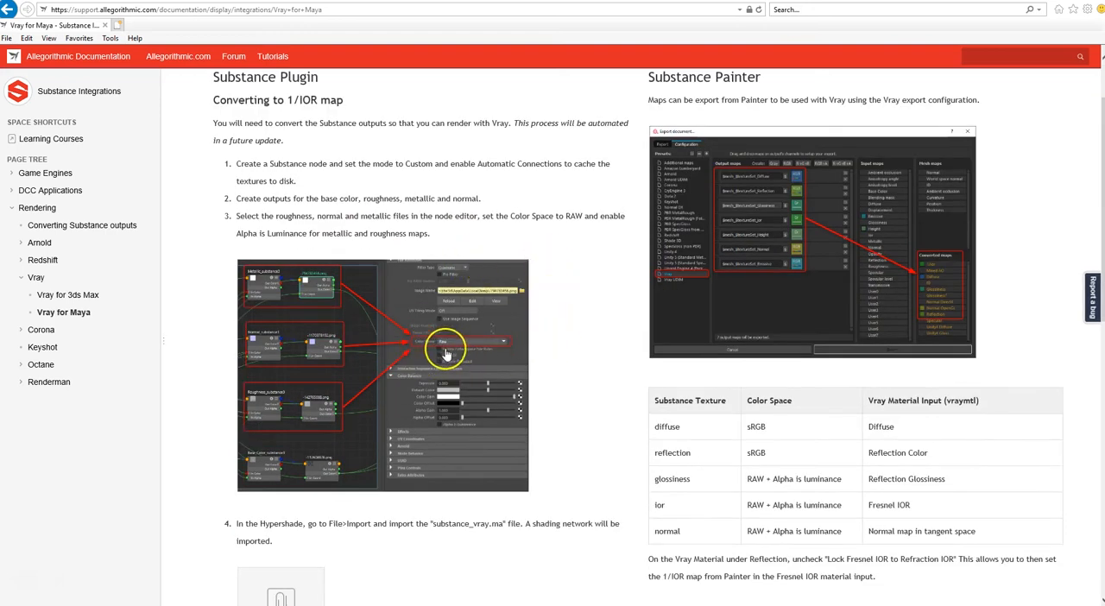
mouse_move(548, 362)
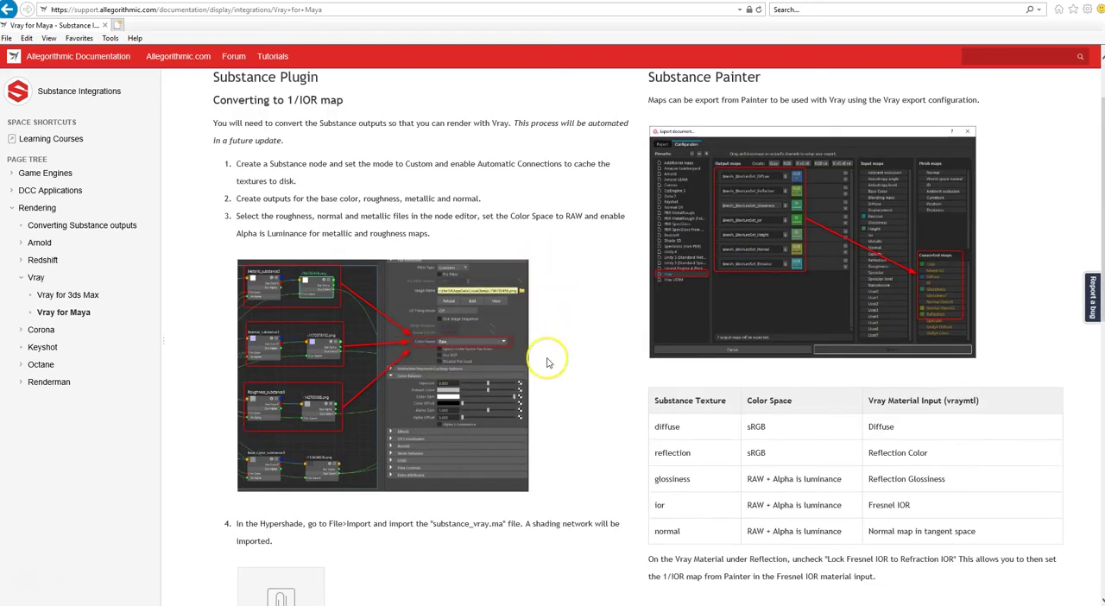
scroll("down", 3)
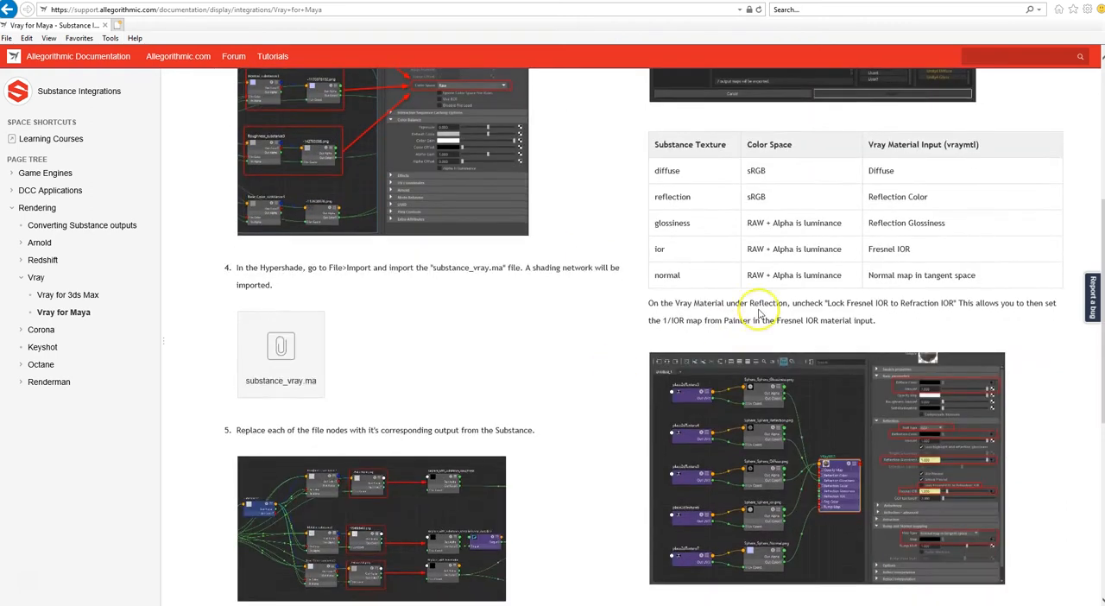
mouse_move(525, 348)
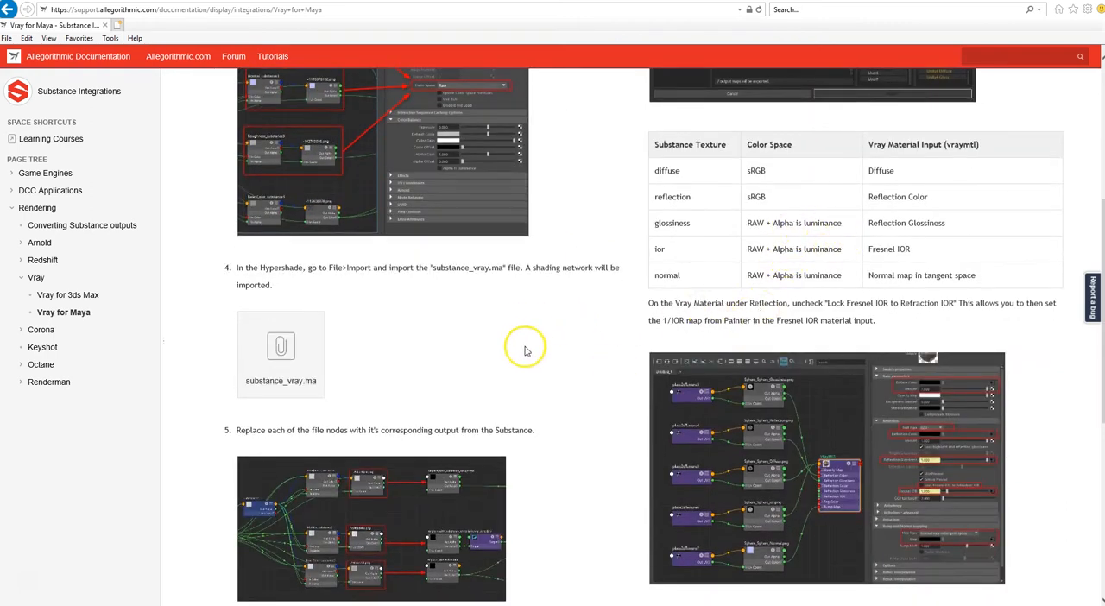
scroll("down", 3)
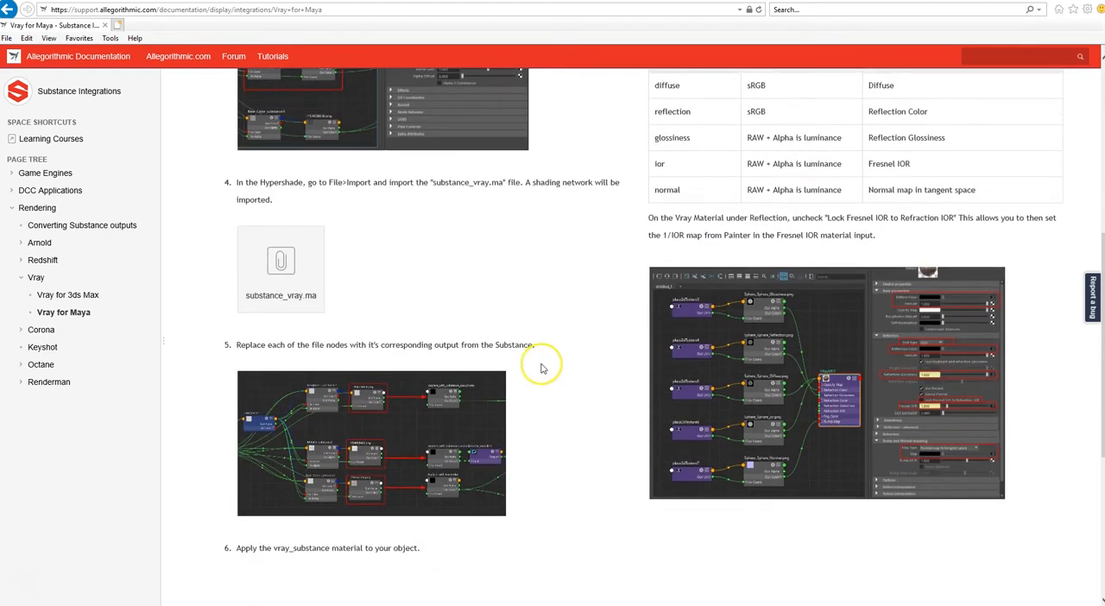
scroll("down", 3)
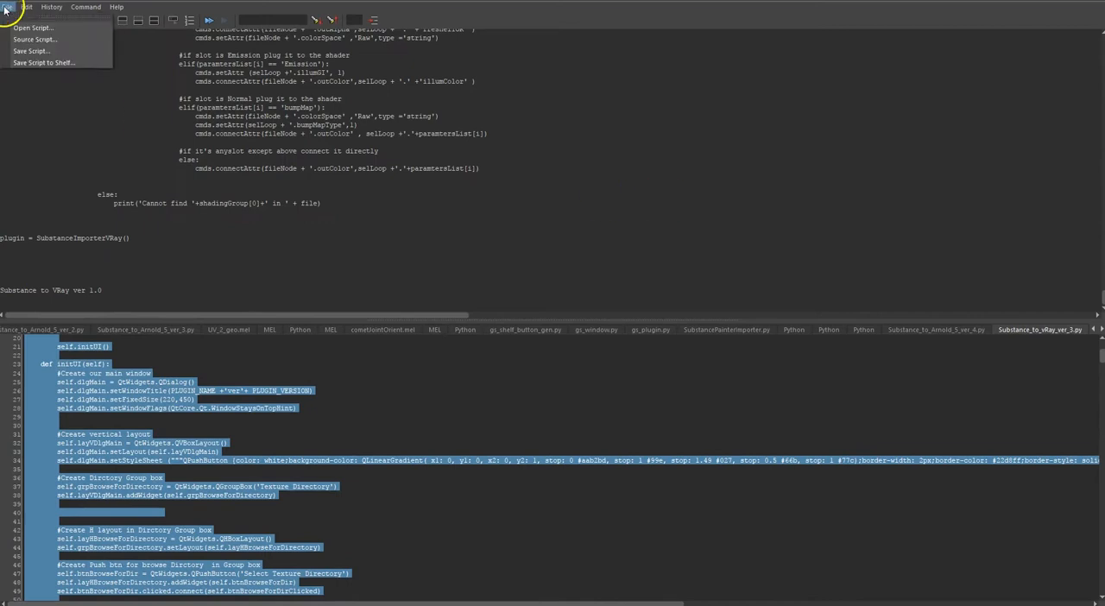
- Load Substance_to_vRay_ver_3.py into the Script Editor through Open Script
left_click(28, 39)
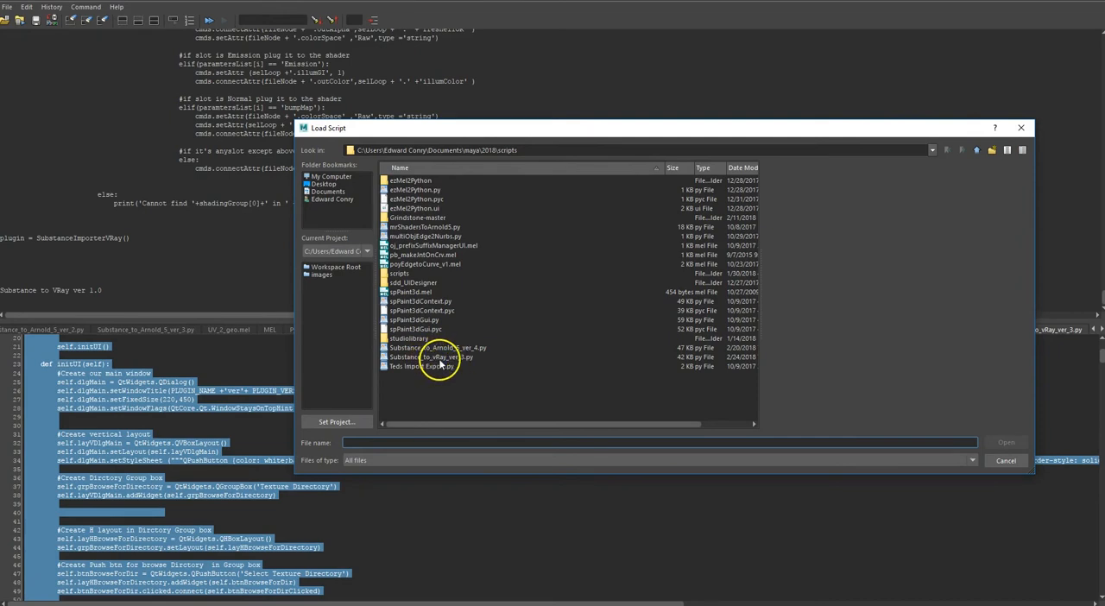
left_click(431, 357)
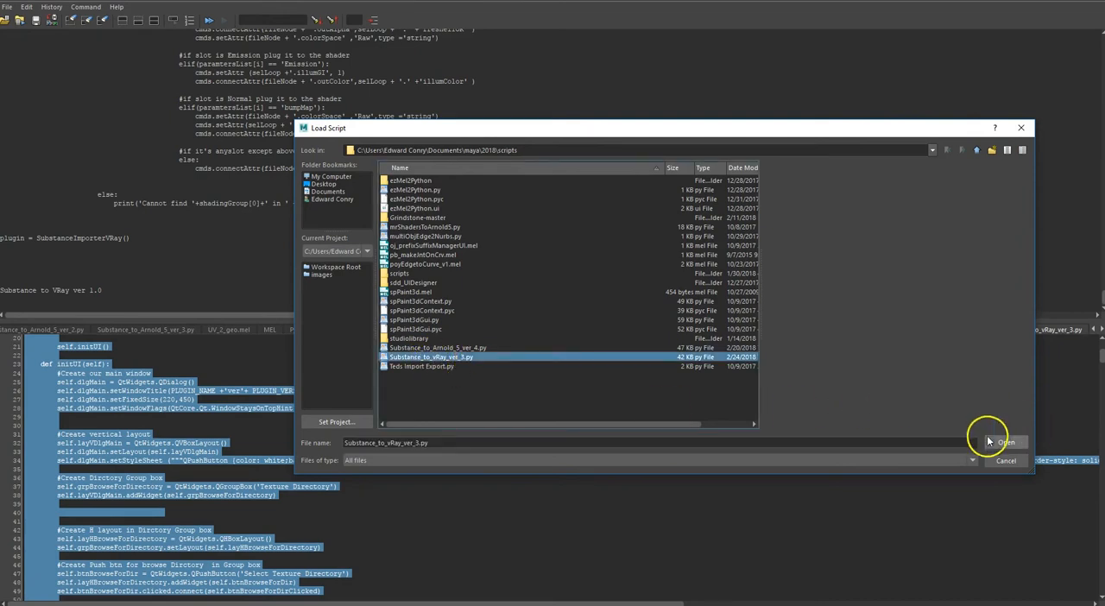
left_click(1008, 441)
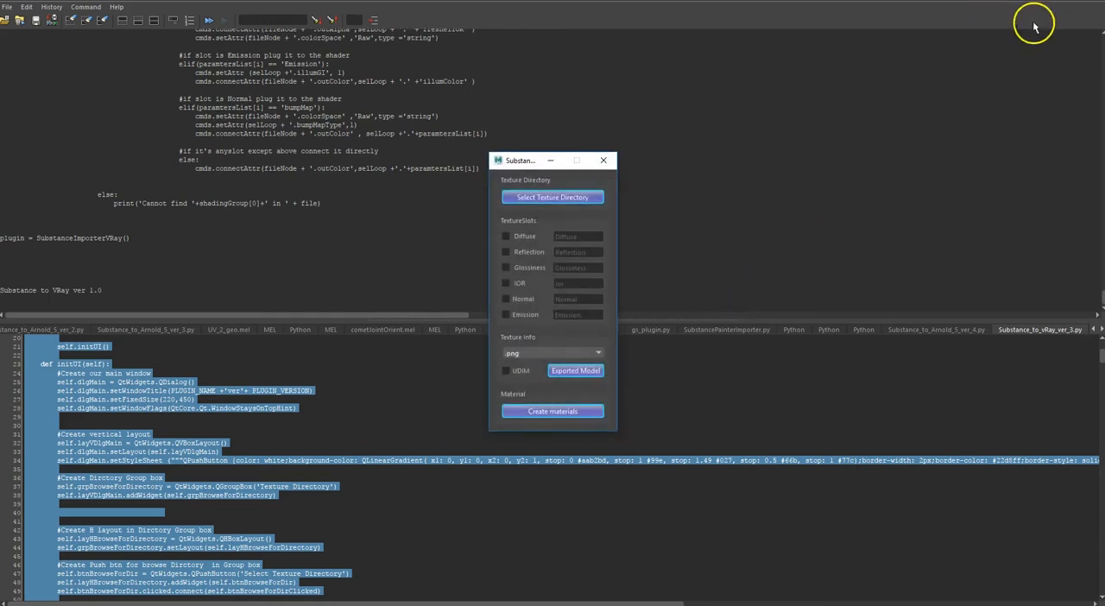
mouse_move(1042, 23)
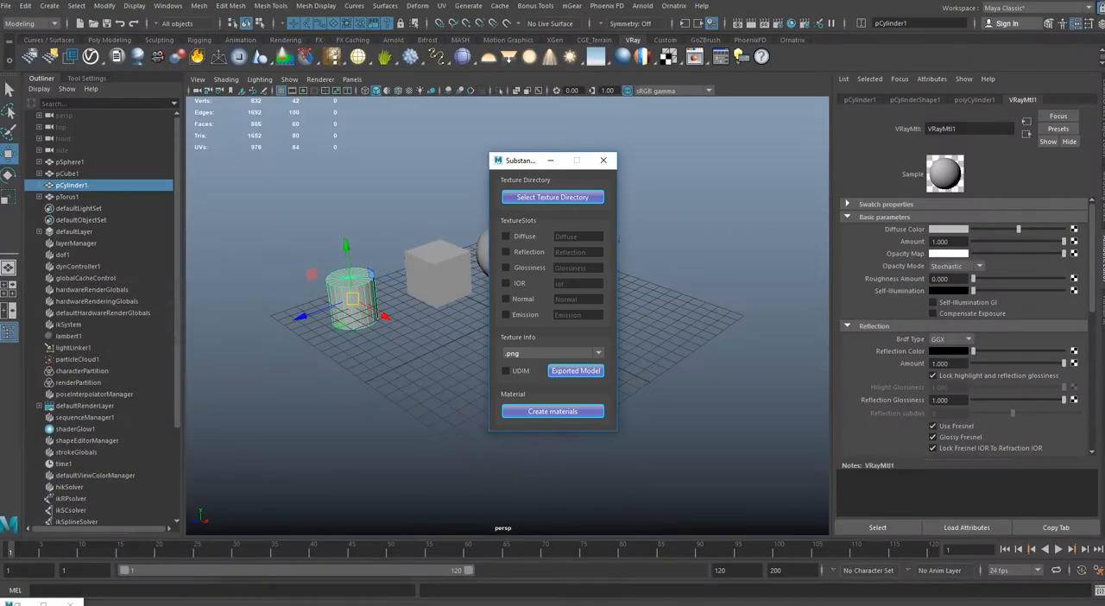
- Drag the importer window right so the cylinder, cube, sphere and torus are visible
left_click_drag(521, 161, 699, 137)
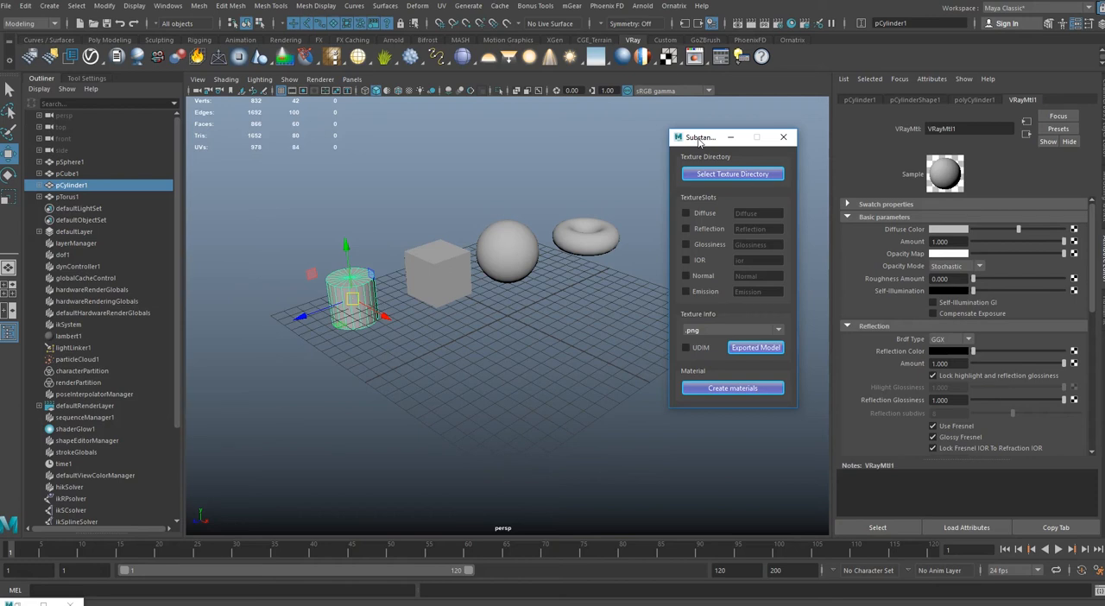
left_click_drag(699, 137, 712, 137)
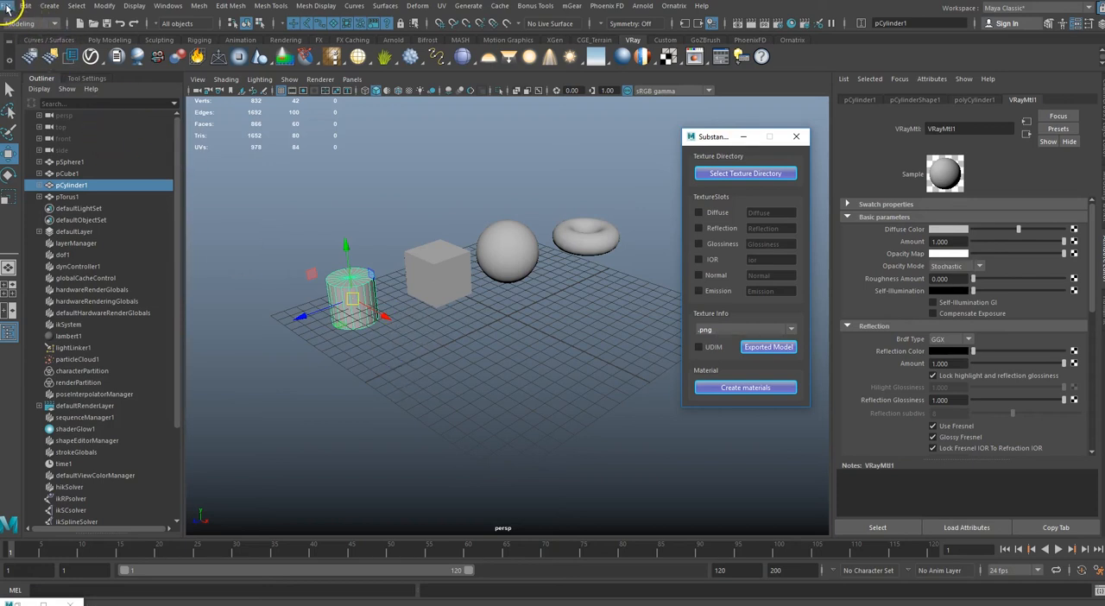
- Export Selection of the cylinder into Desktop/vray test, entering the file name cylinder
left_click(13, 6)
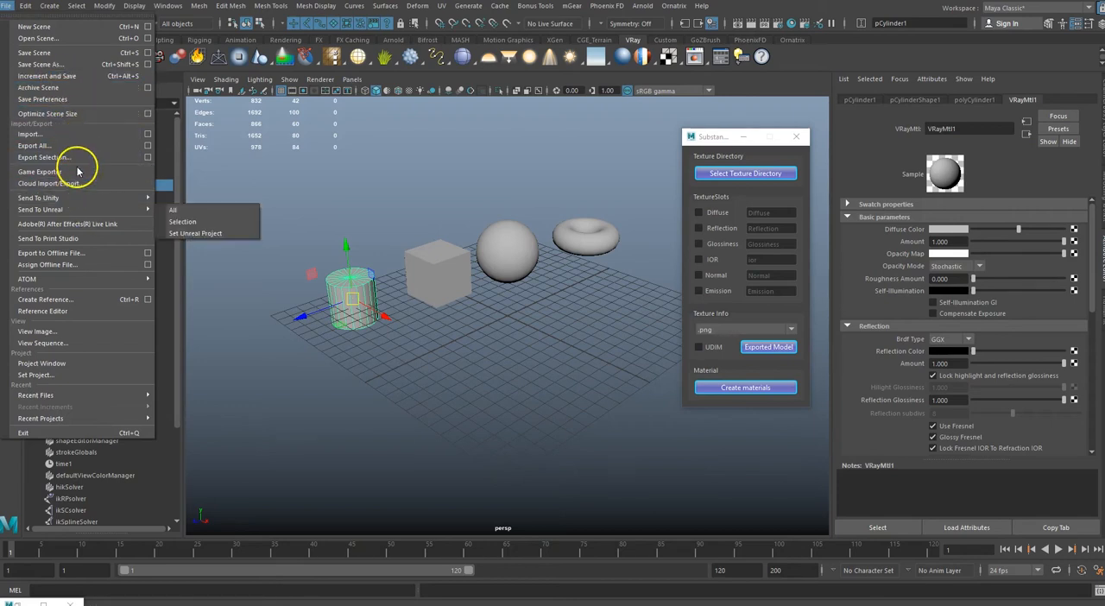
left_click(42, 157)
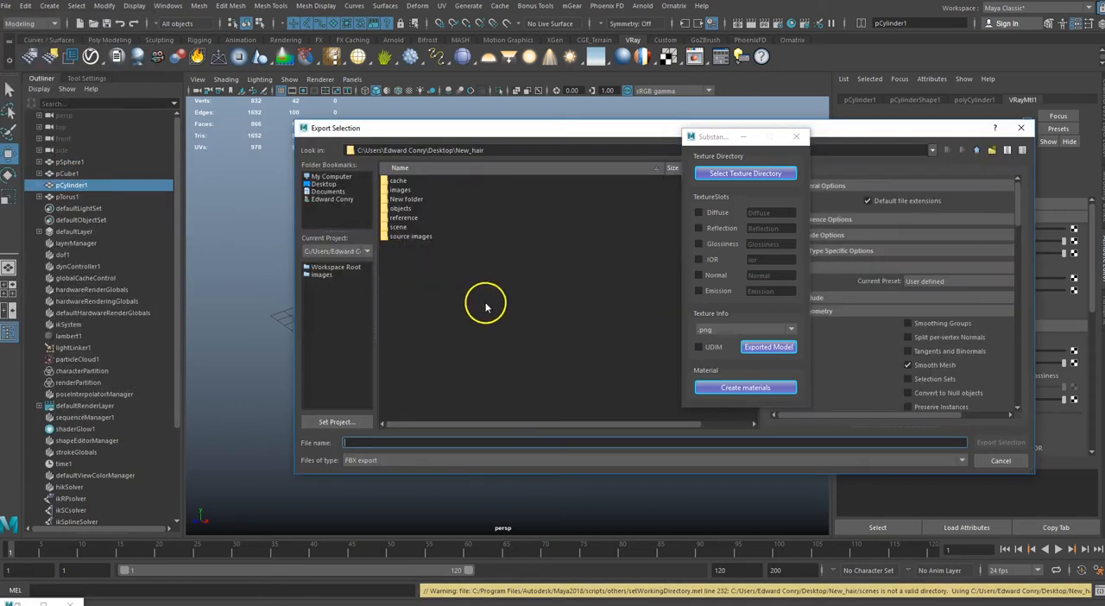
left_click(328, 183)
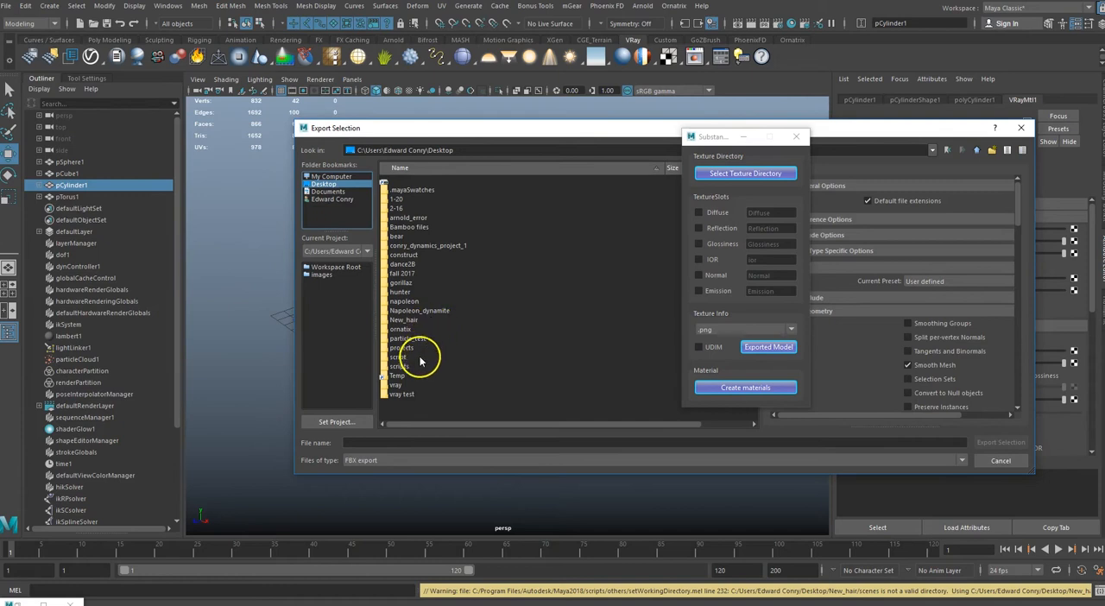
double_click(402, 395)
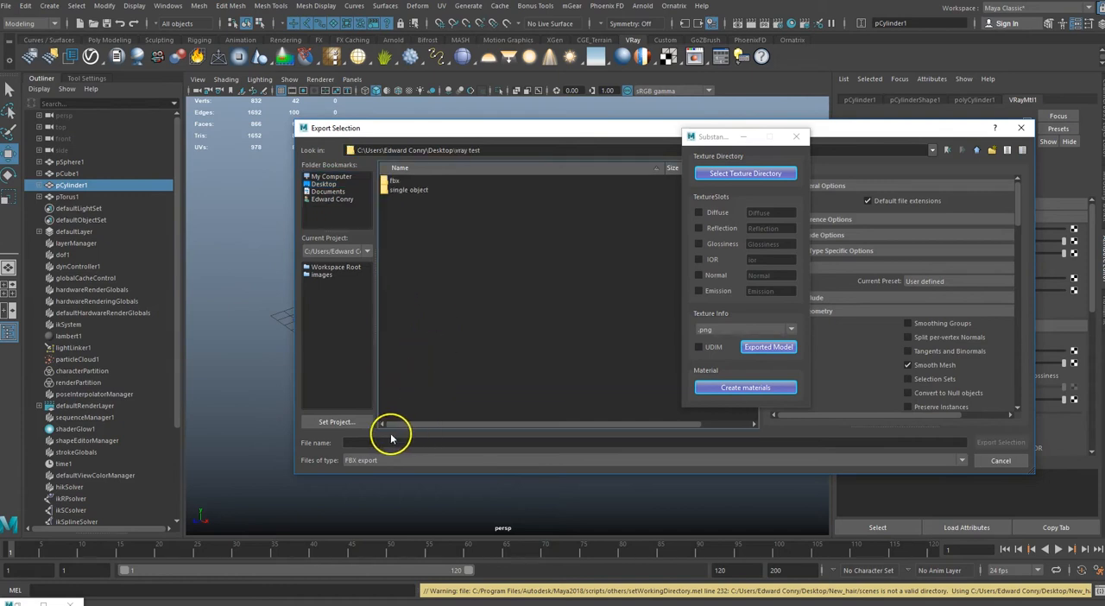
left_click(408, 441)
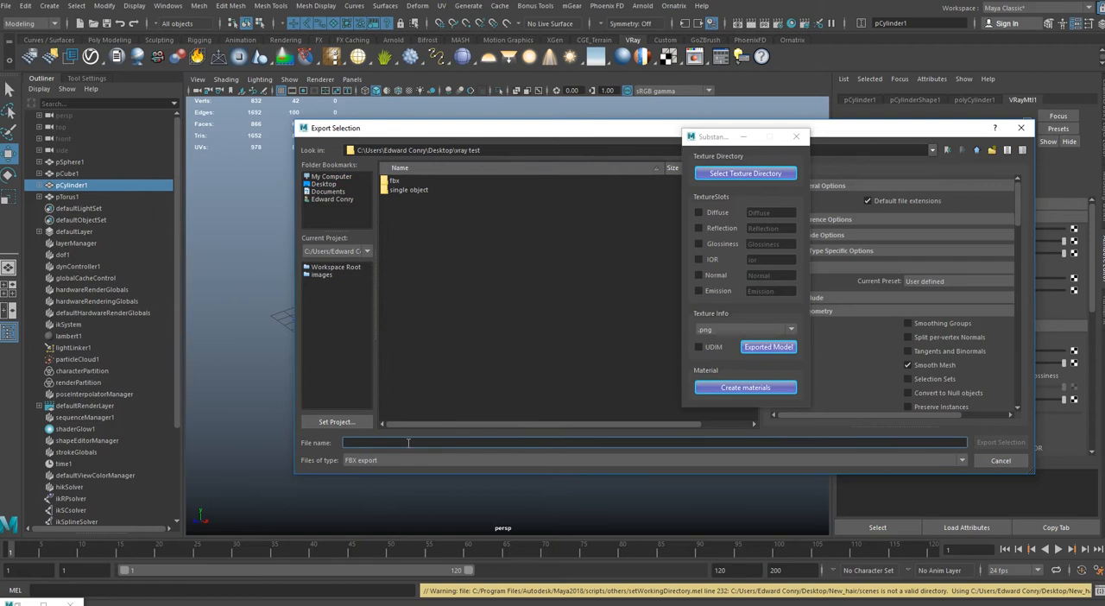
type("o")
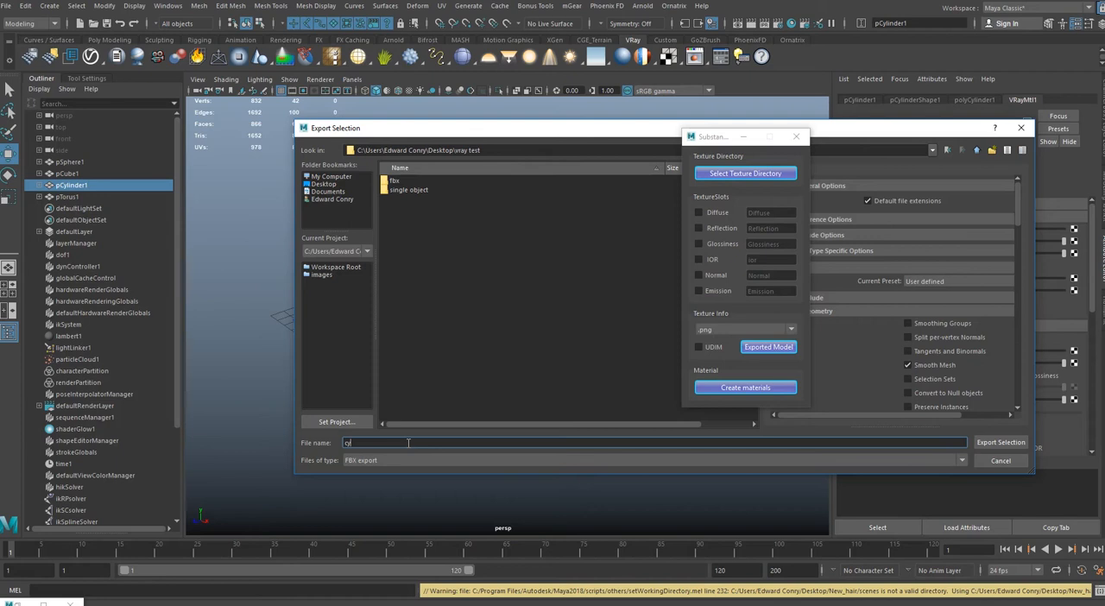
type("ylinder")
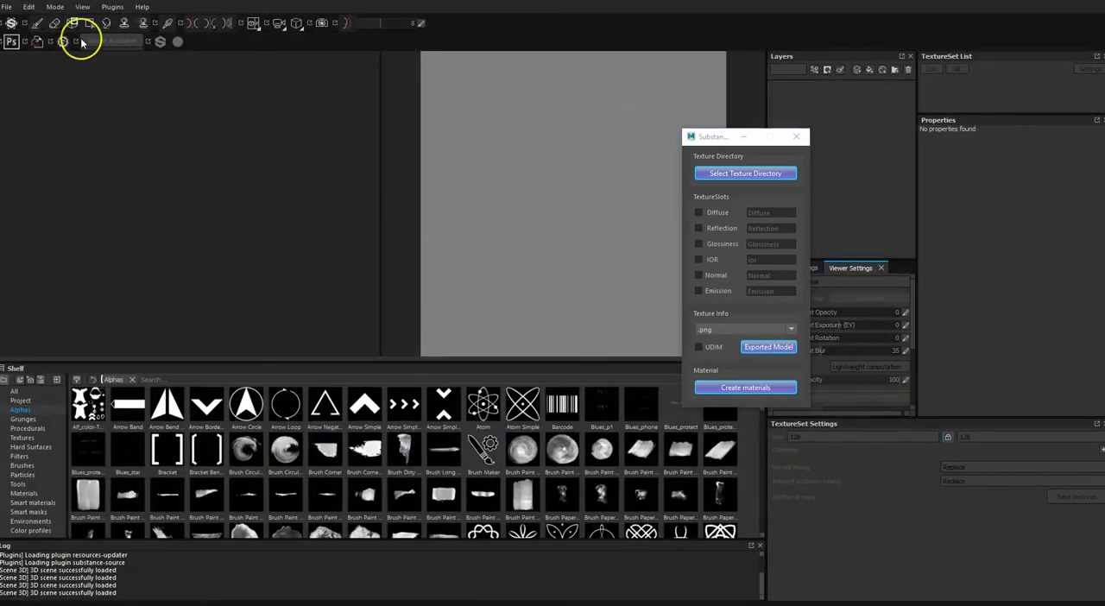
- Create a new Substance Painter project from cylinder.obj in Desktop/vray test
left_click(795, 137)
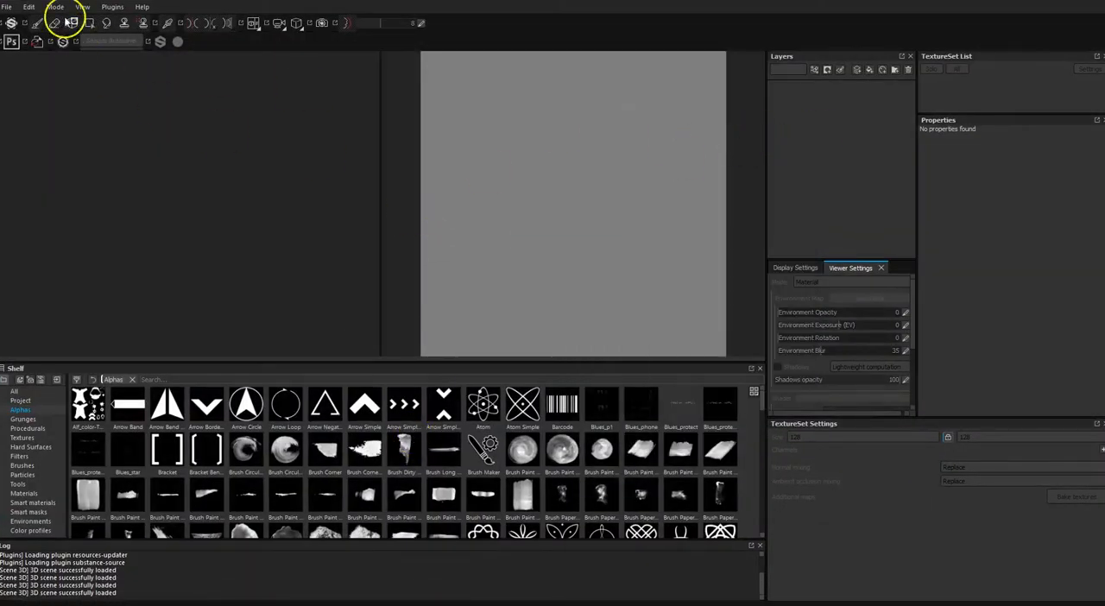
left_click(7, 7)
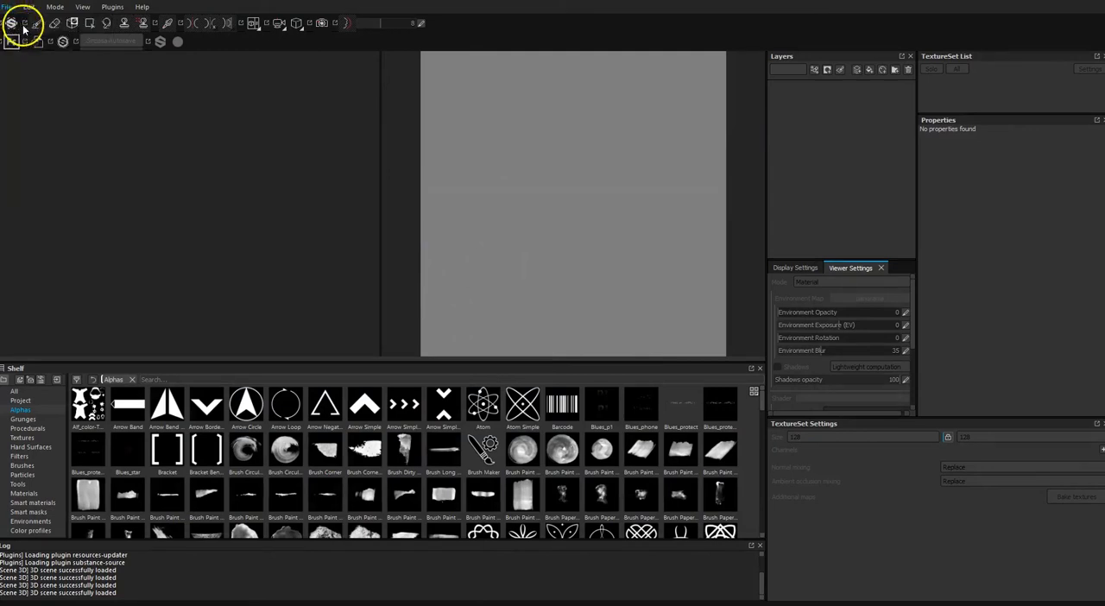
left_click(10, 8)
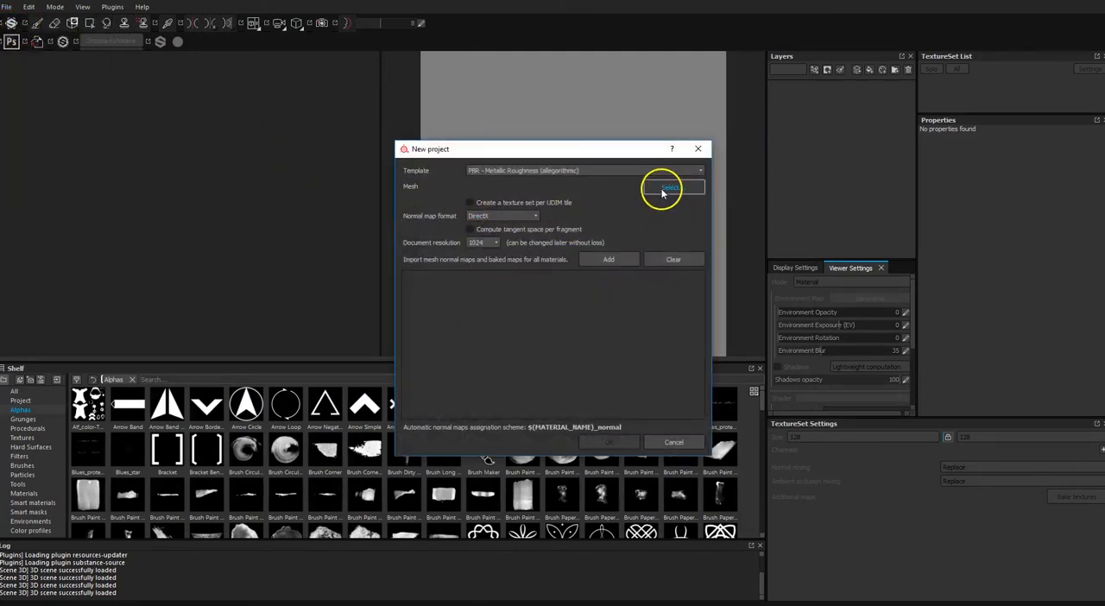
left_click(669, 187)
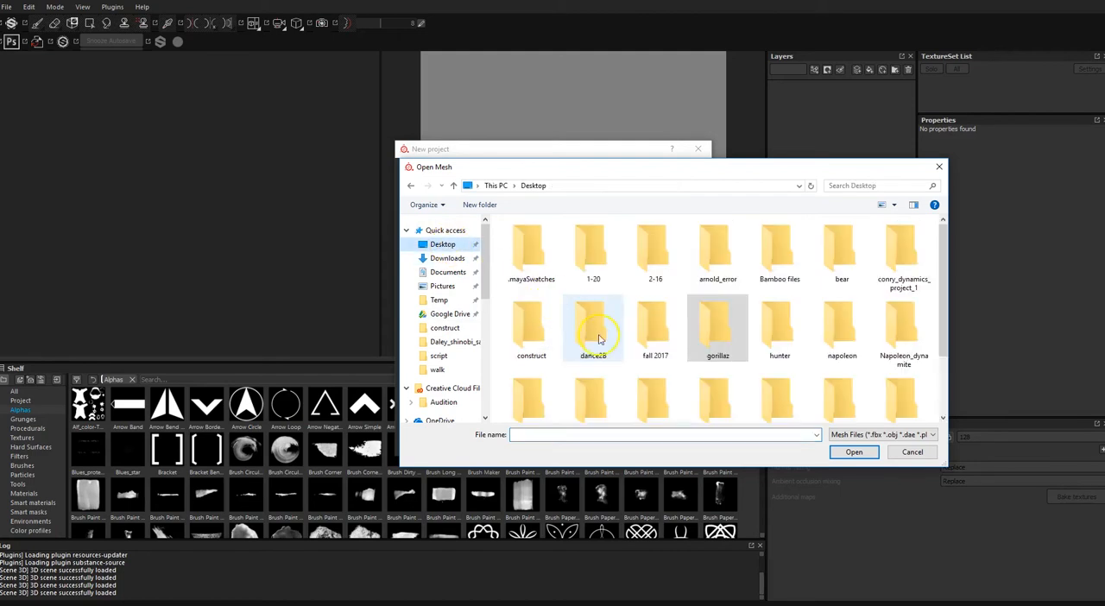
scroll("down", 3)
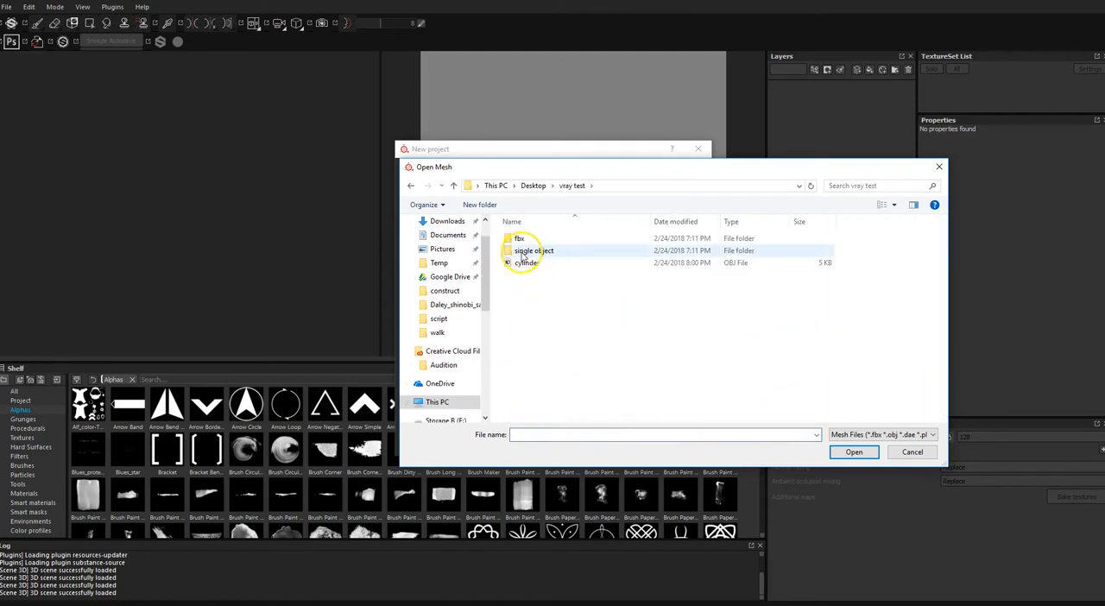
left_click(526, 262)
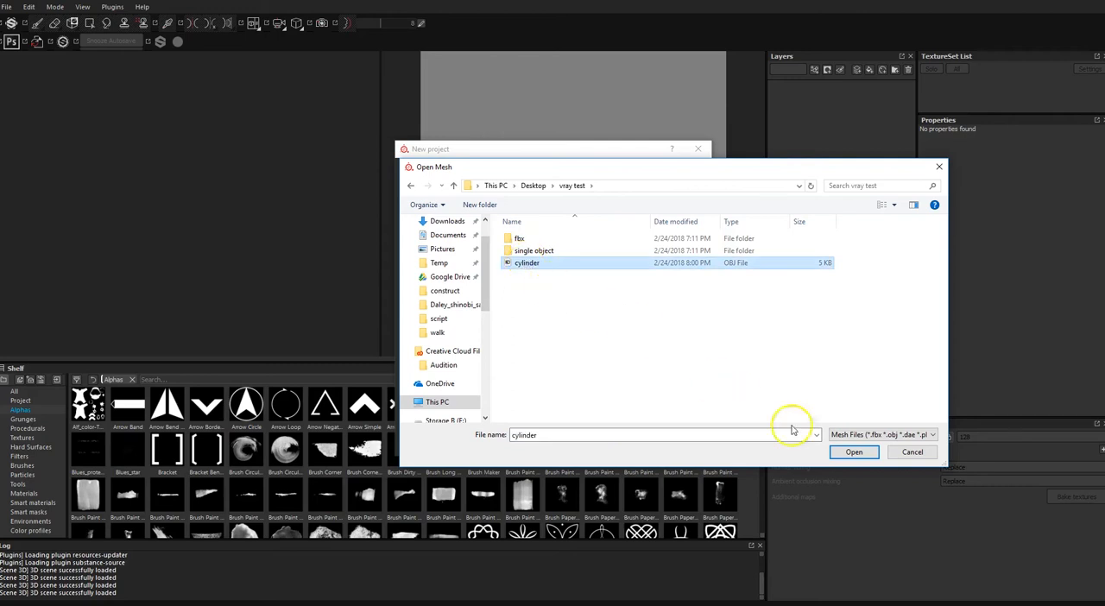
left_click(853, 451)
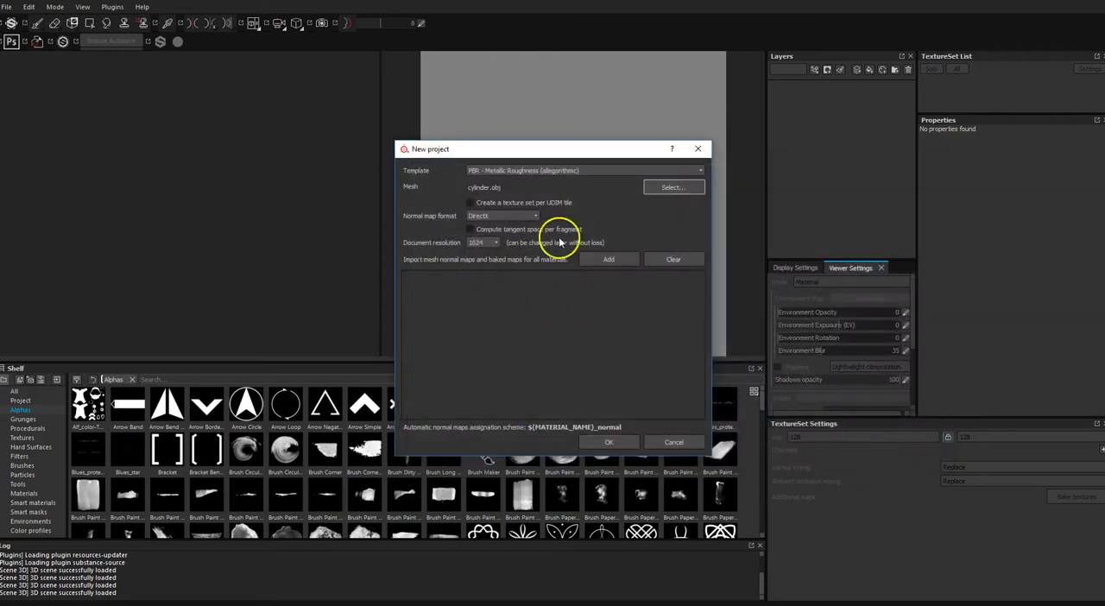
left_click(608, 441)
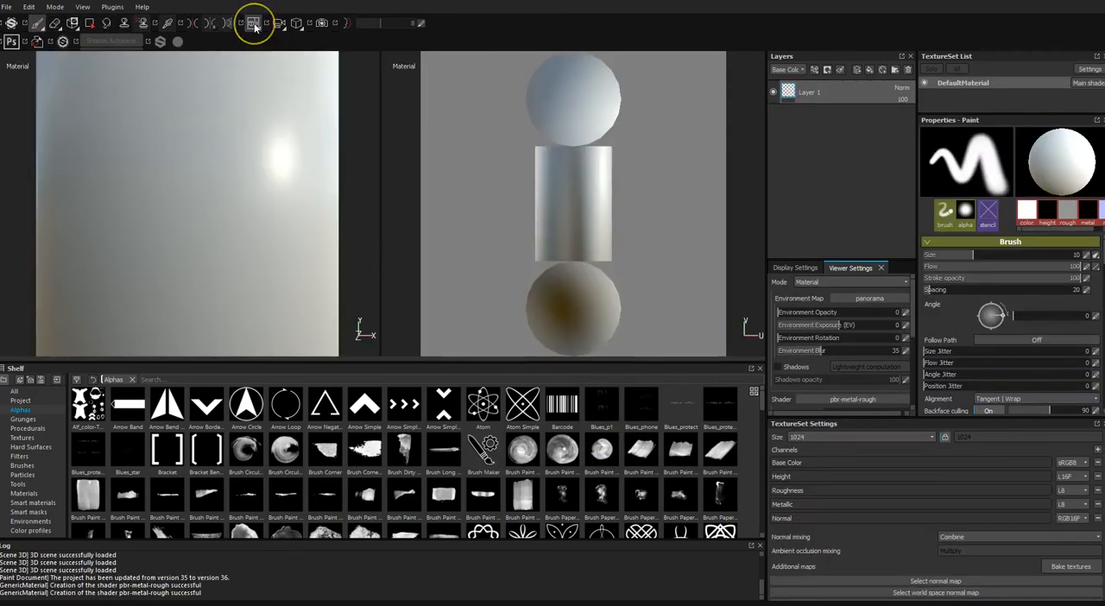
- Orbit the cylinder in 3D-only view, pick a hard round brush, then open colour and smart material options
left_click(256, 24)
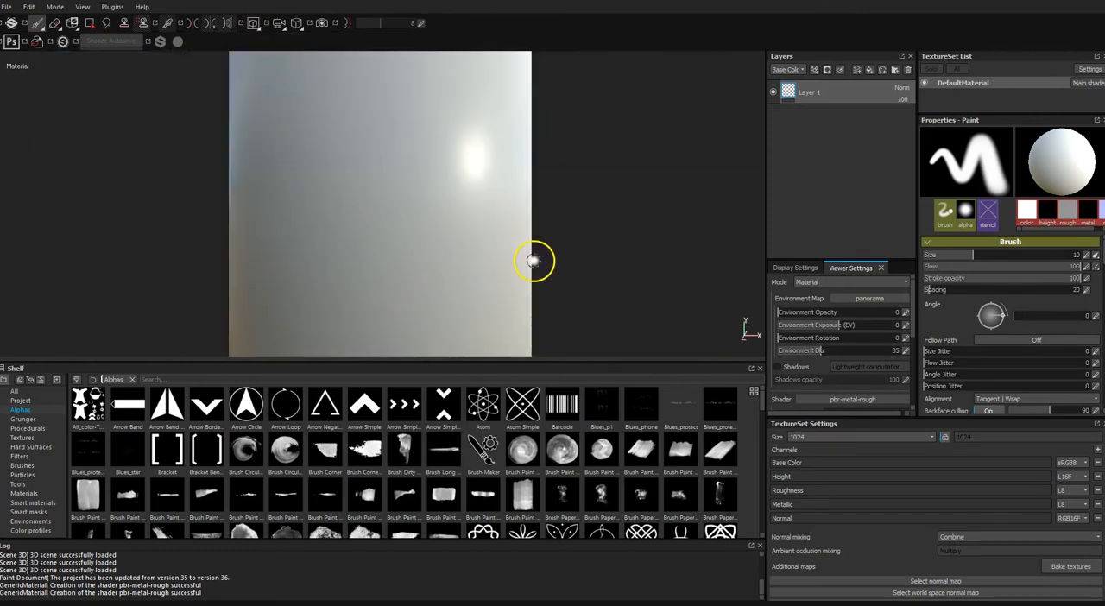
left_click_drag(533, 260, 573, 205)
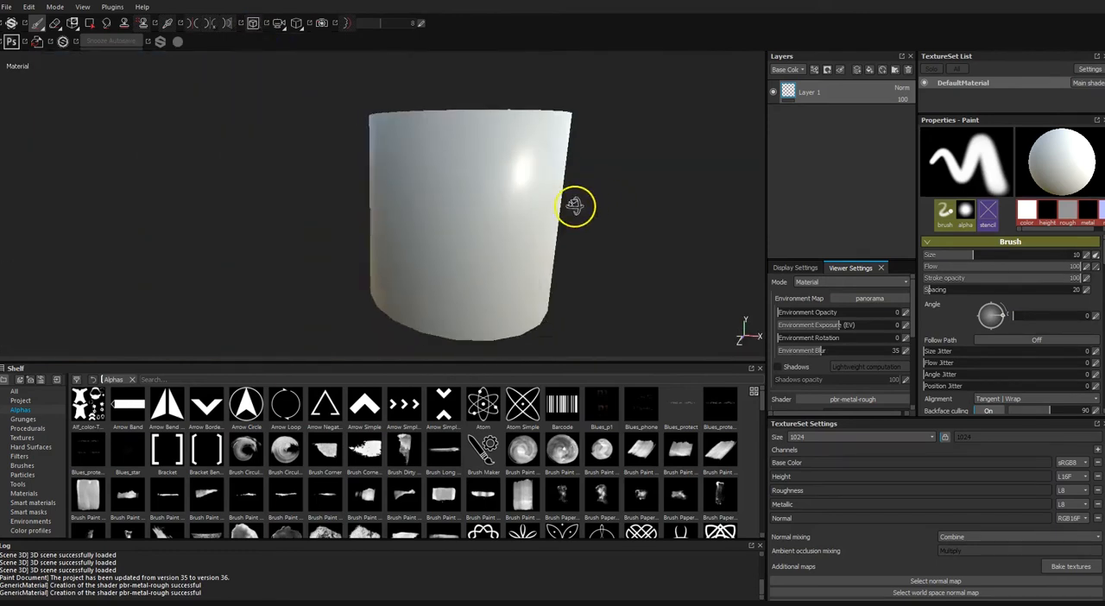
left_click_drag(574, 205, 522, 343)
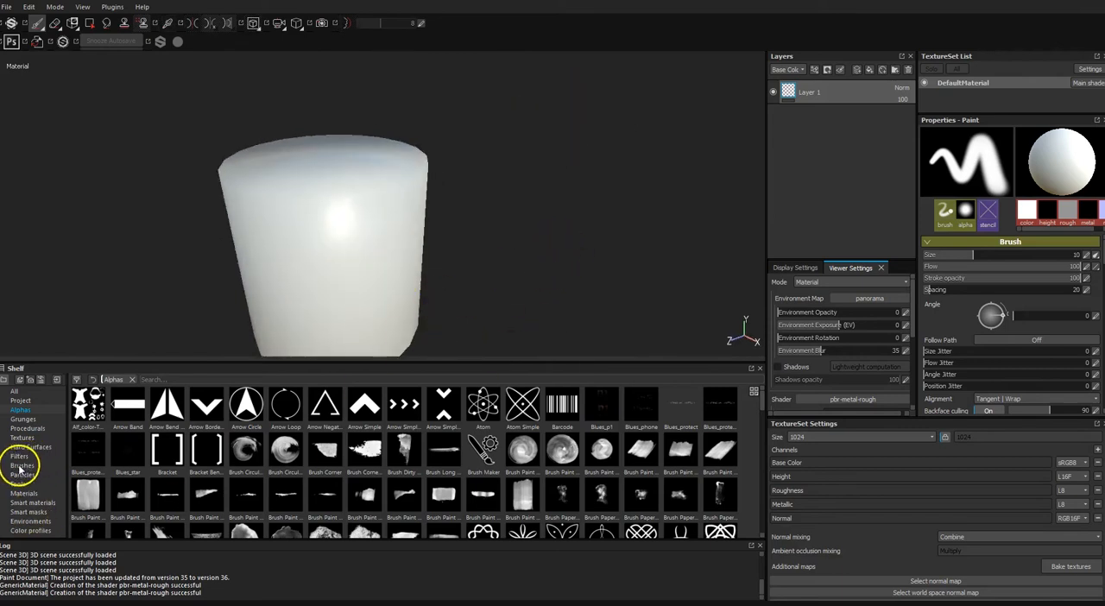
left_click(26, 461)
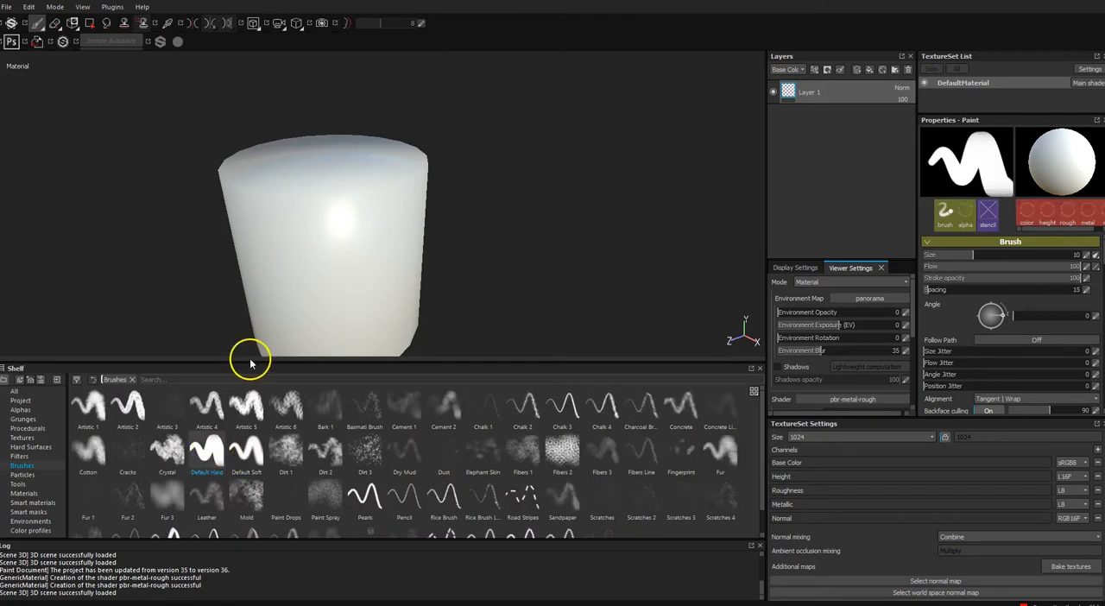
left_click(1029, 211)
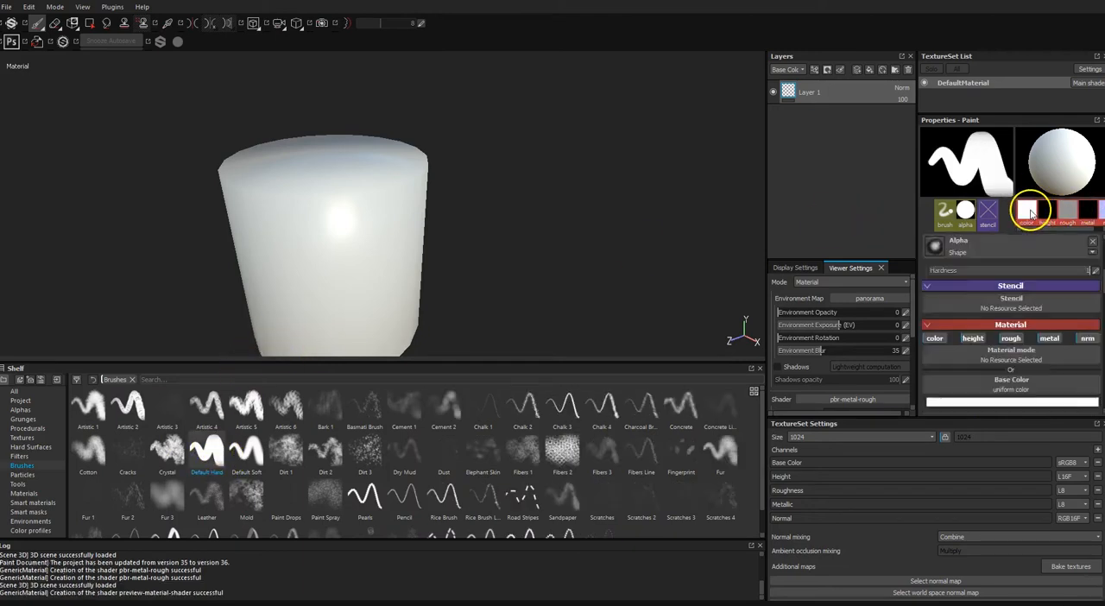
left_click(1028, 210)
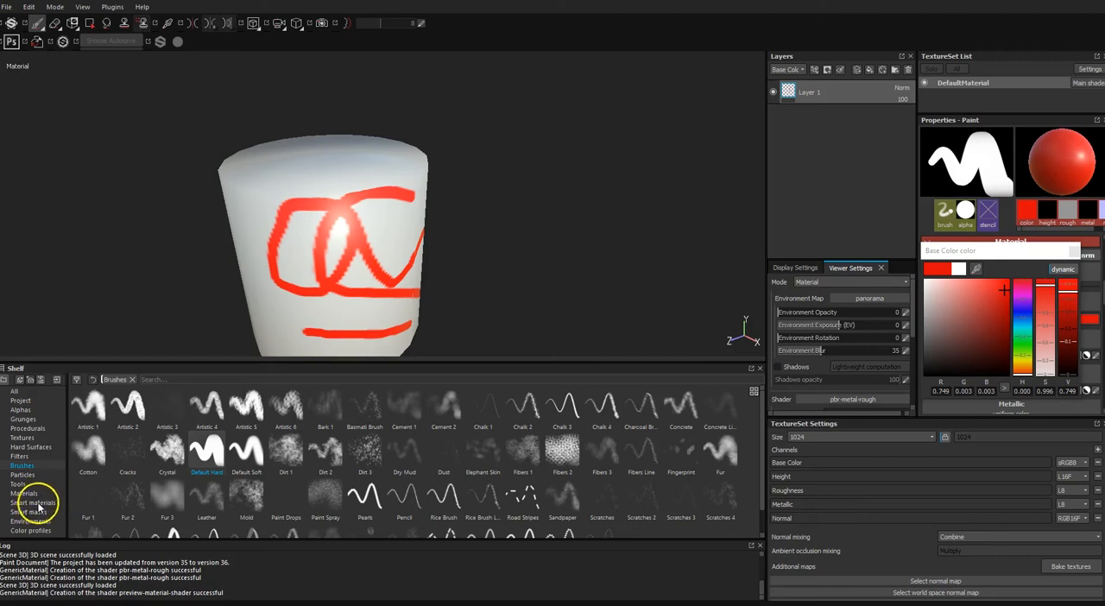
left_click(30, 501)
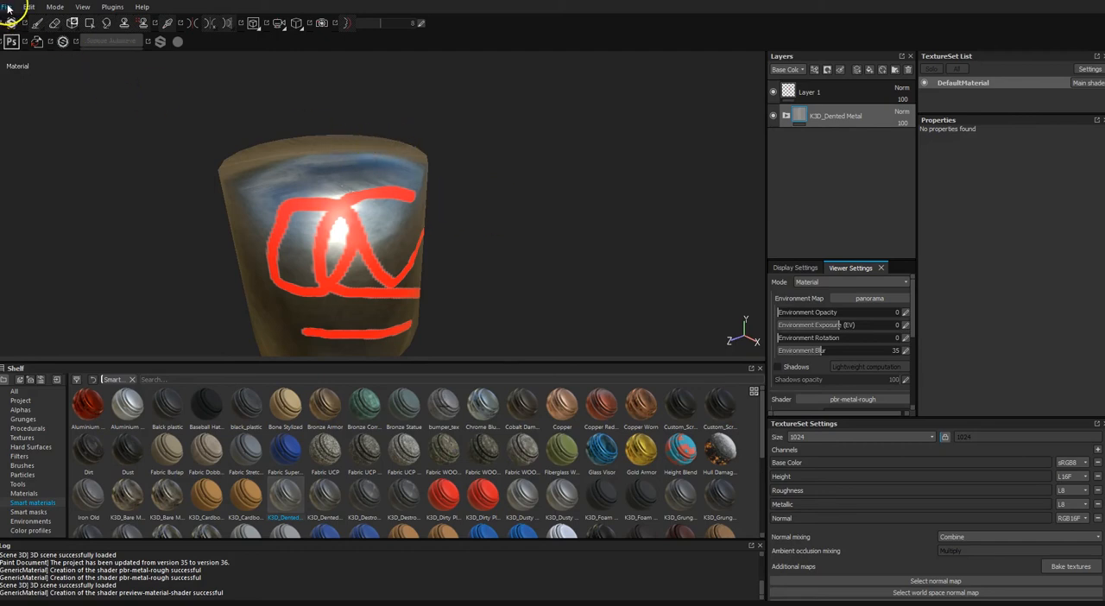
left_click(10, 7)
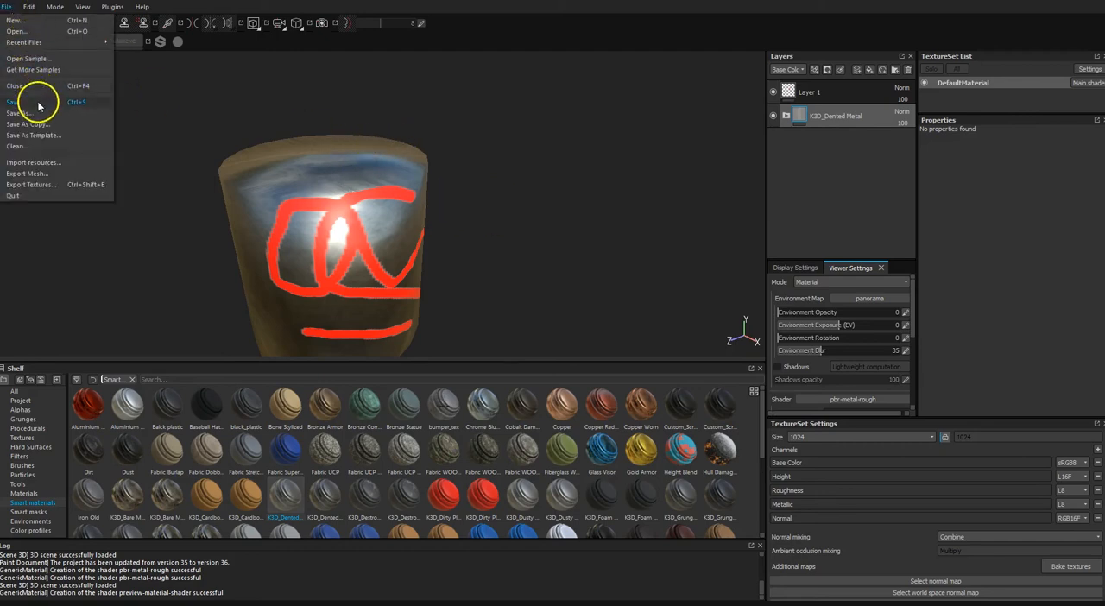
mouse_move(48, 177)
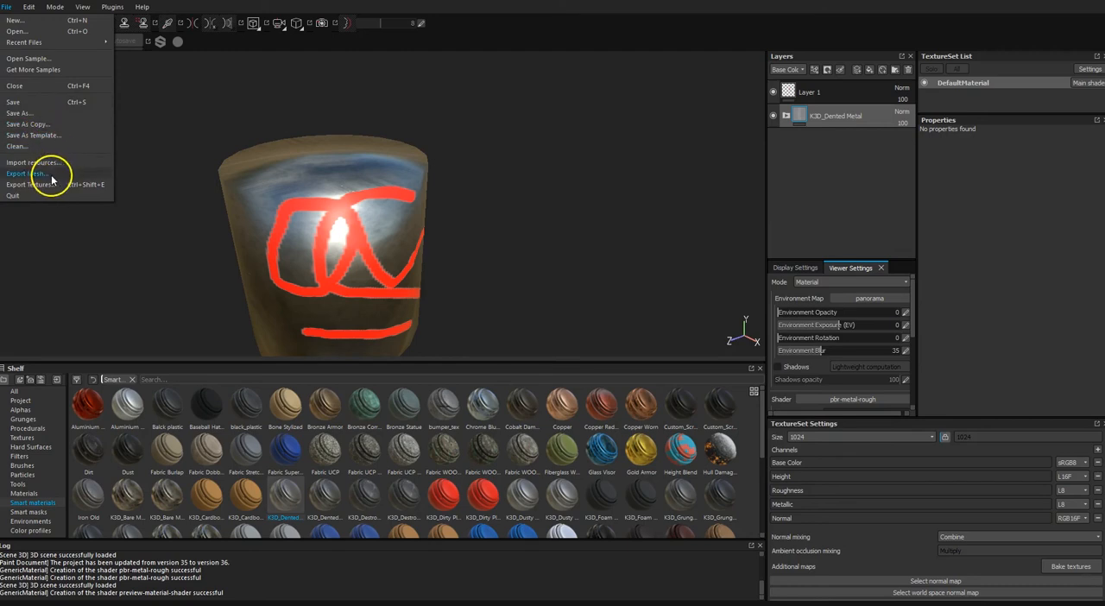
left_click(50, 173)
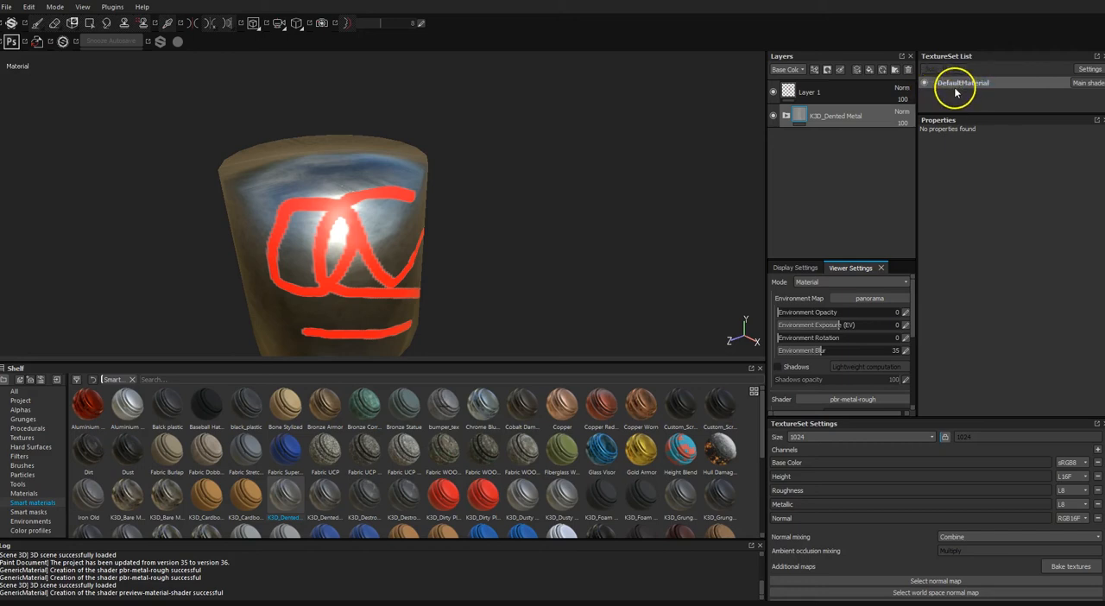
double_click(967, 83)
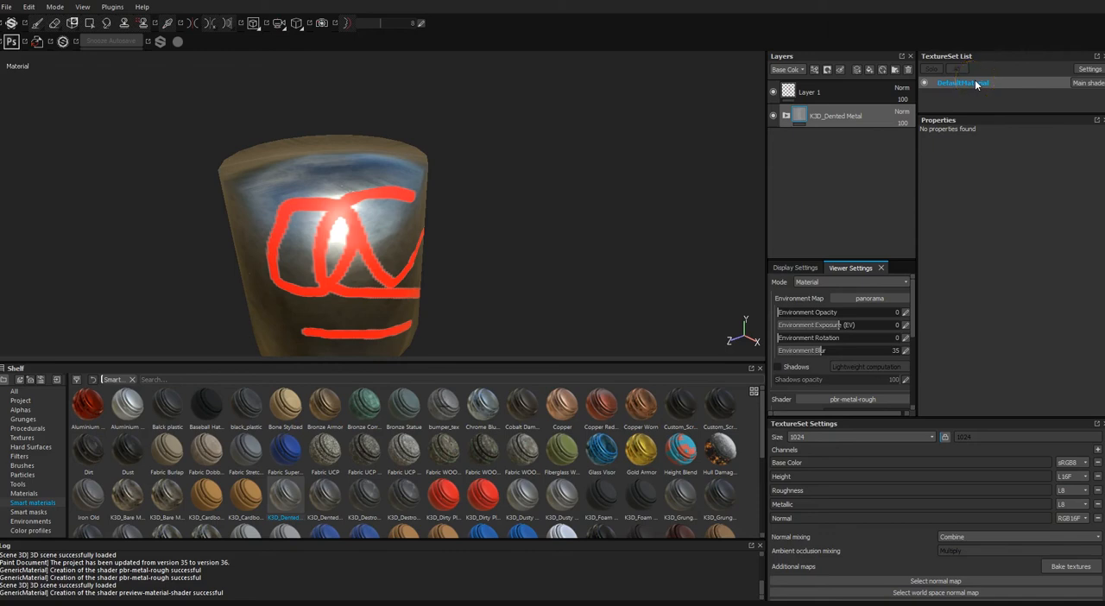
right_click(992, 83)
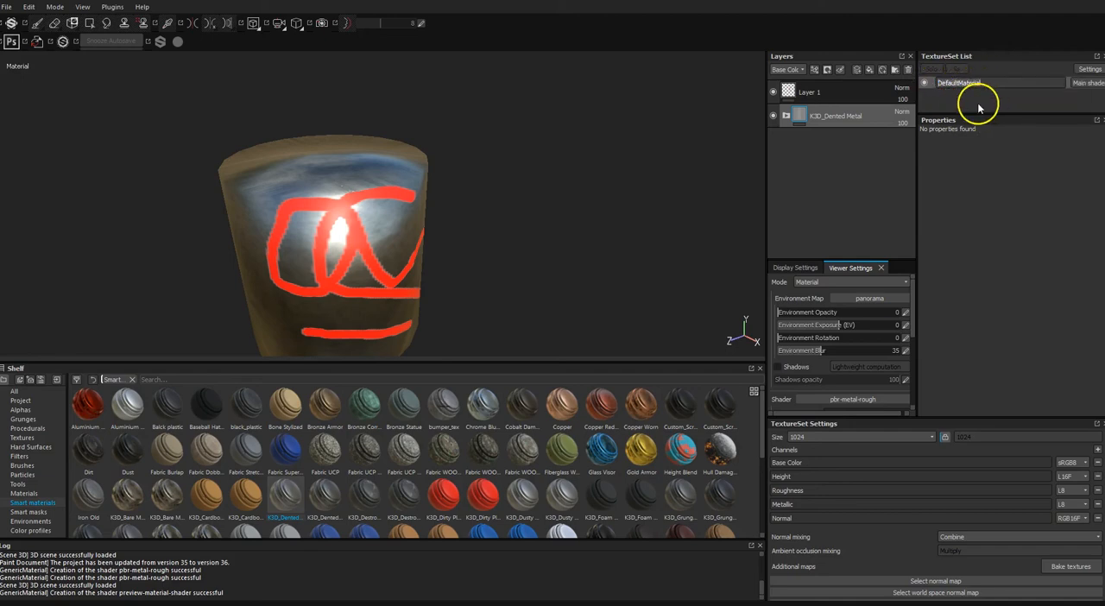
mouse_move(949, 104)
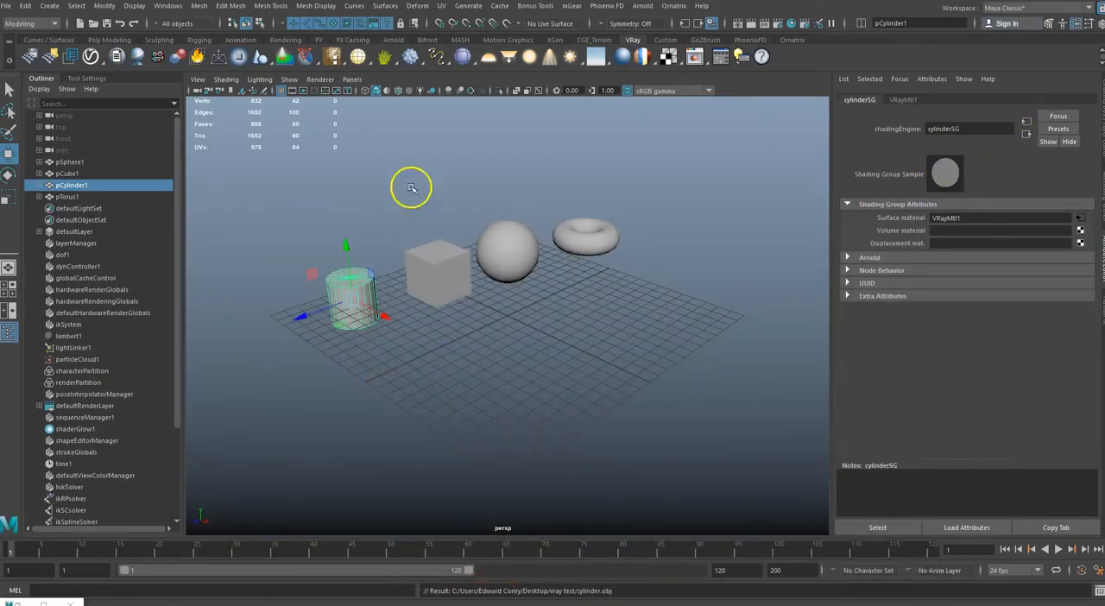
- Select the cylinderSG name in pCylinder1's shadingEngine field
double_click(967, 129)
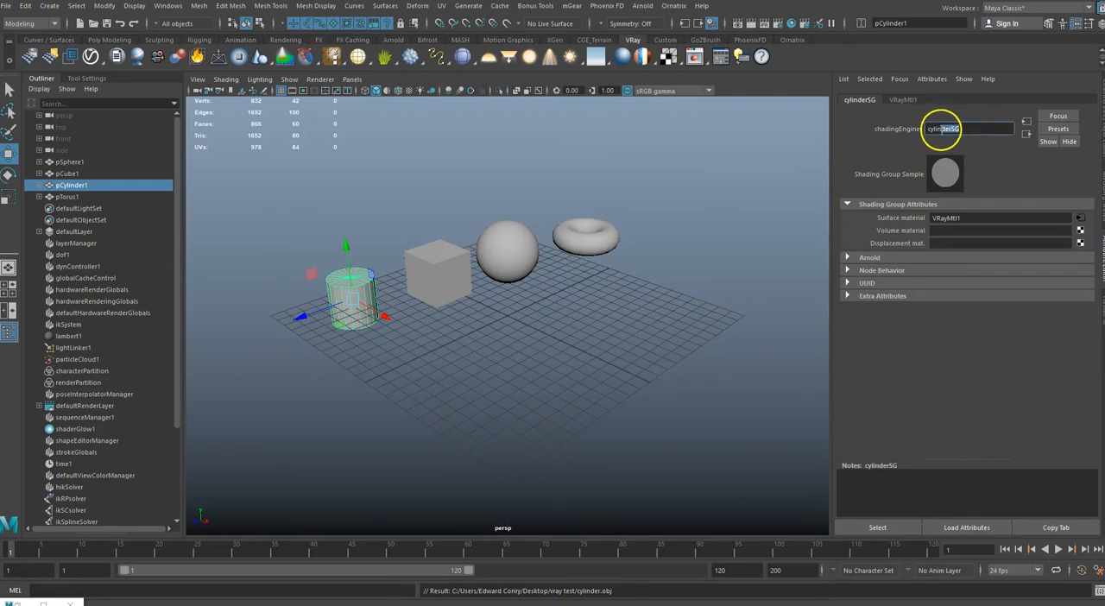
double_click(968, 129)
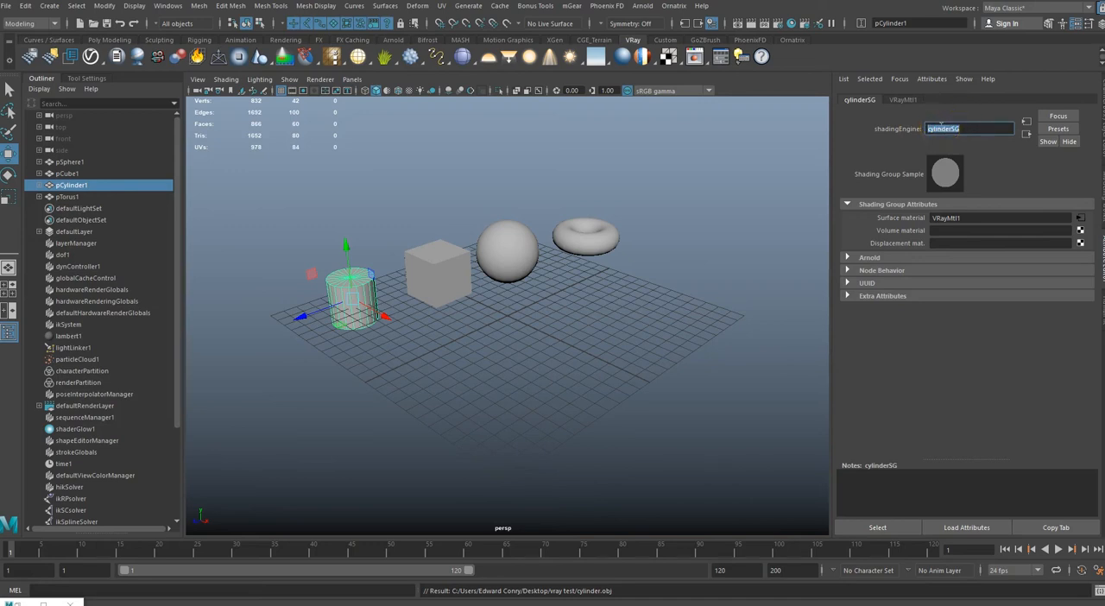
mouse_move(1039, 9)
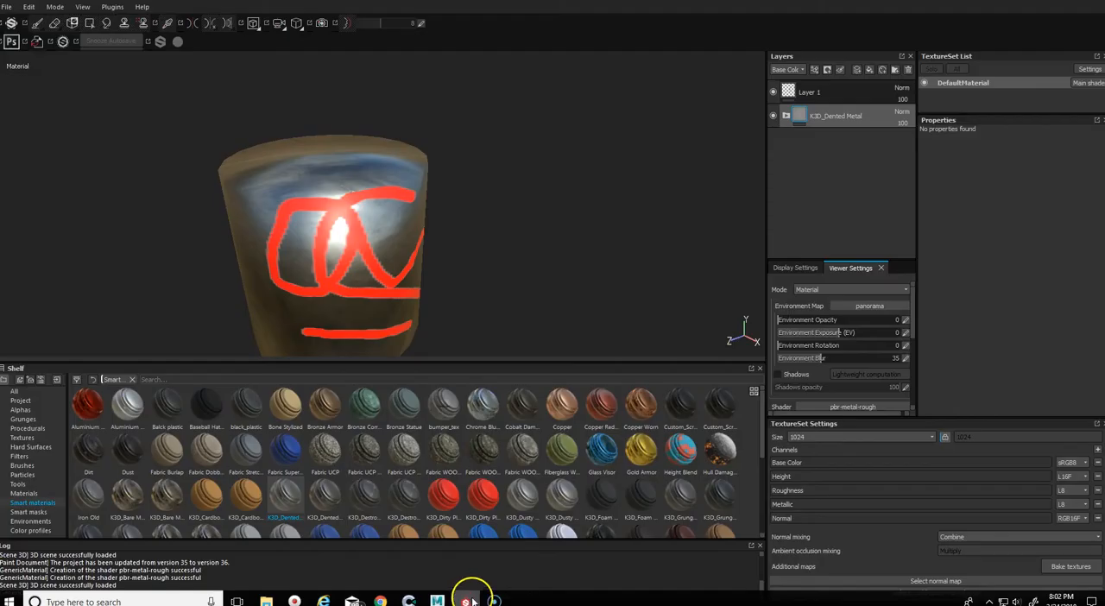
- Rename the DefaultMaterial texture set to cylinderSG
left_click(966, 82)
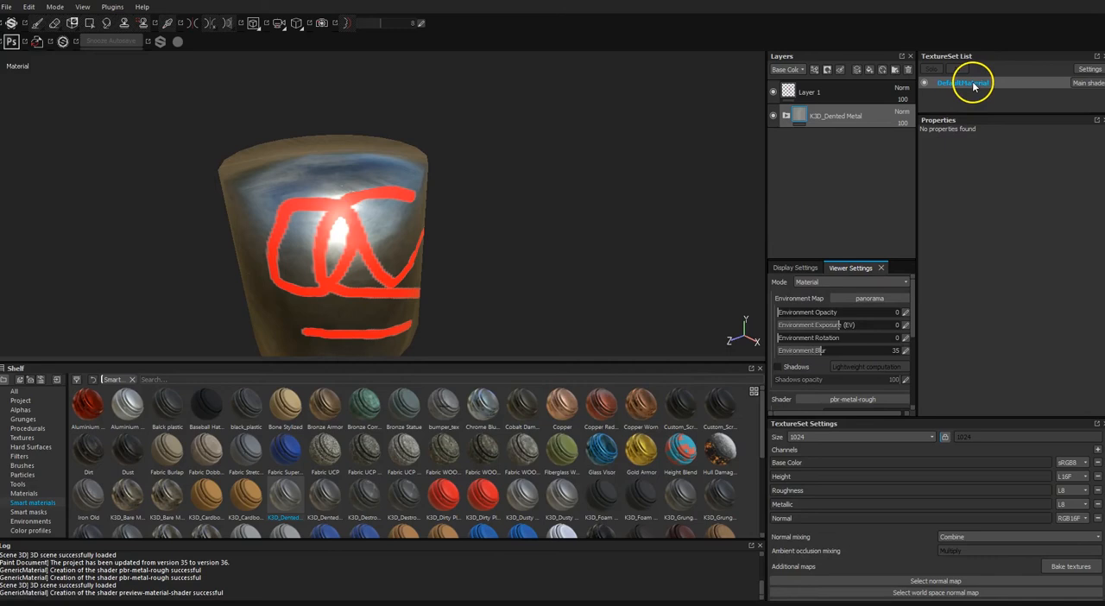
double_click(965, 83)
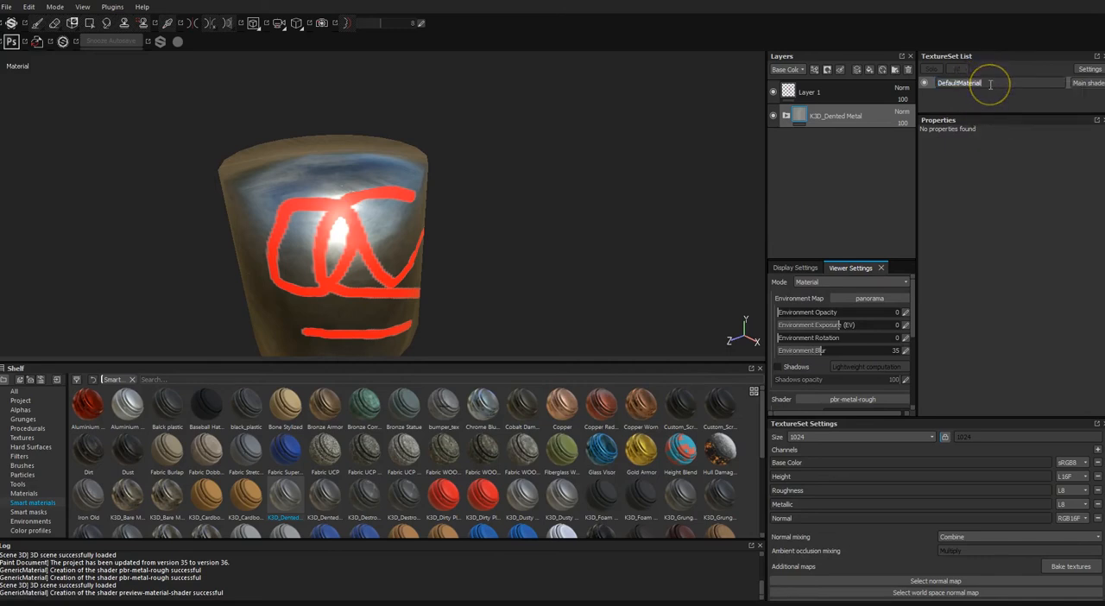
type("cylinderSG")
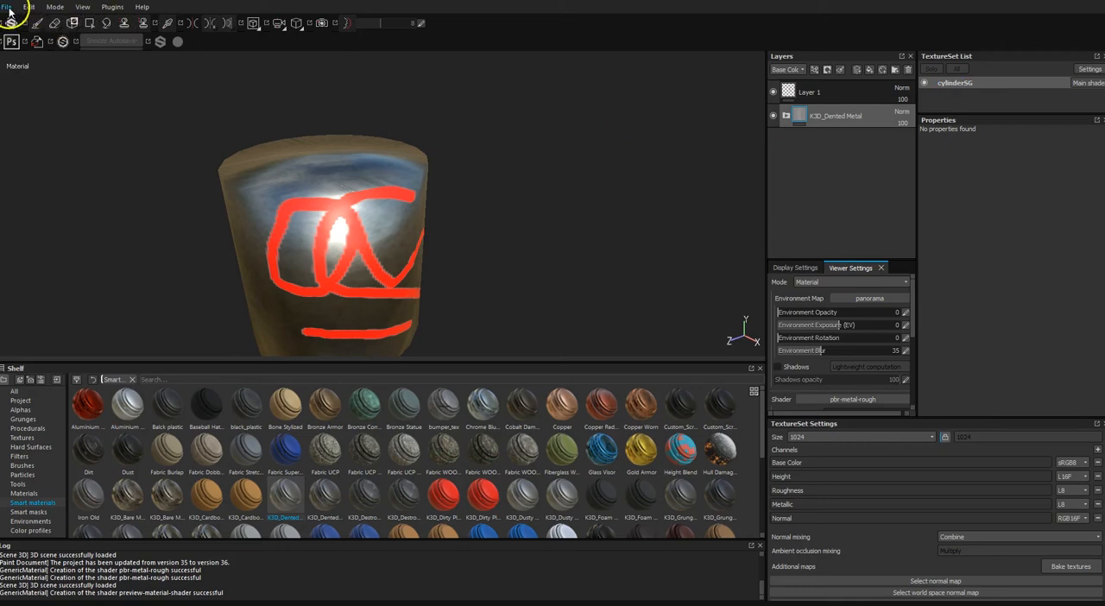
- Bring up the Export Textures dialog from the File menu
left_click(7, 7)
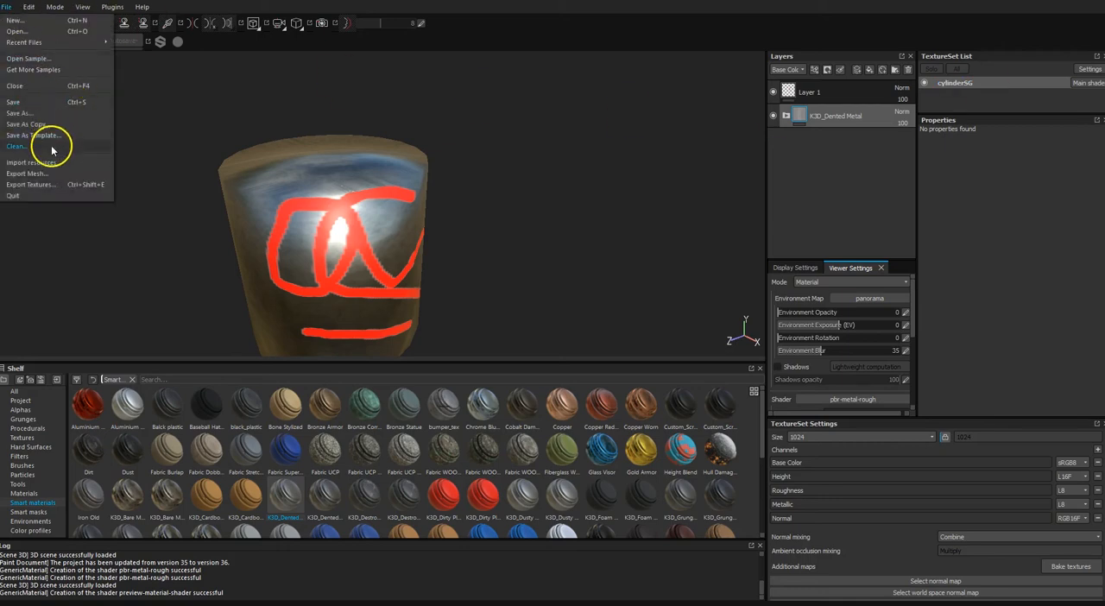
left_click(26, 184)
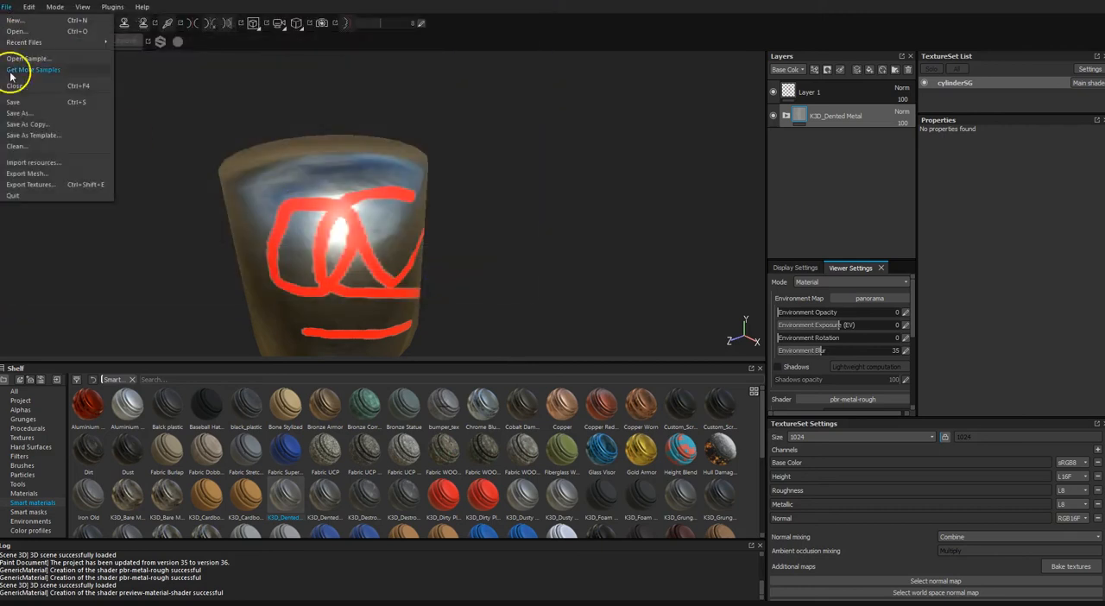
left_click(30, 184)
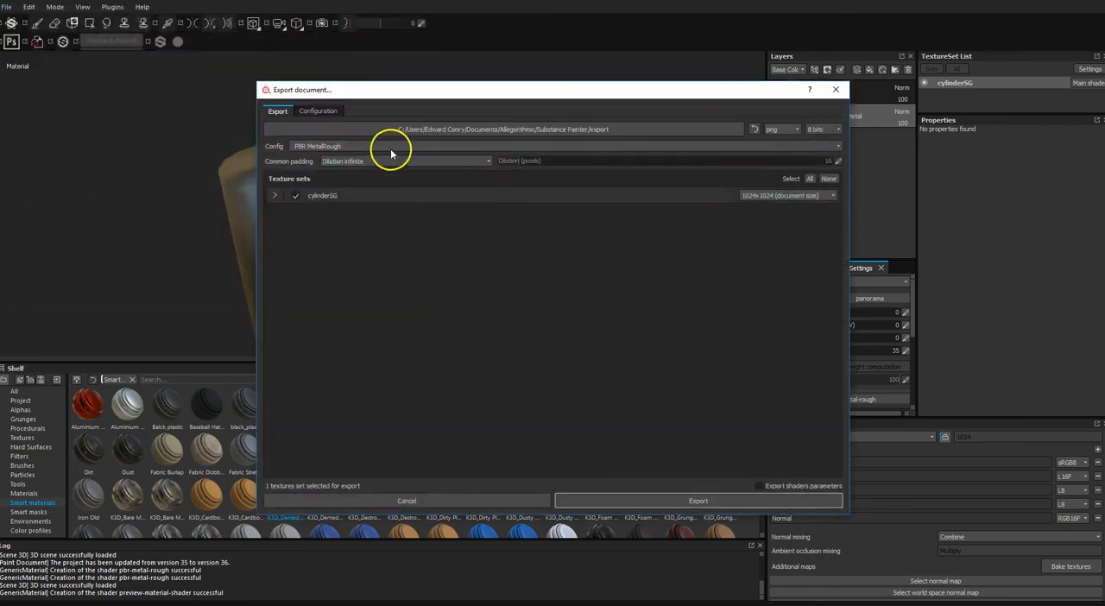
- Set the export configuration preset to Vray
left_click(318, 111)
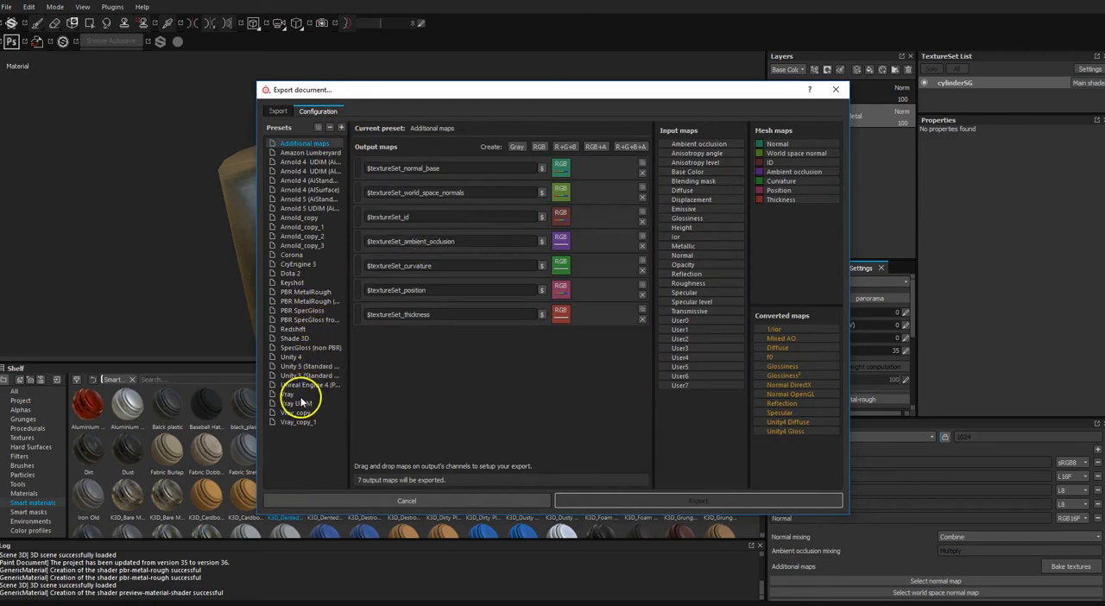
left_click(287, 393)
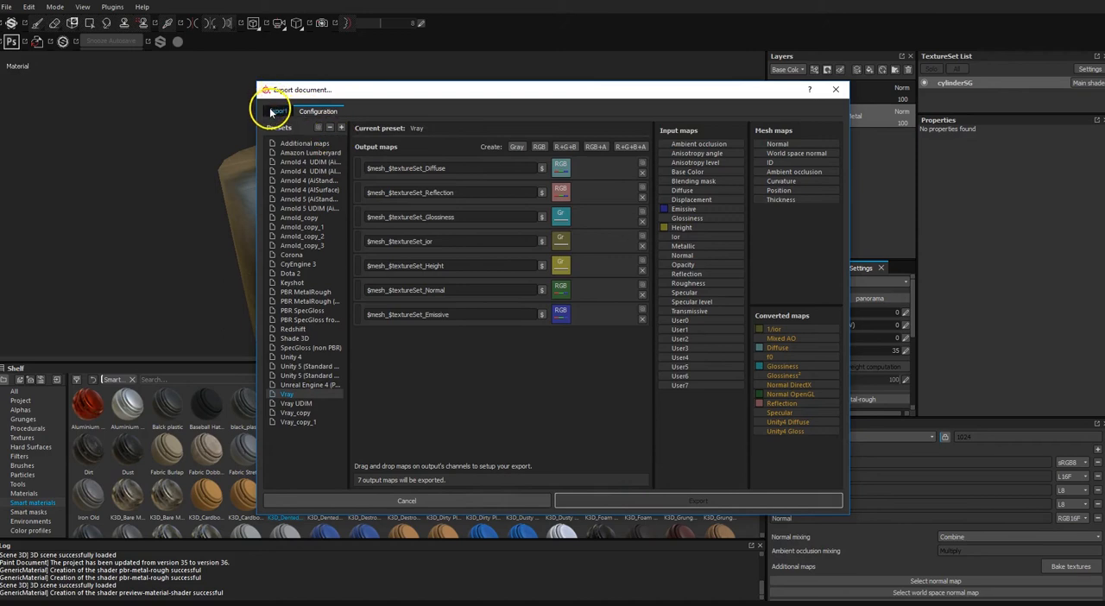
mouse_move(274, 111)
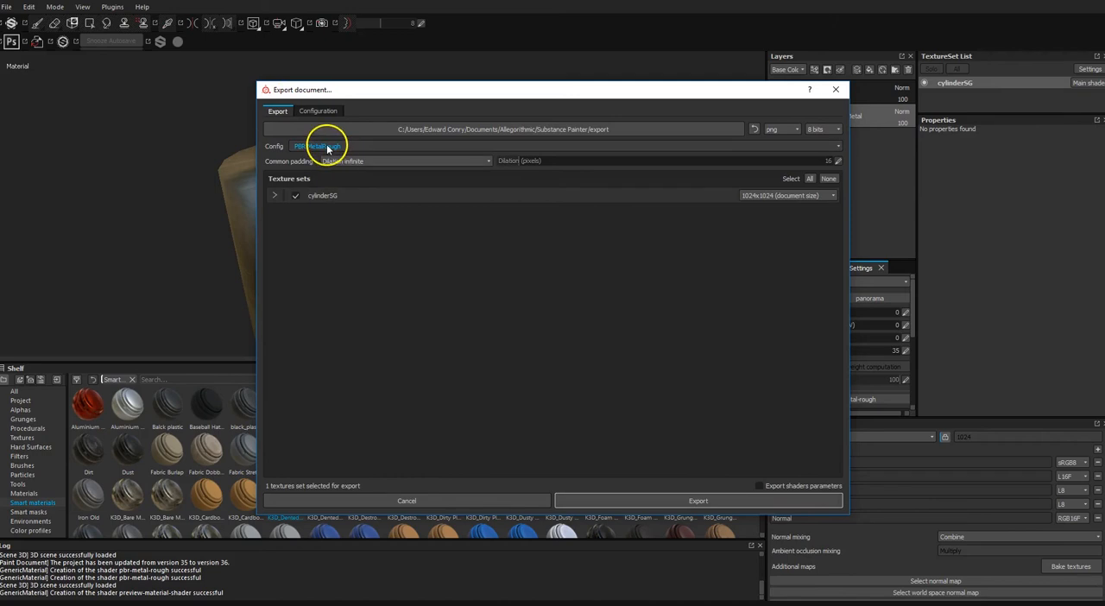
left_click(317, 146)
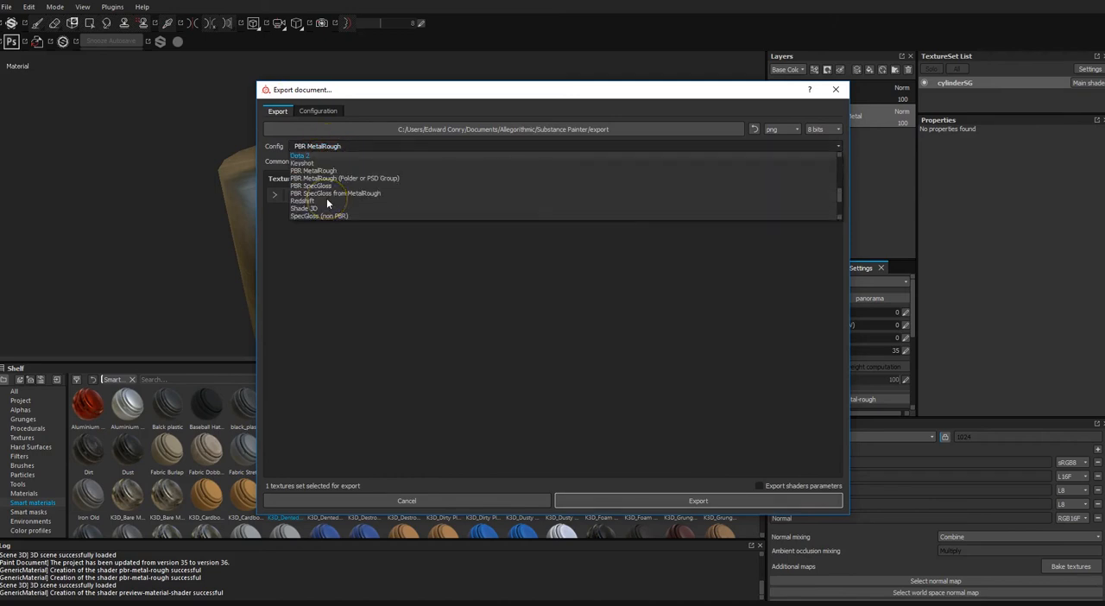
left_click(327, 200)
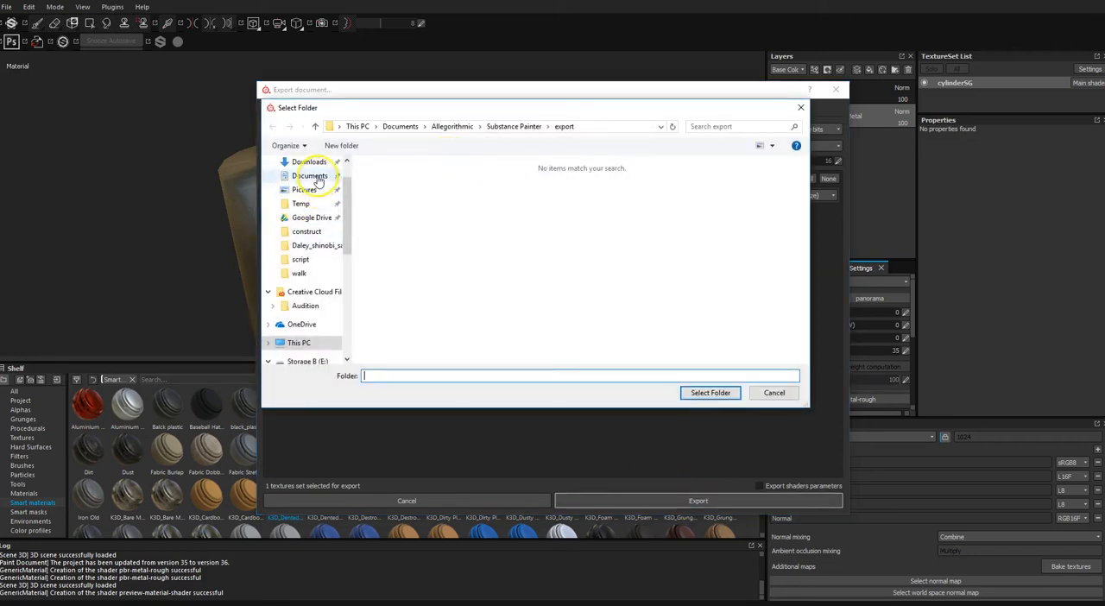
- Export the maps to Desktop/vray test/single object
left_click(308, 161)
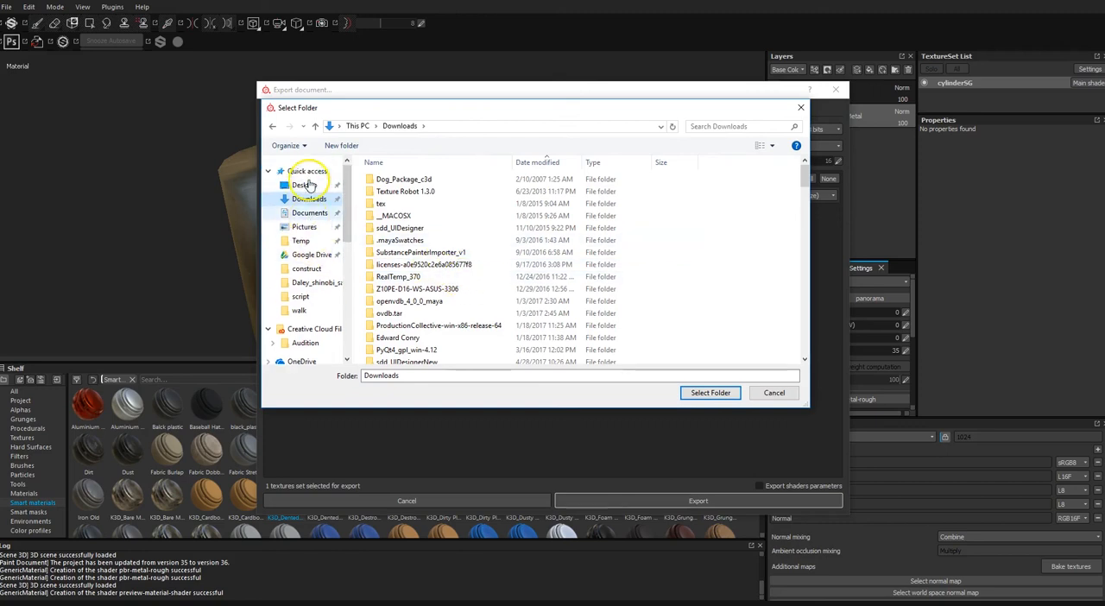
left_click(303, 185)
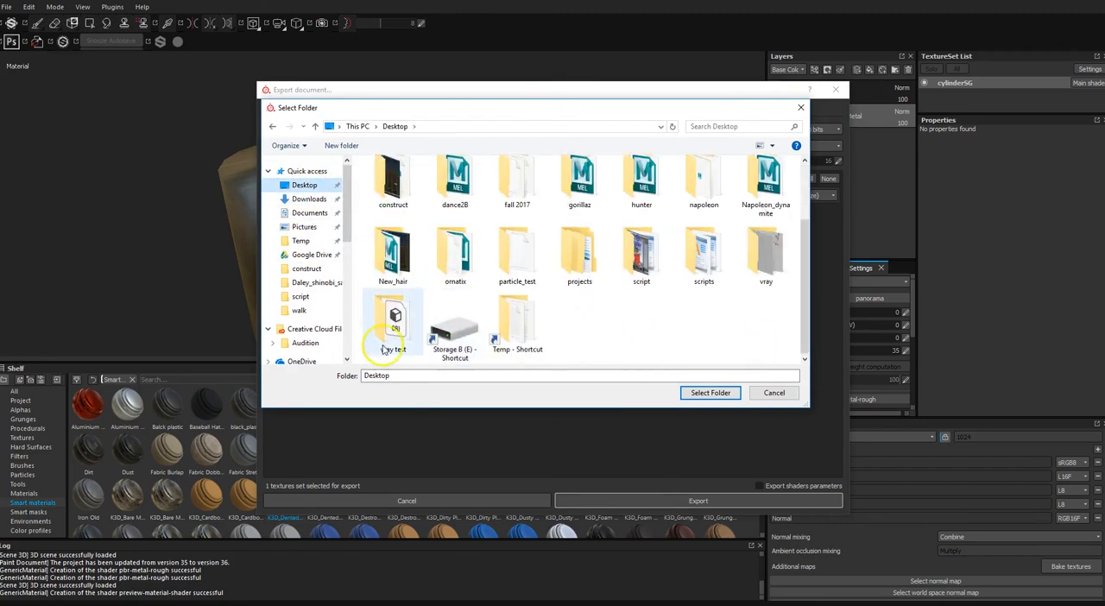
double_click(393, 321)
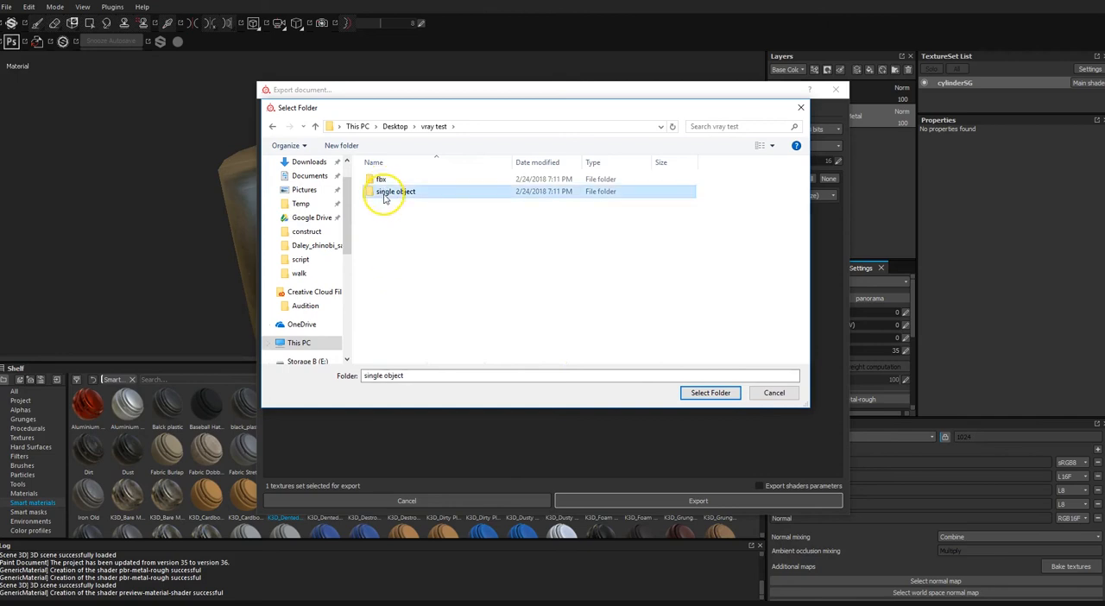
left_click(709, 392)
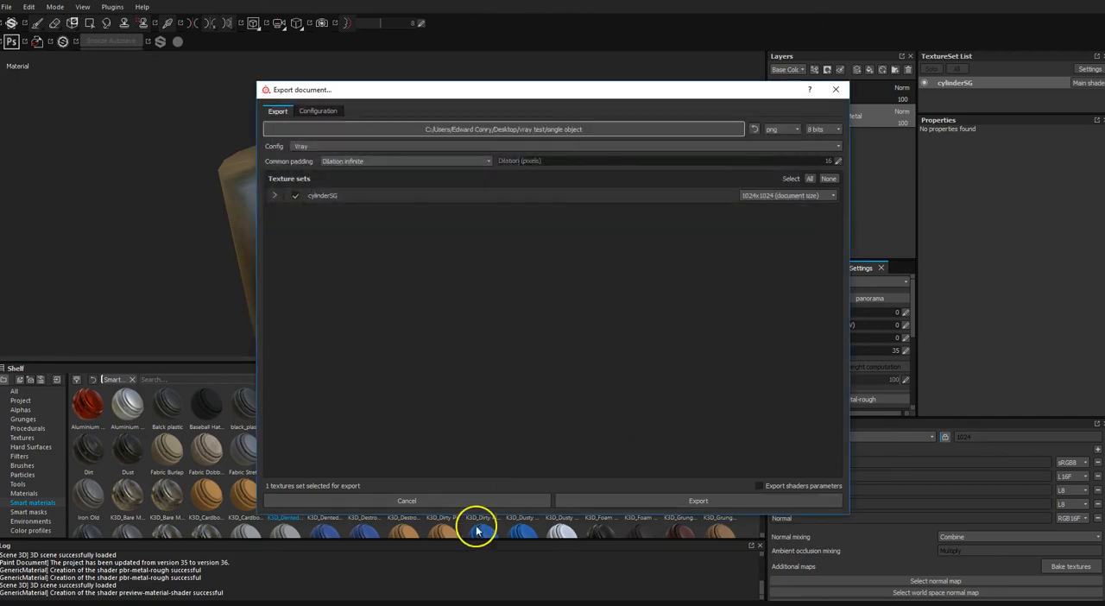
left_click(697, 501)
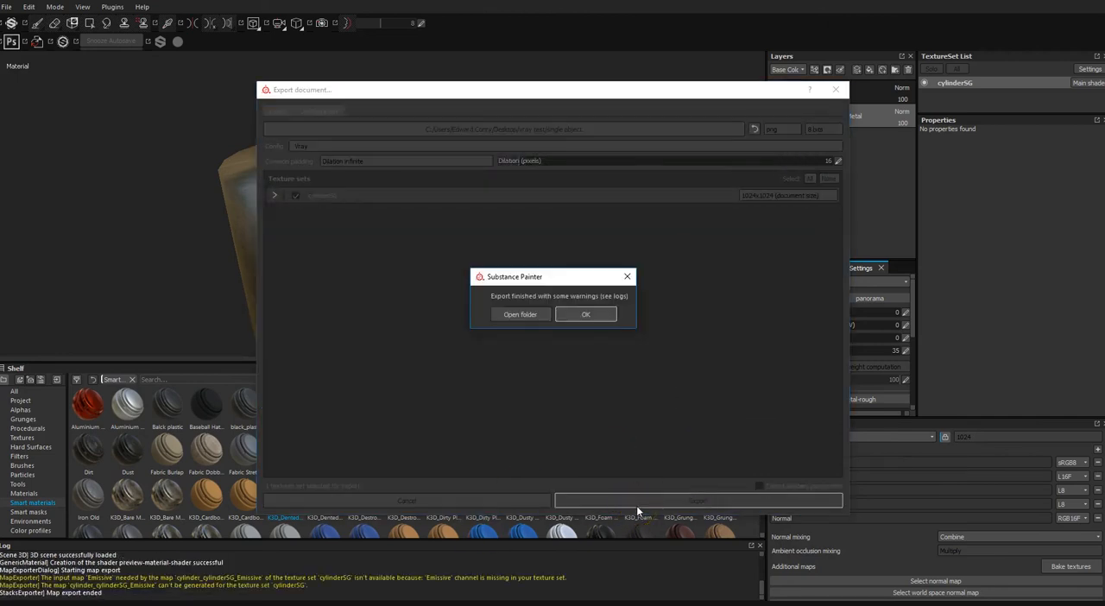
- Open the single object folder maximized in List view and review the six cylinderSG map names
left_click(585, 315)
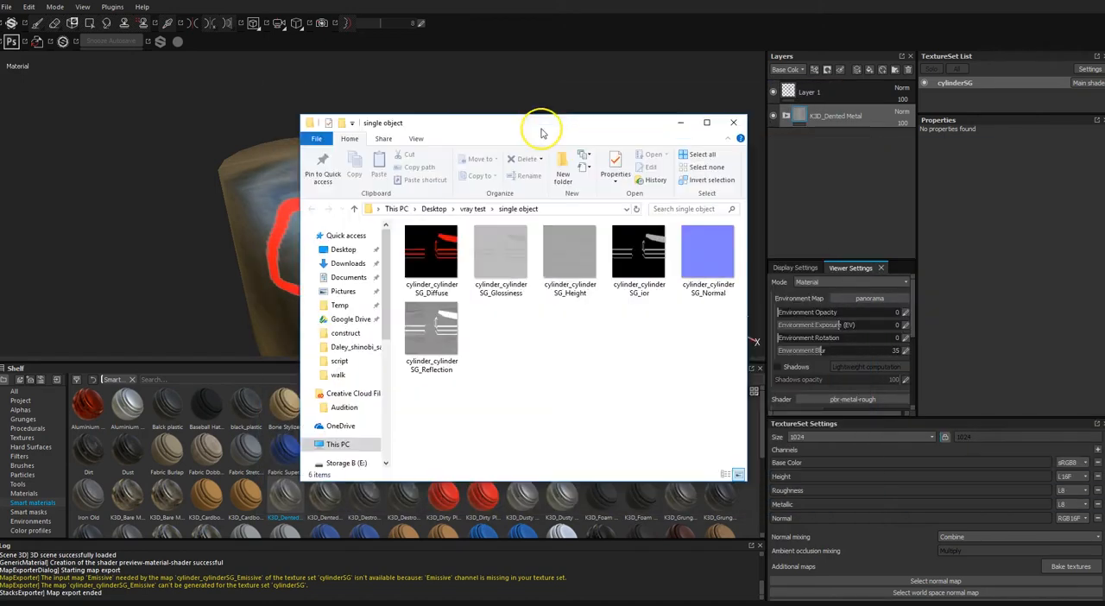
left_click(706, 122)
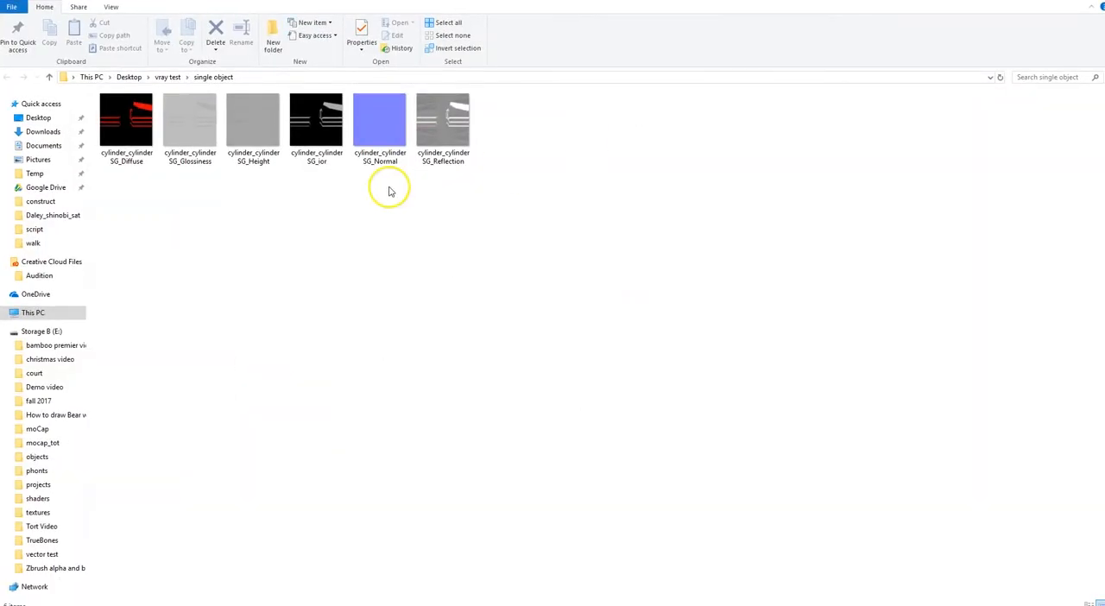
mouse_move(205, 76)
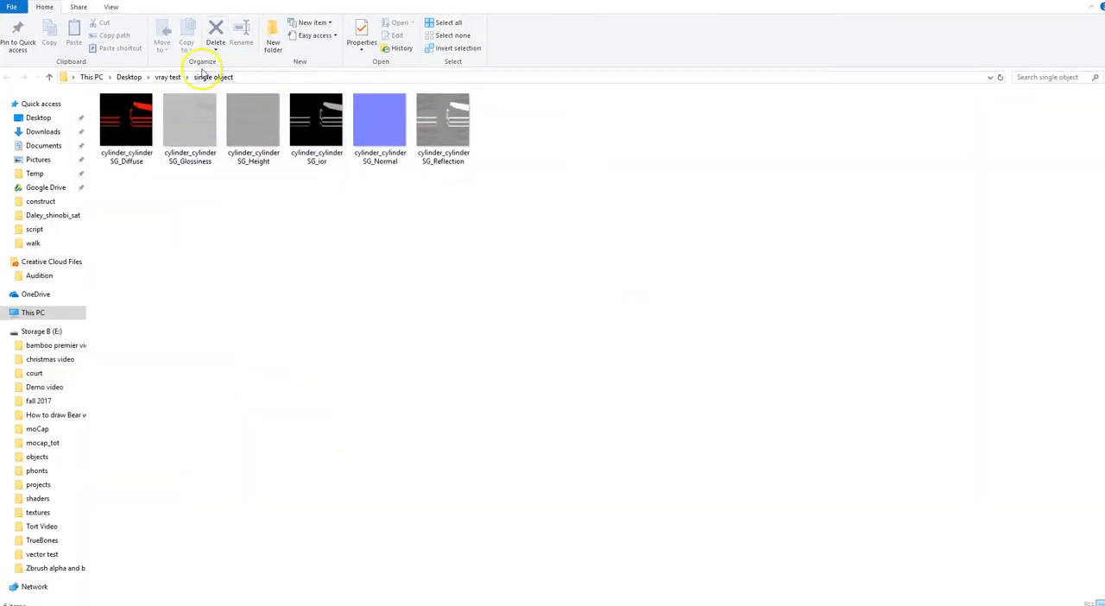
left_click(107, 6)
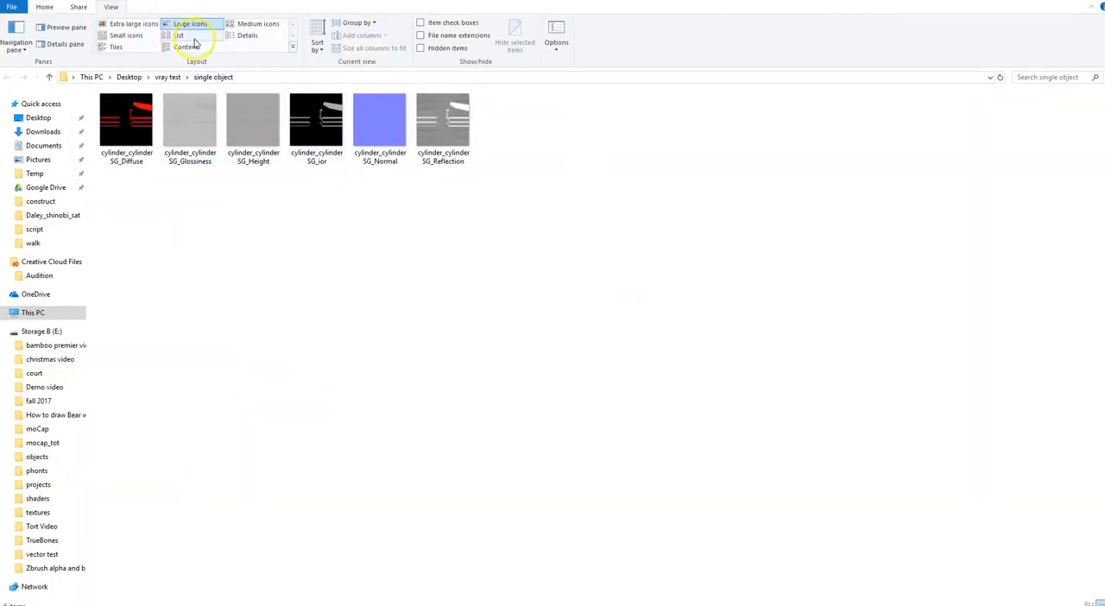
left_click(178, 34)
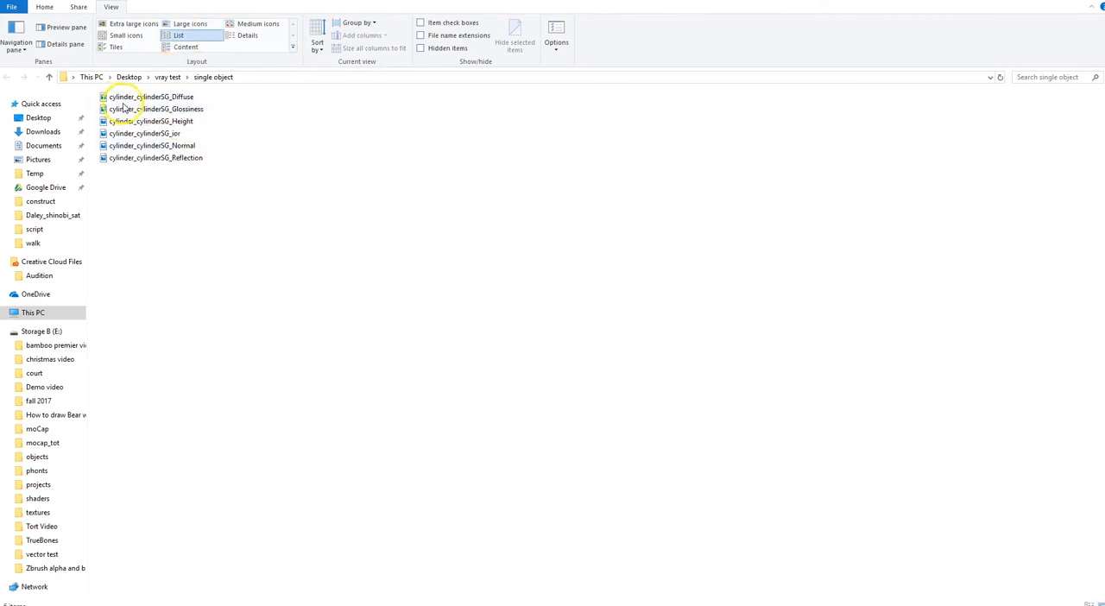
left_click(154, 97)
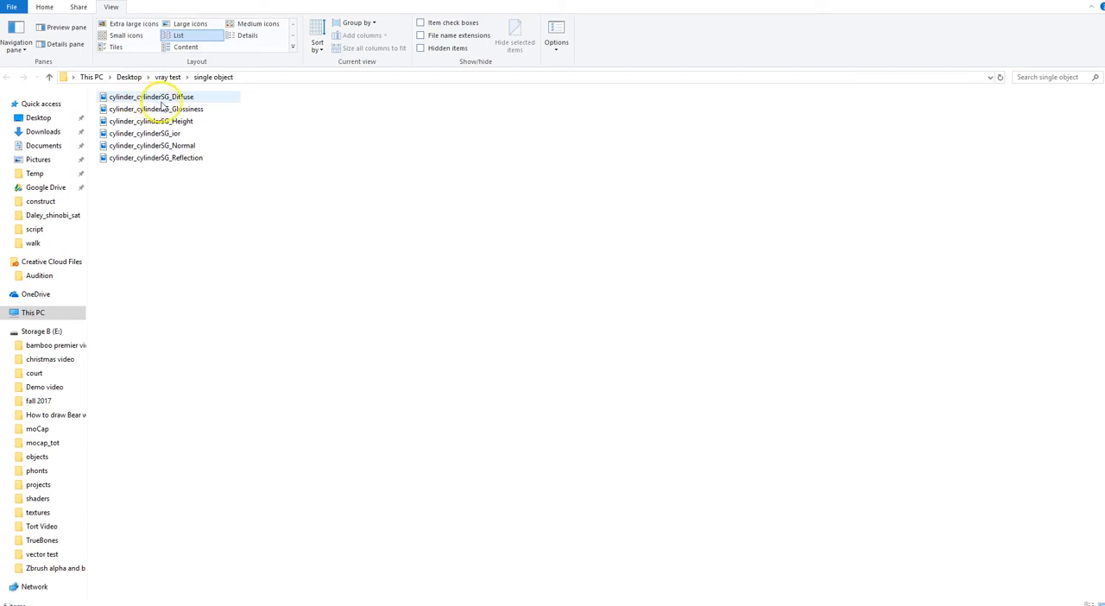
left_click(151, 95)
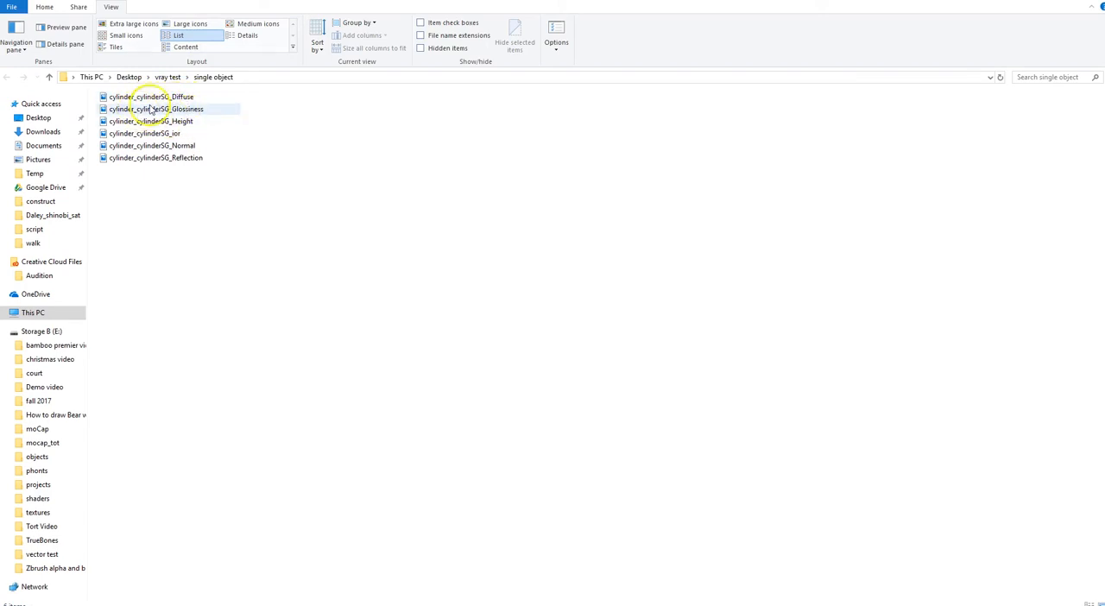
left_click(151, 96)
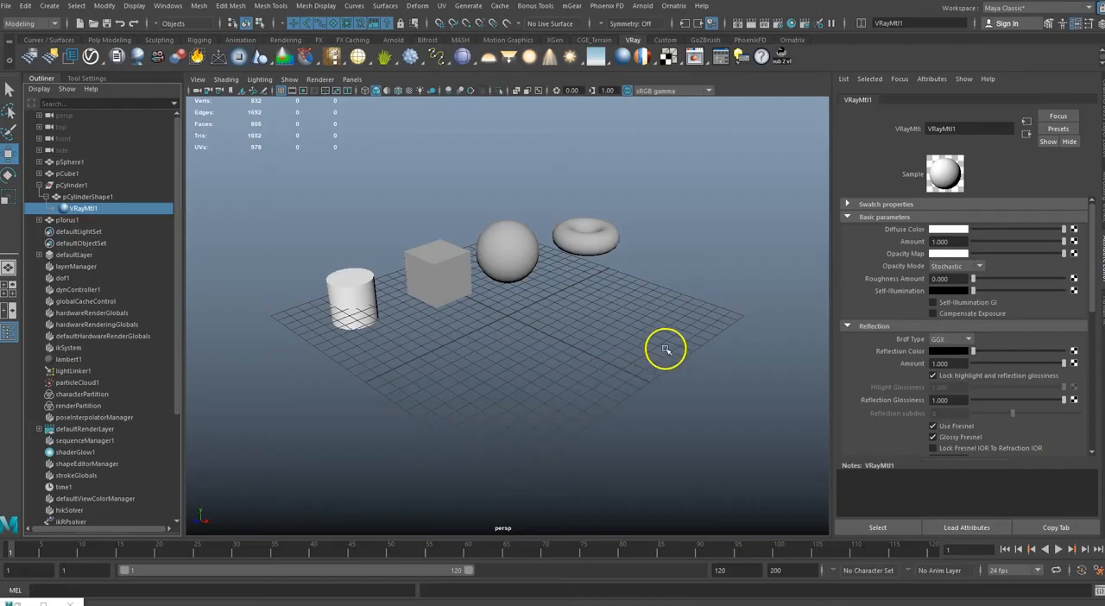
mouse_move(742, 216)
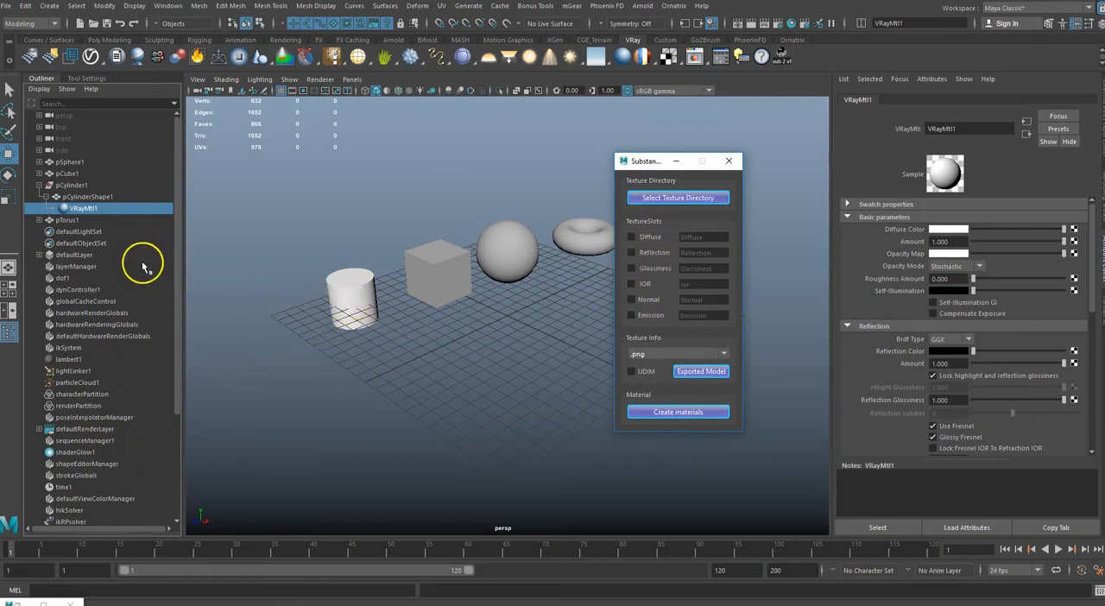
mouse_move(735, 82)
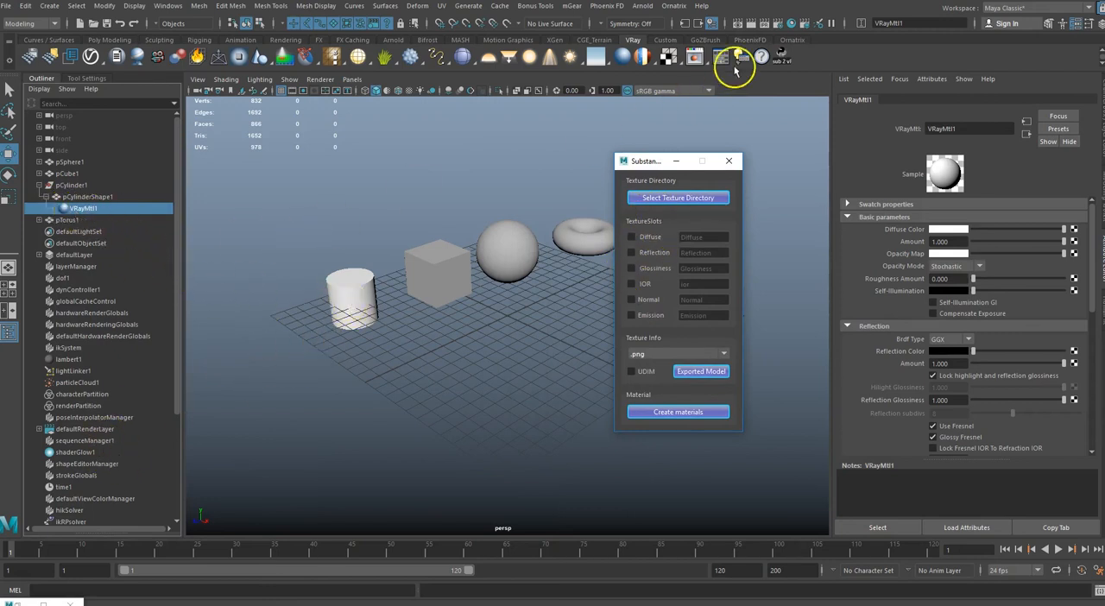
- Open Hypershade from the shelf icon
left_click(726, 61)
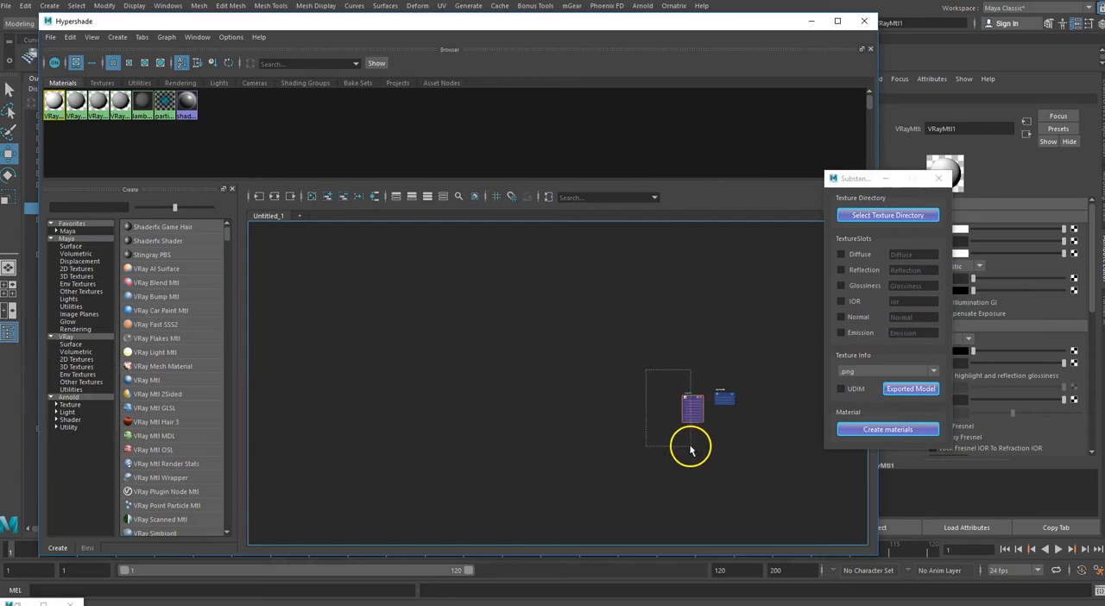
- Set the importer's texture directory to single object, create materials, and inspect the new file nodes
left_click(841, 253)
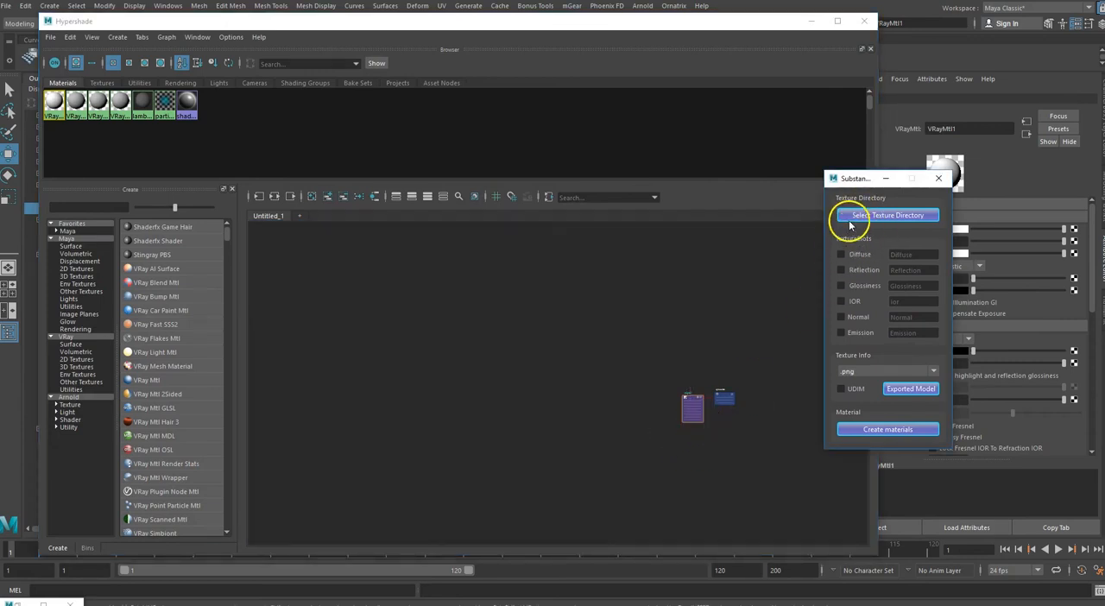
left_click(887, 215)
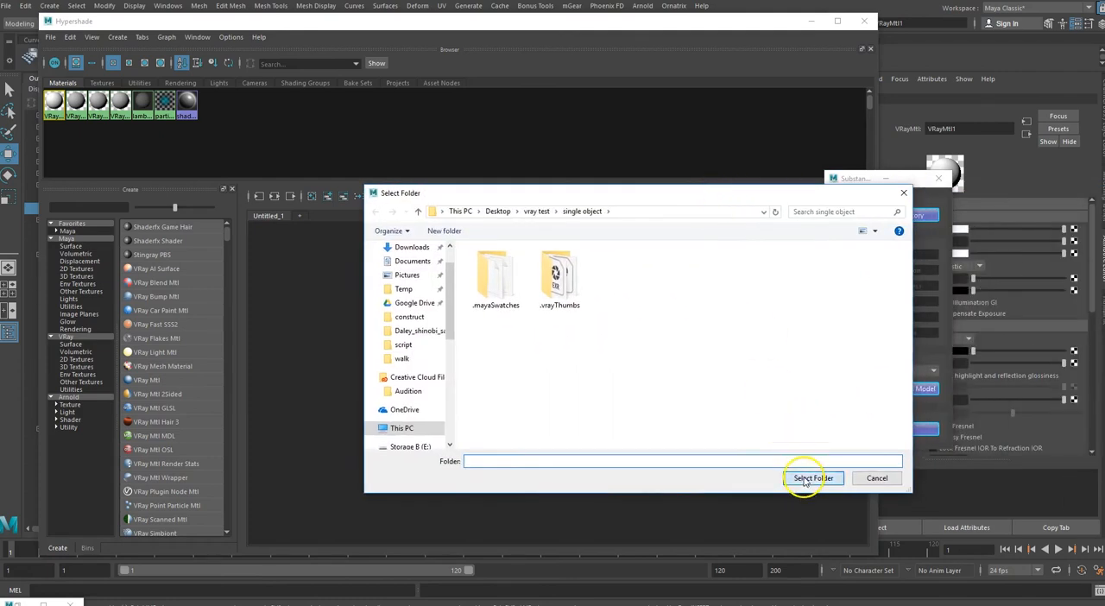
left_click(814, 479)
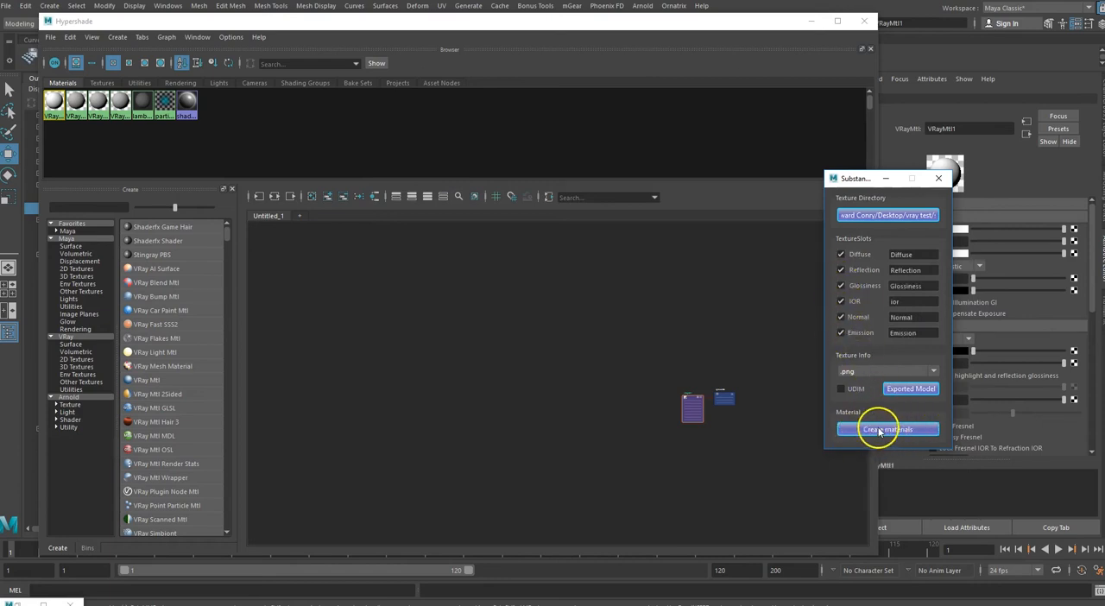
left_click(887, 429)
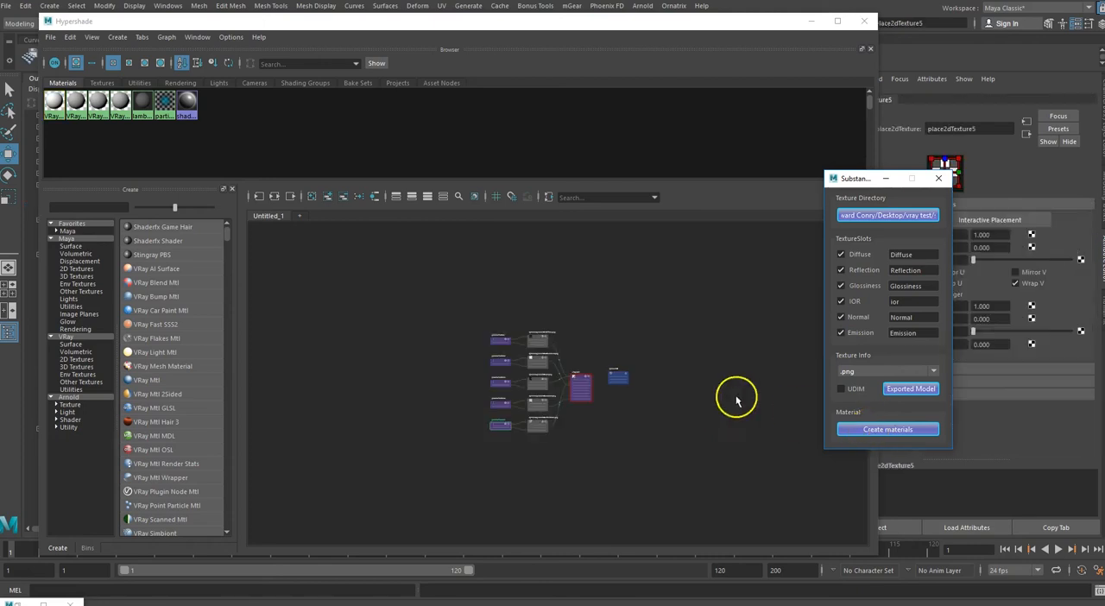
left_click_drag(854, 177, 196, 132)
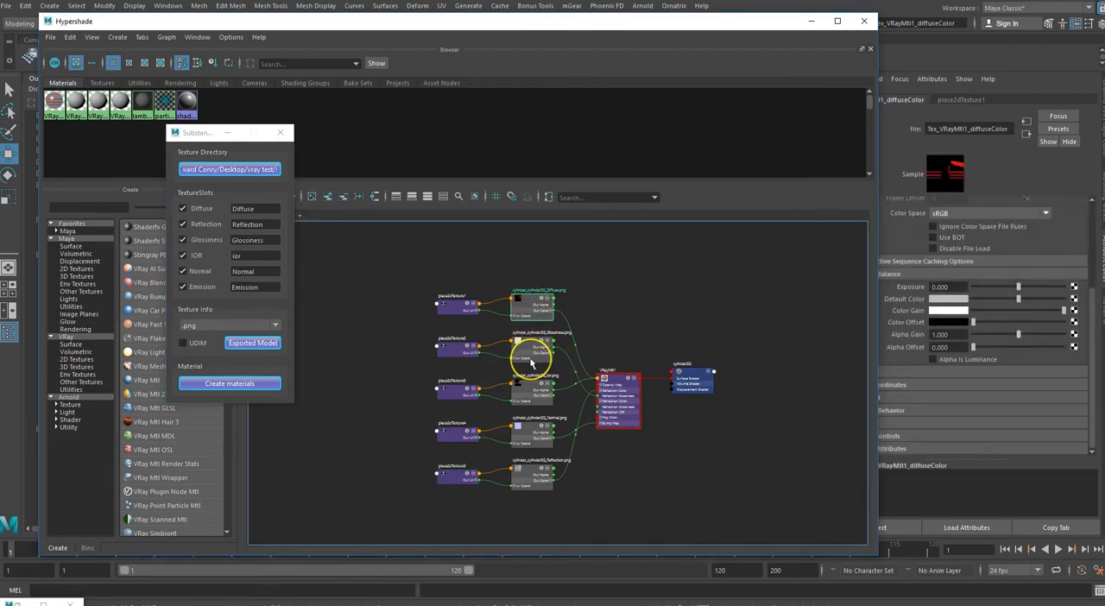
left_click(526, 345)
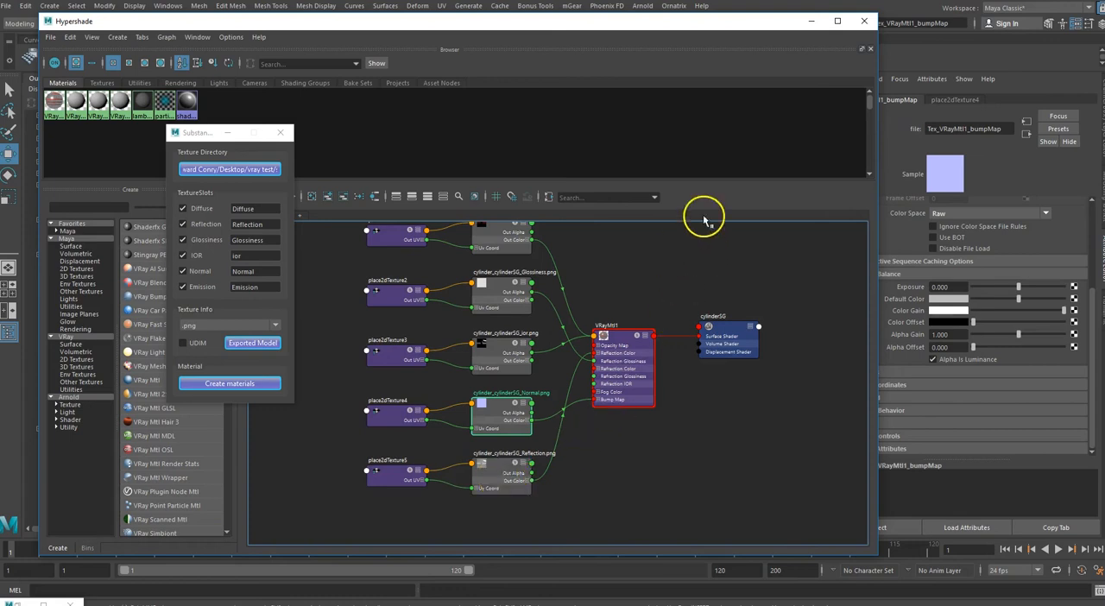
mouse_move(808, 63)
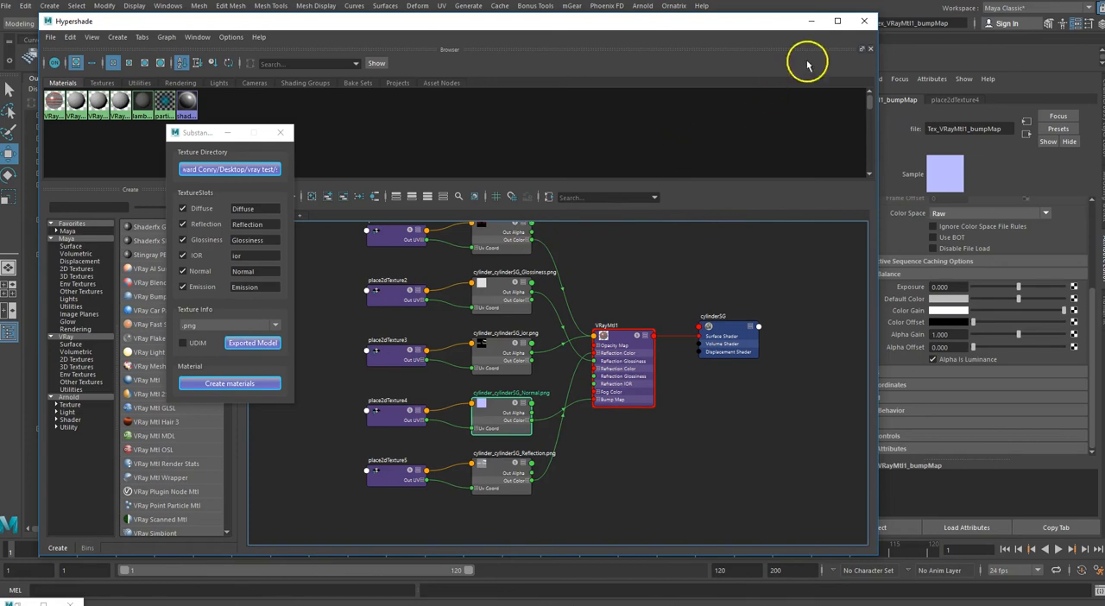
mouse_move(336, 197)
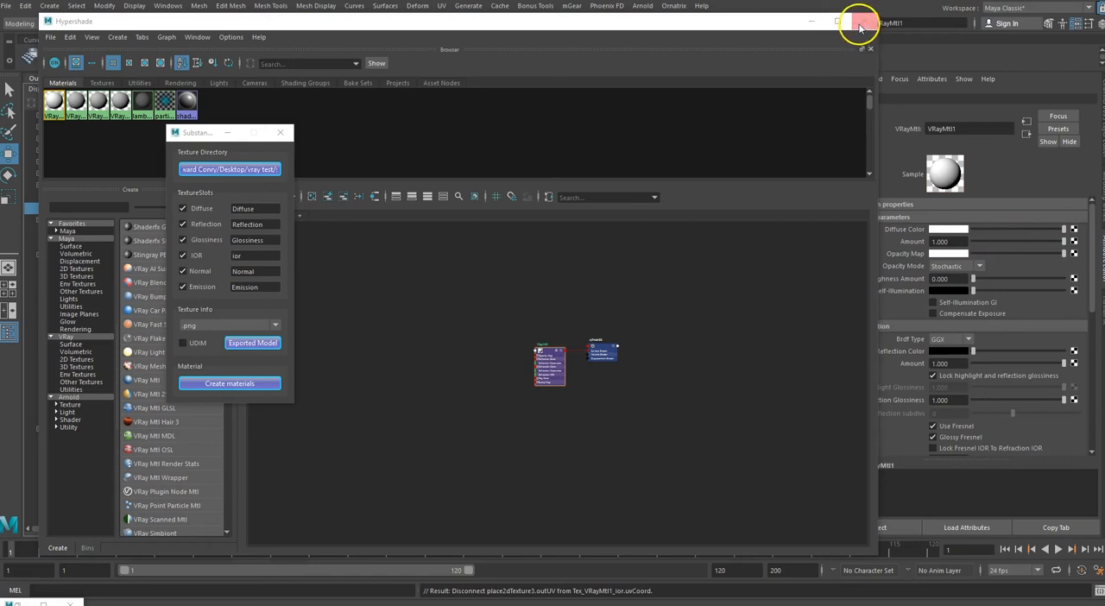
- Export the four selected objects as FBX file vray_test and dismiss the warnings
left_click(854, 27)
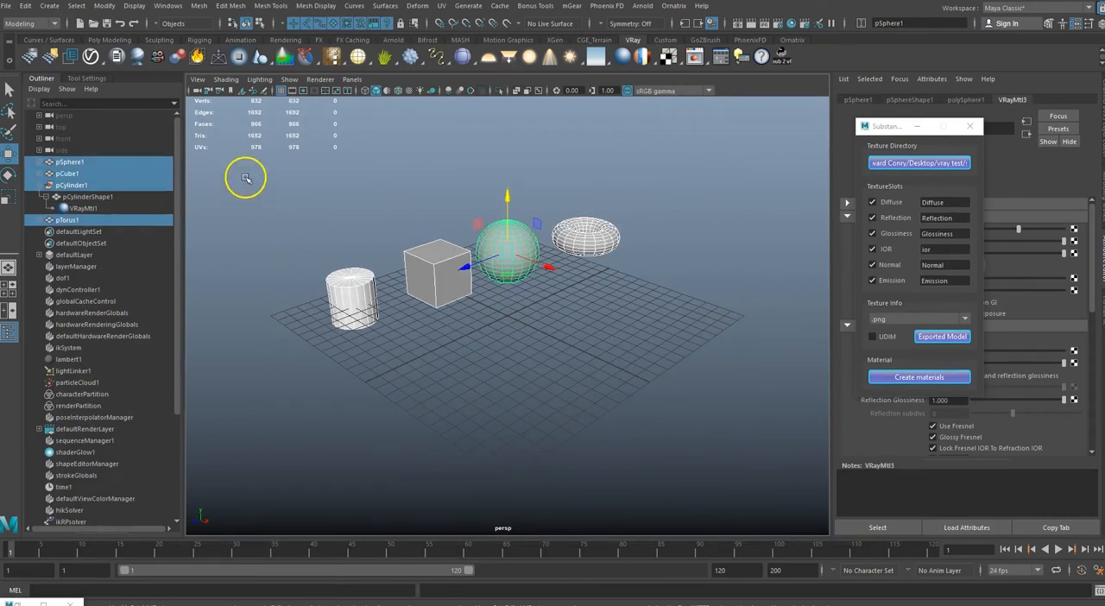
left_click(45, 197)
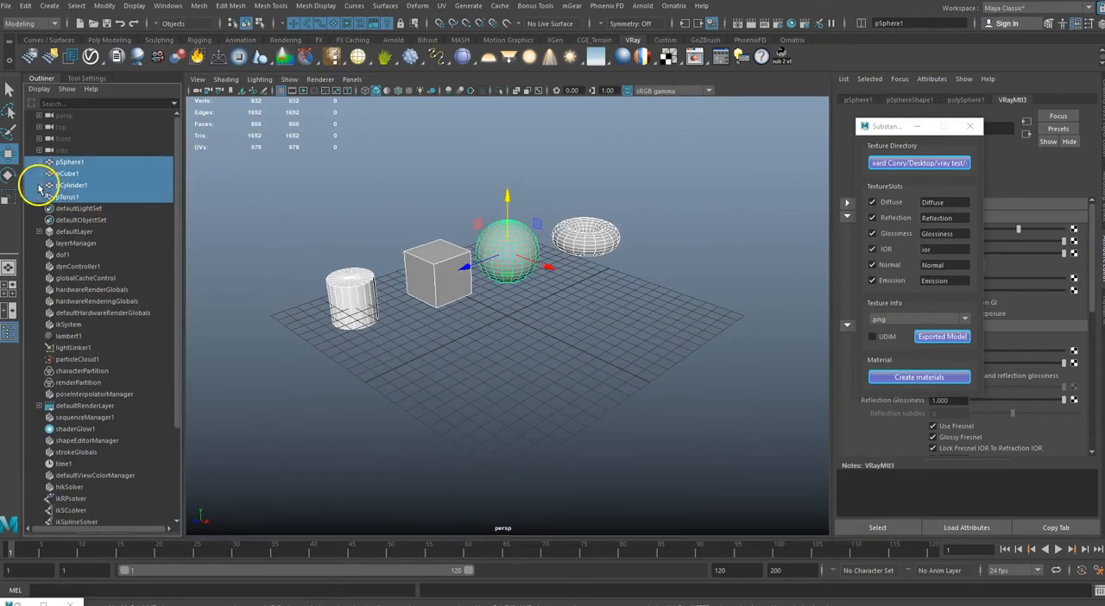
left_click(9, 8)
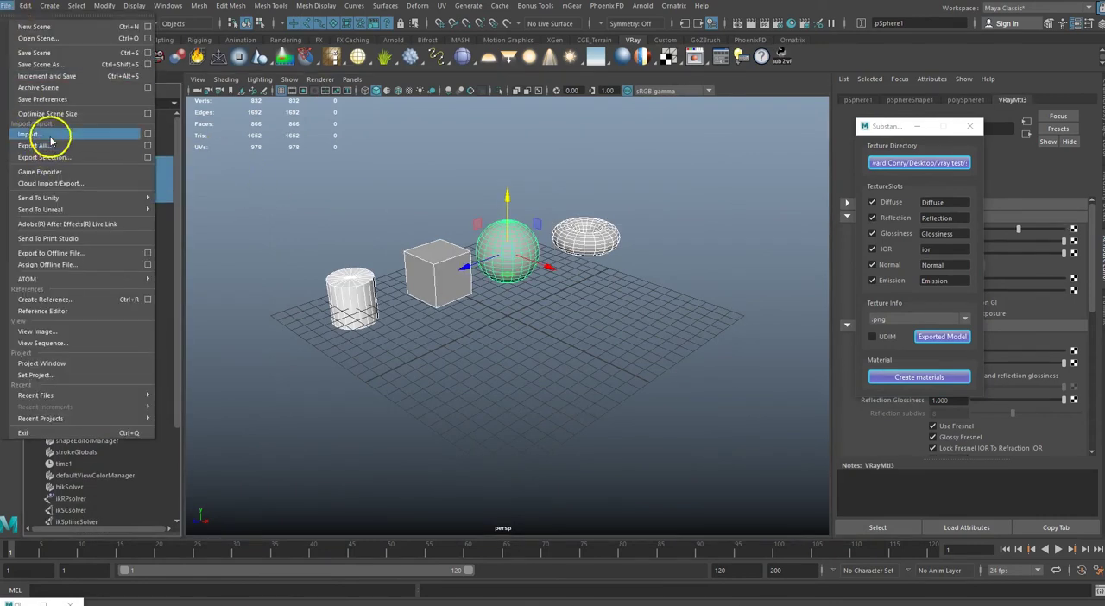
left_click(38, 157)
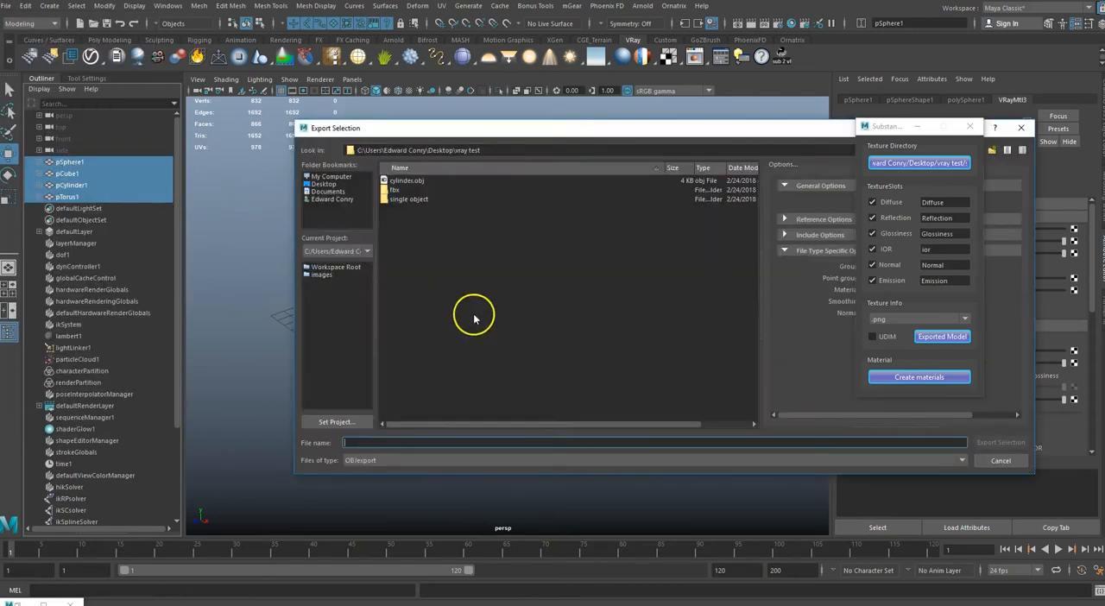
left_click(414, 460)
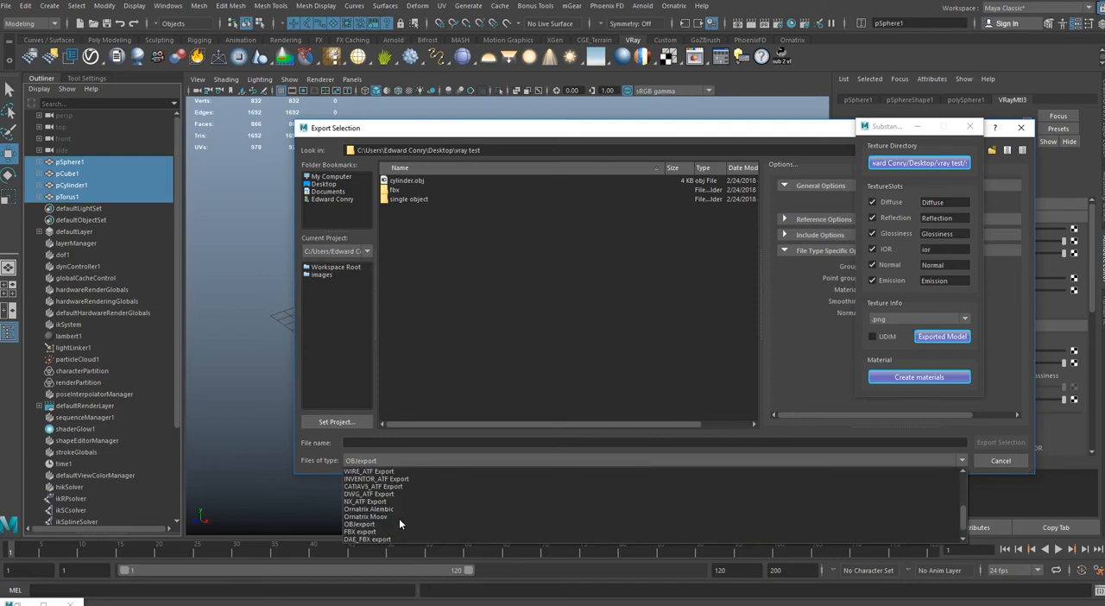
left_click(358, 533)
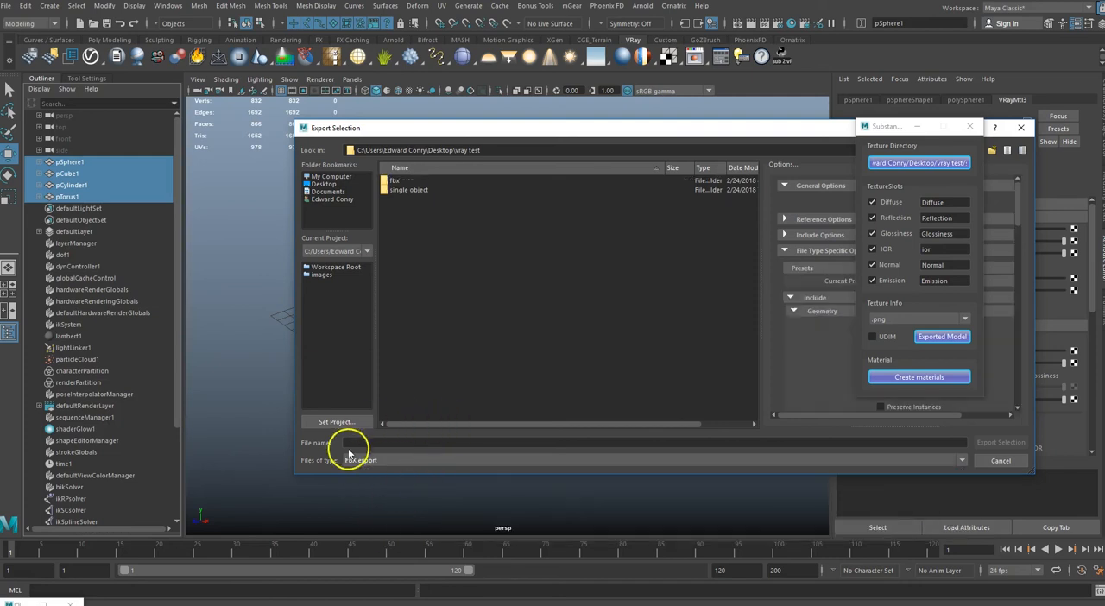
left_click(362, 437)
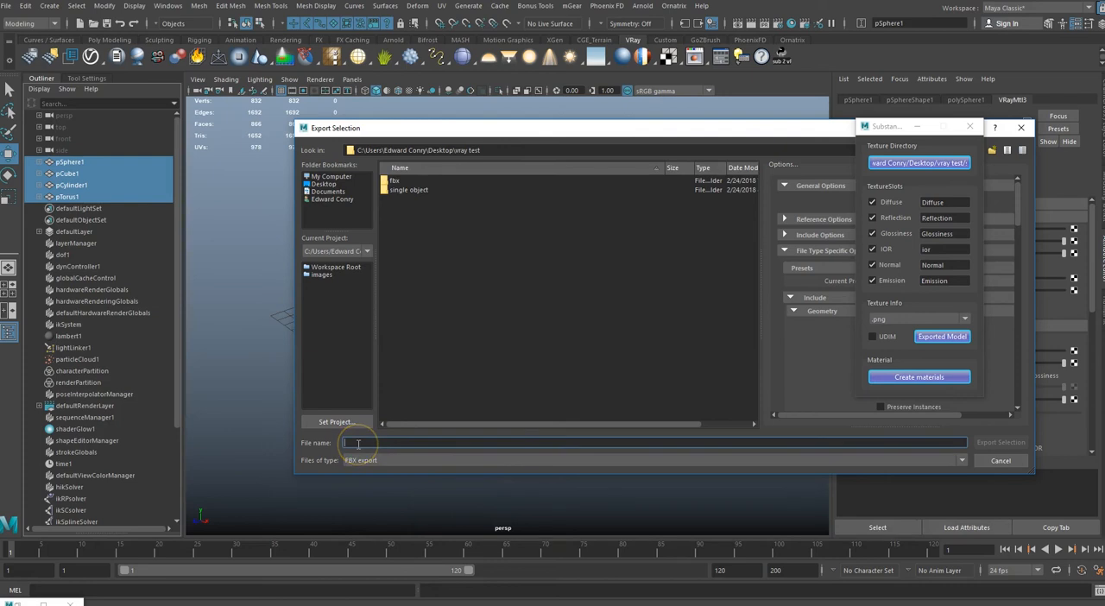
type("vray_test")
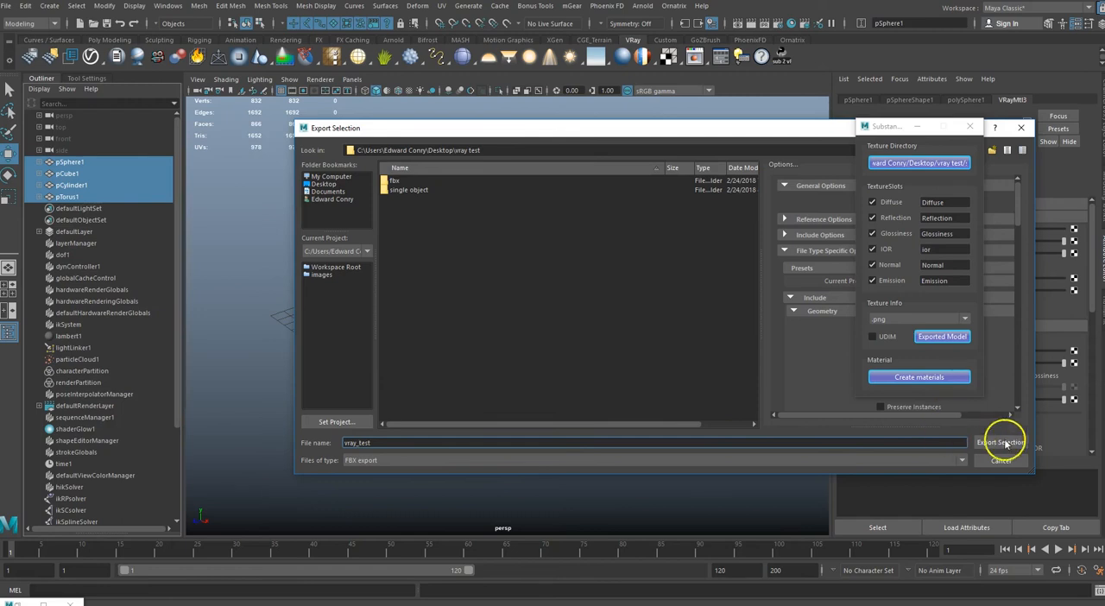
left_click(1001, 442)
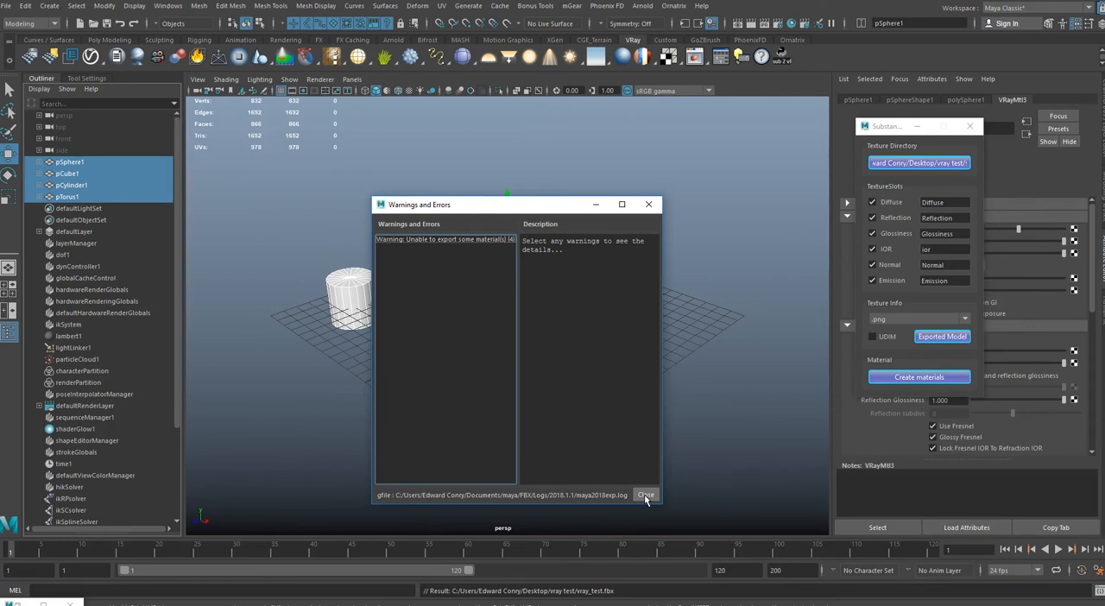
left_click(648, 493)
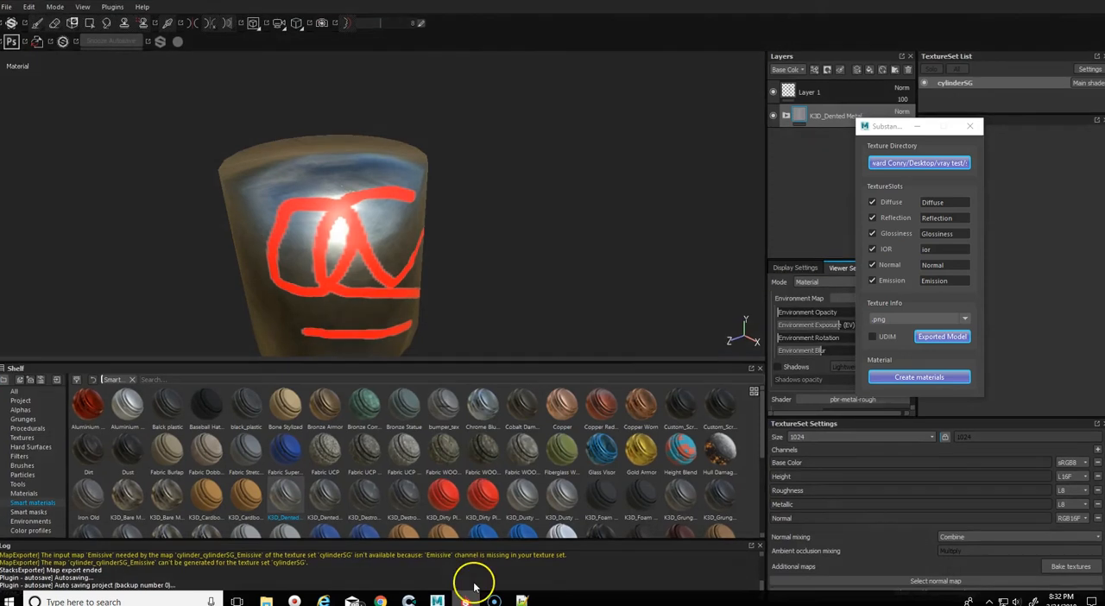
- Discard the old project and create a new Painter project from vray_test.fbx
left_click(10, 7)
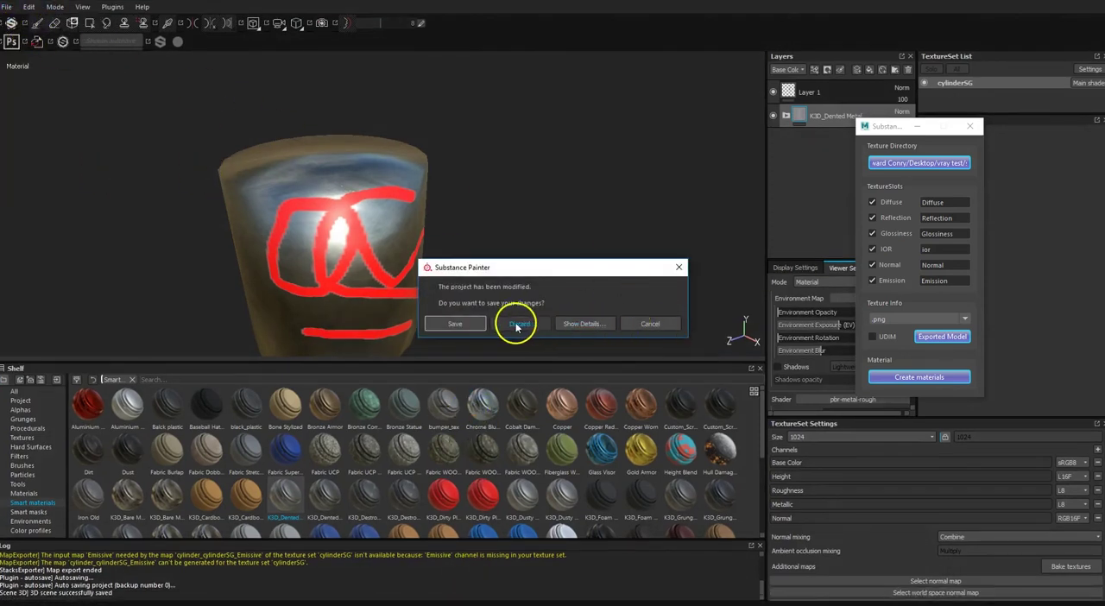
left_click(517, 324)
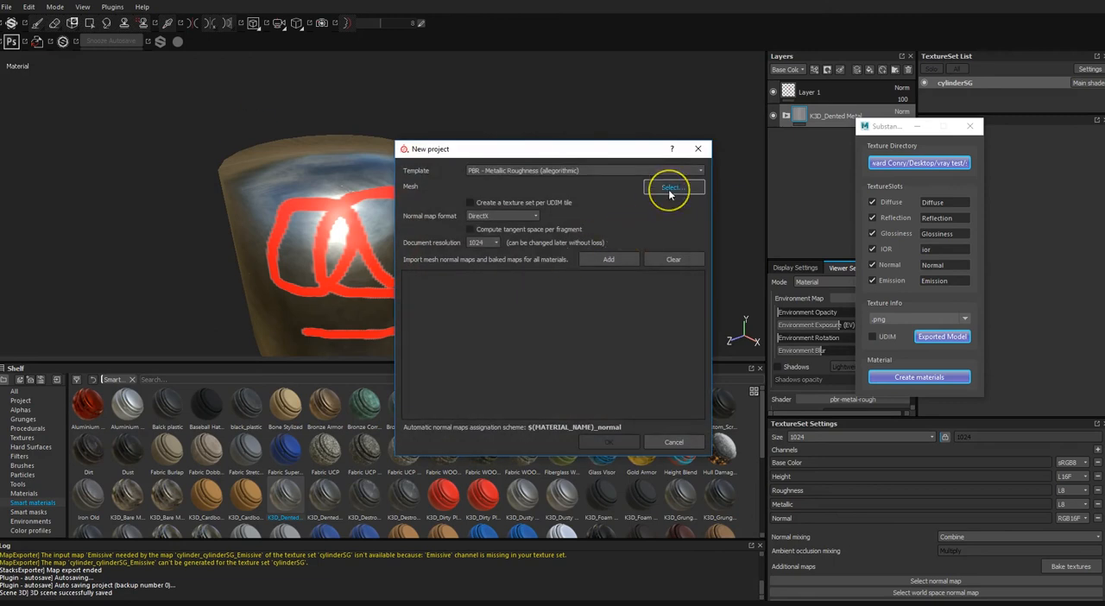
left_click(670, 187)
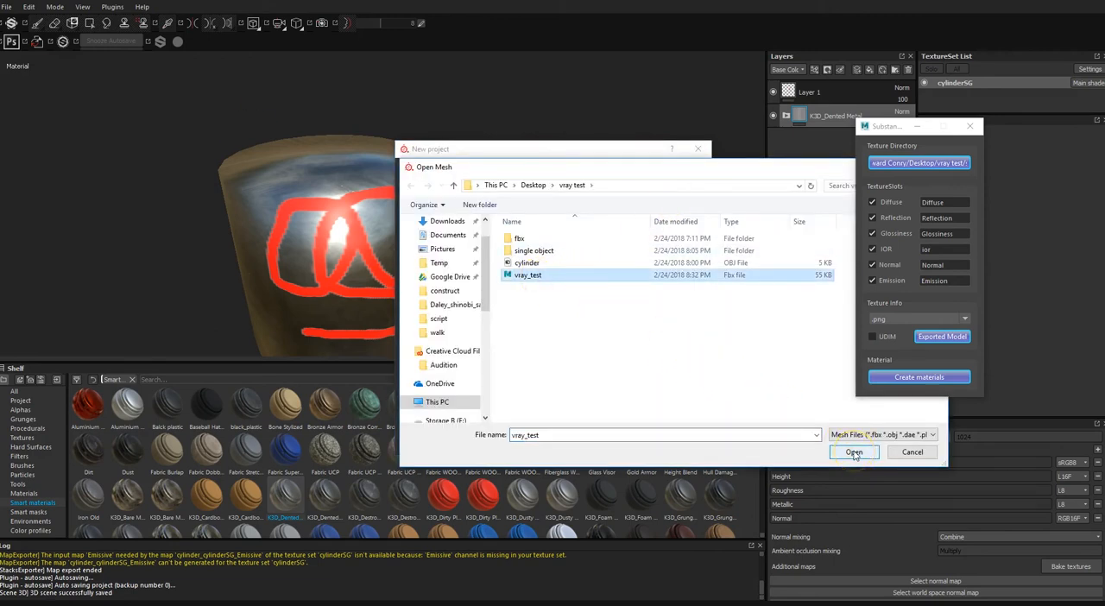
left_click(853, 451)
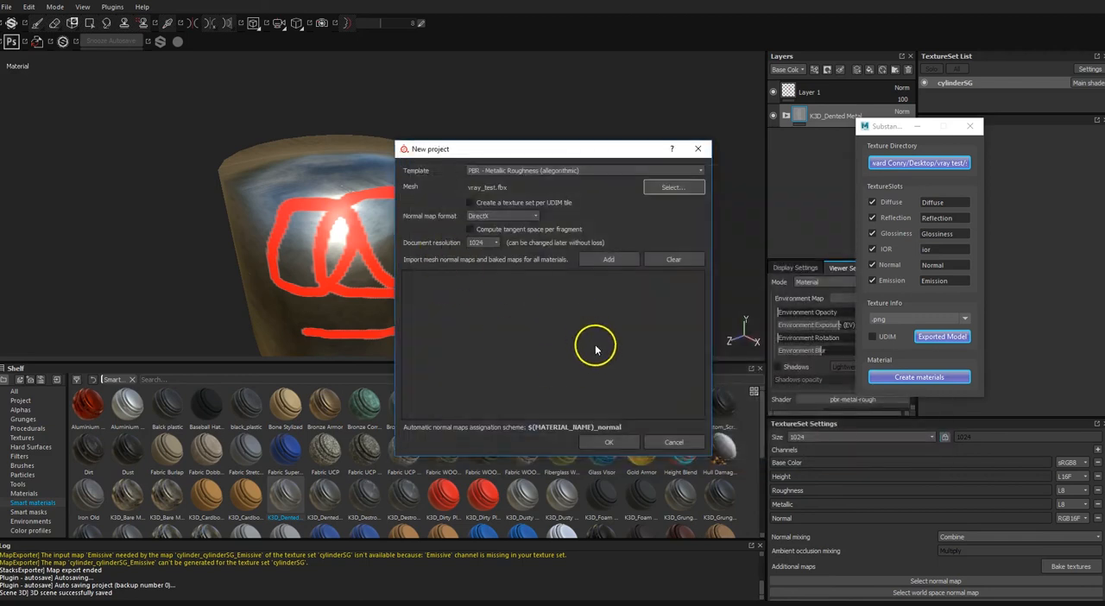
left_click(609, 442)
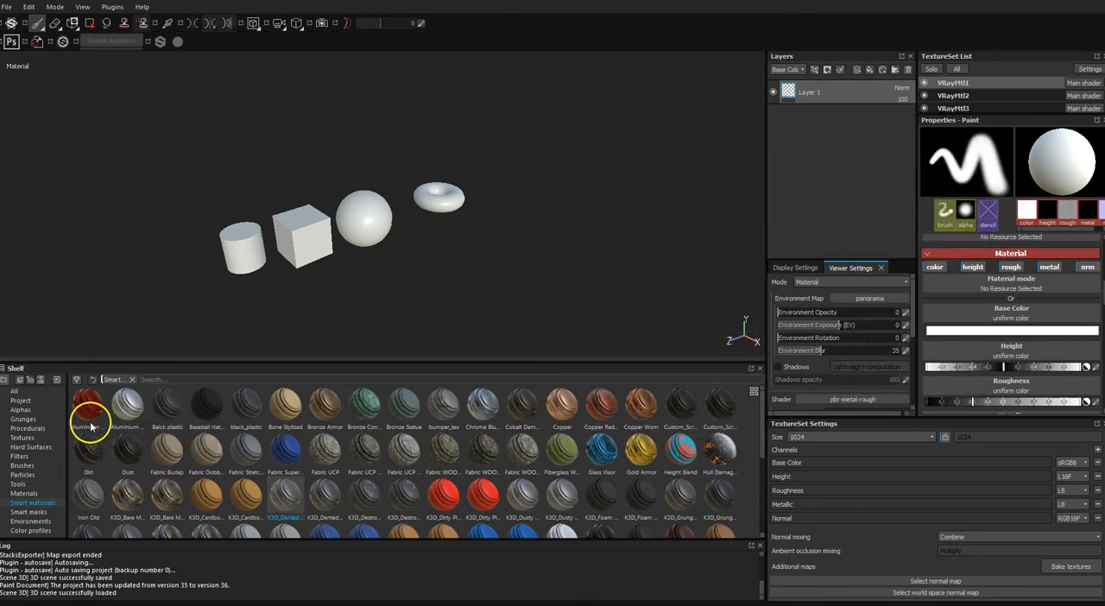
- Apply Aluminium Anodized Red to the cylinder and Aluminium Brushed Worn to the cube
double_click(87, 407)
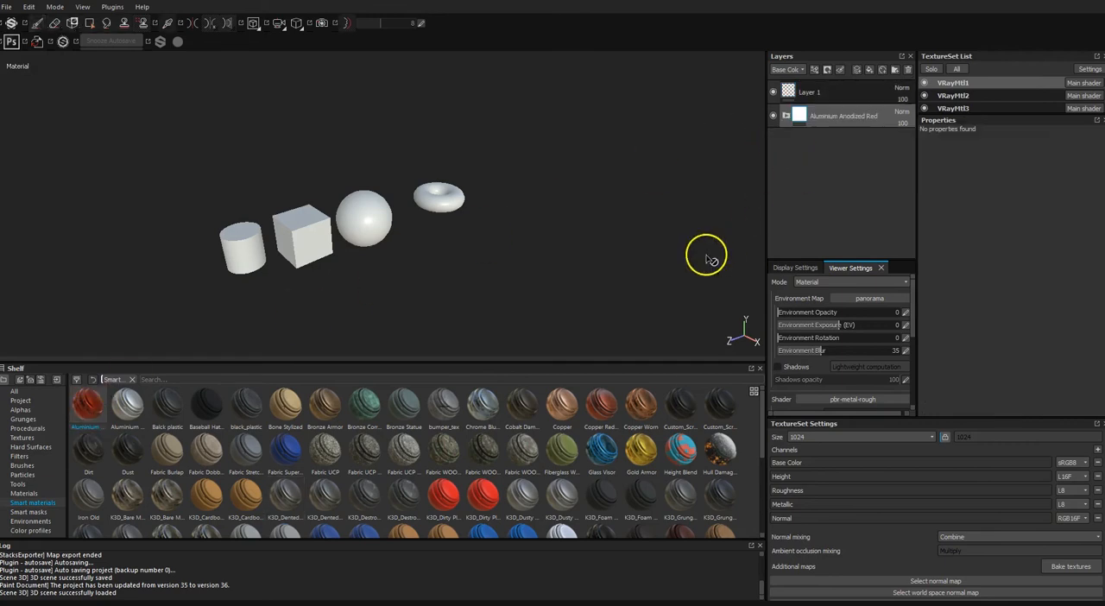
left_click(132, 404)
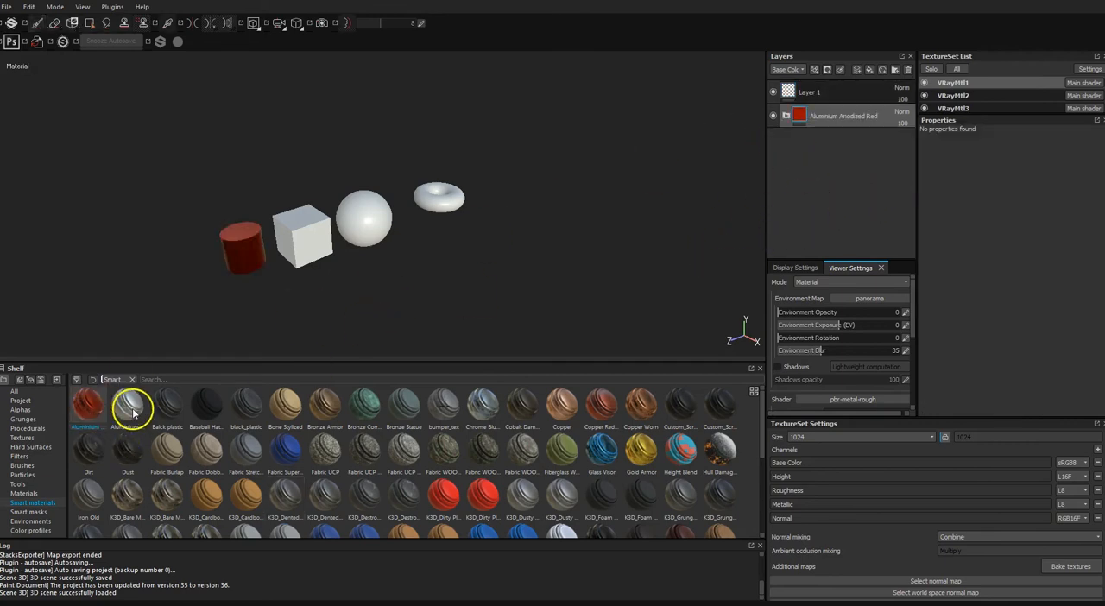
left_click(963, 96)
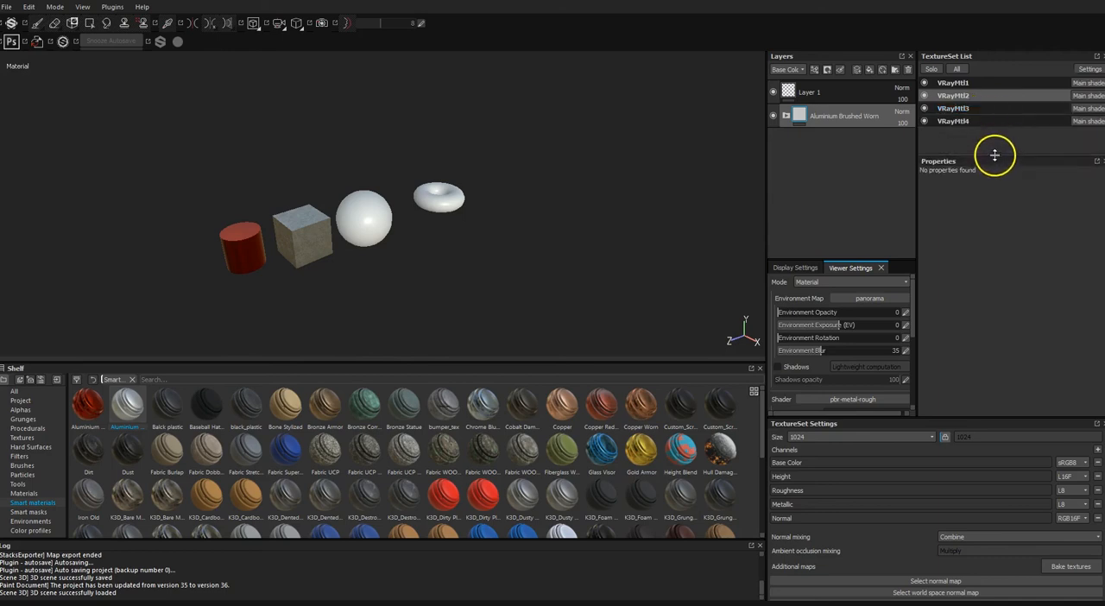
mouse_move(512, 303)
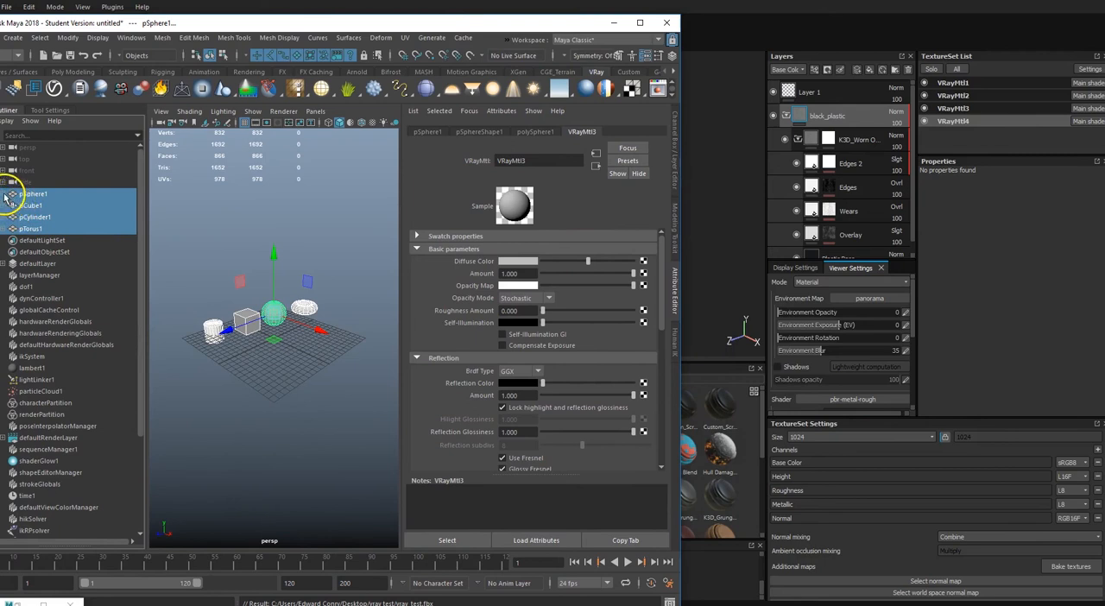
- Look up the sphere's shading group in Maya and rename its Painter texture set sphereSG
left_click(12, 193)
type("sphereSG")
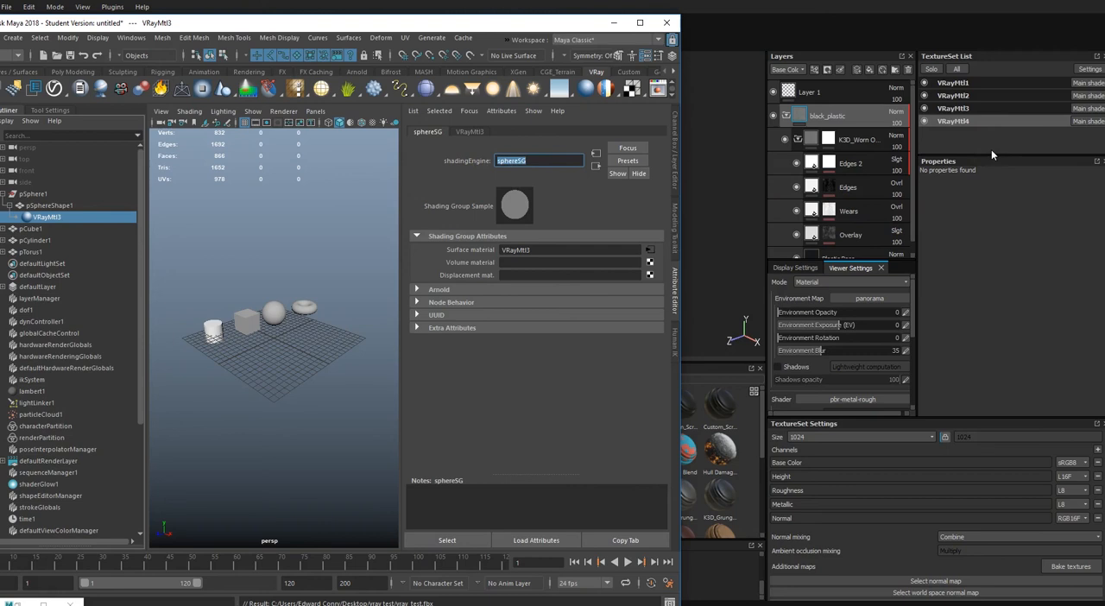
left_click(954, 83)
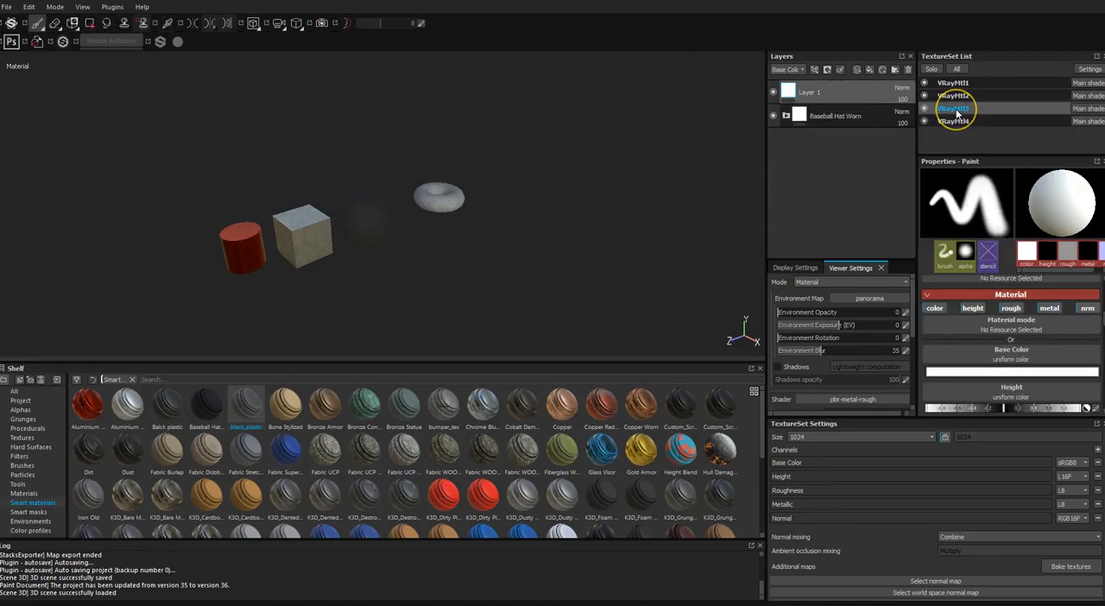
right_click(954, 108)
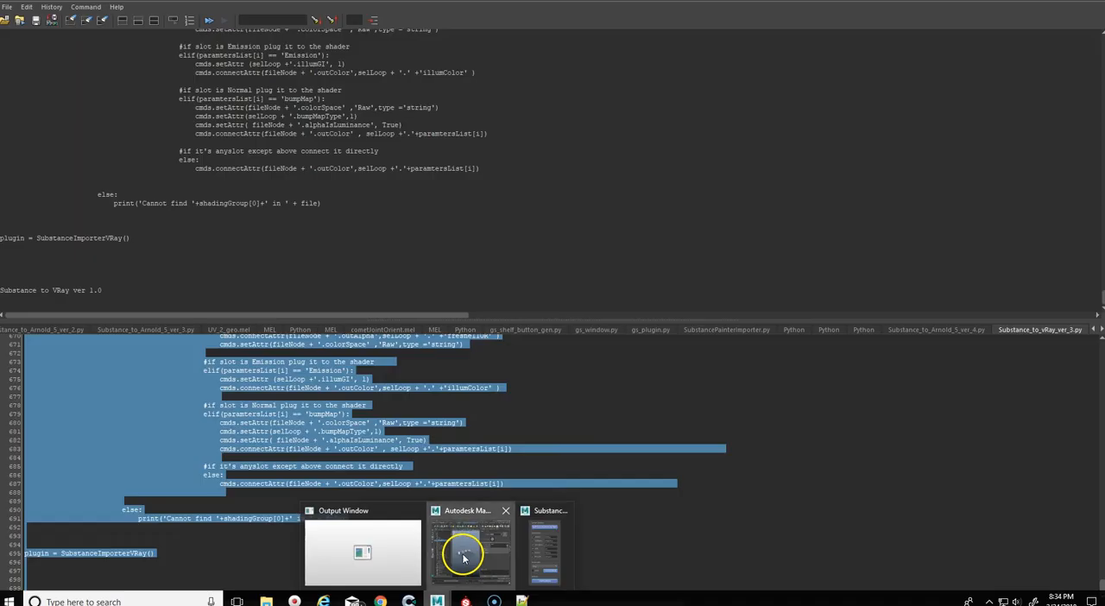
- Copy the cube's shading group name from Maya and rename its texture set cubeSG
left_click(461, 552)
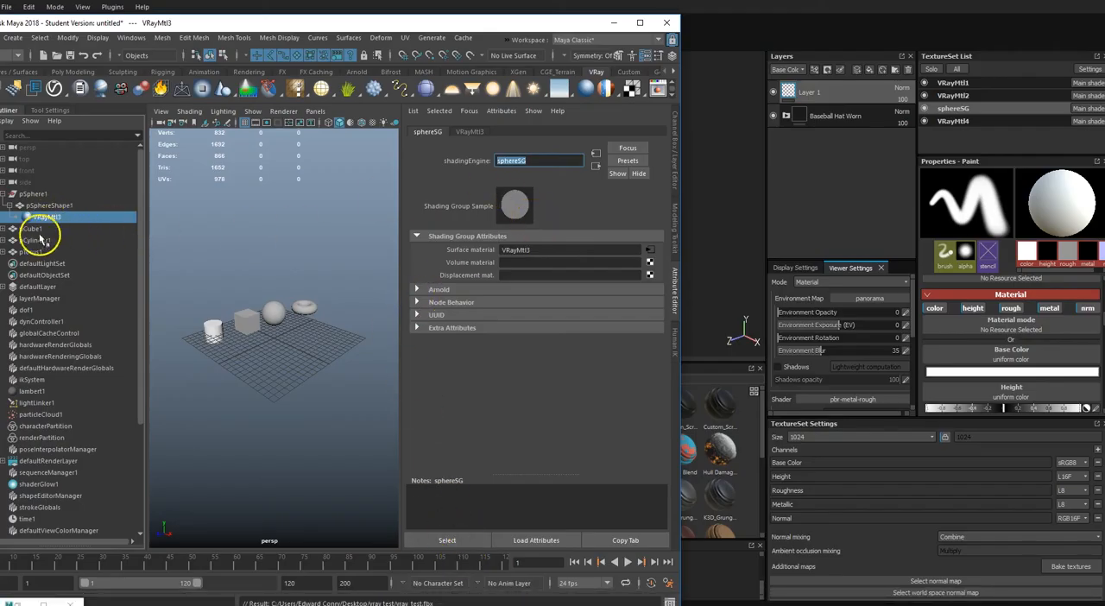
left_click(35, 239)
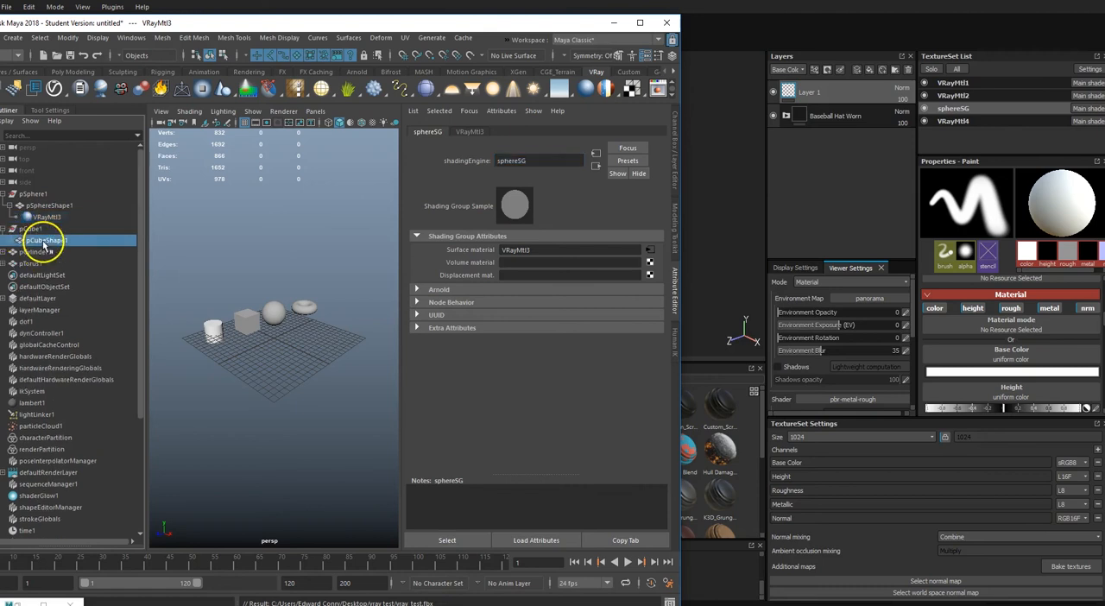
left_click(46, 251)
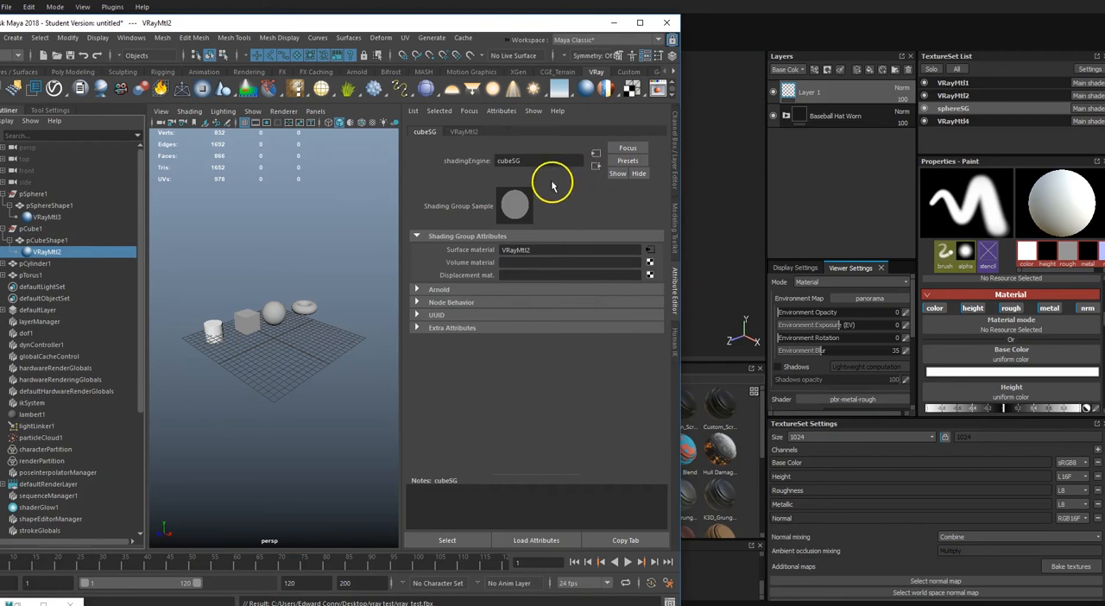
double_click(510, 160)
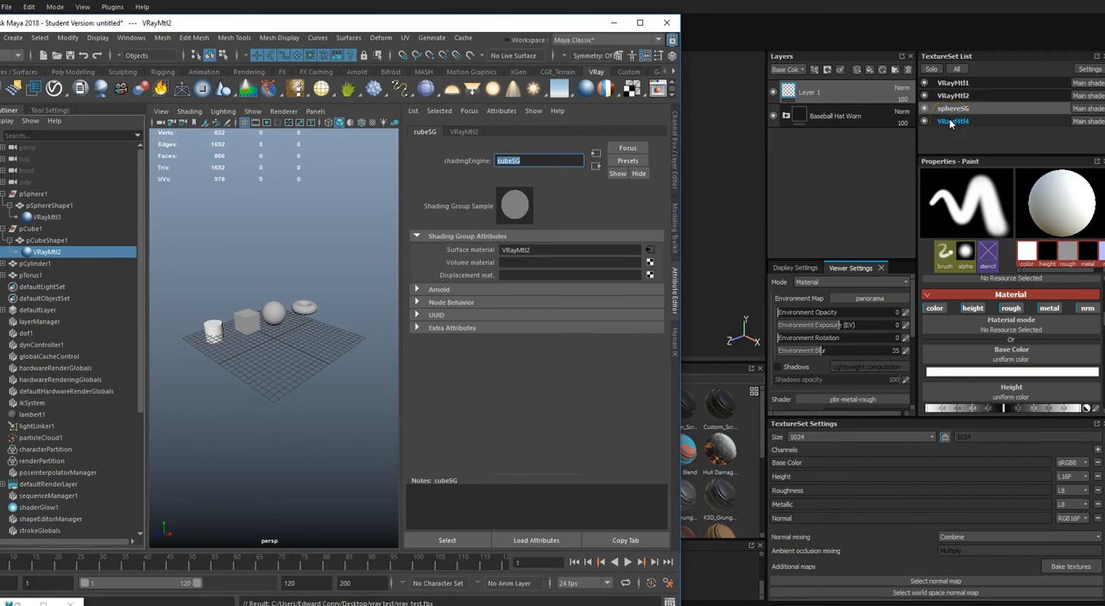
left_click(952, 108)
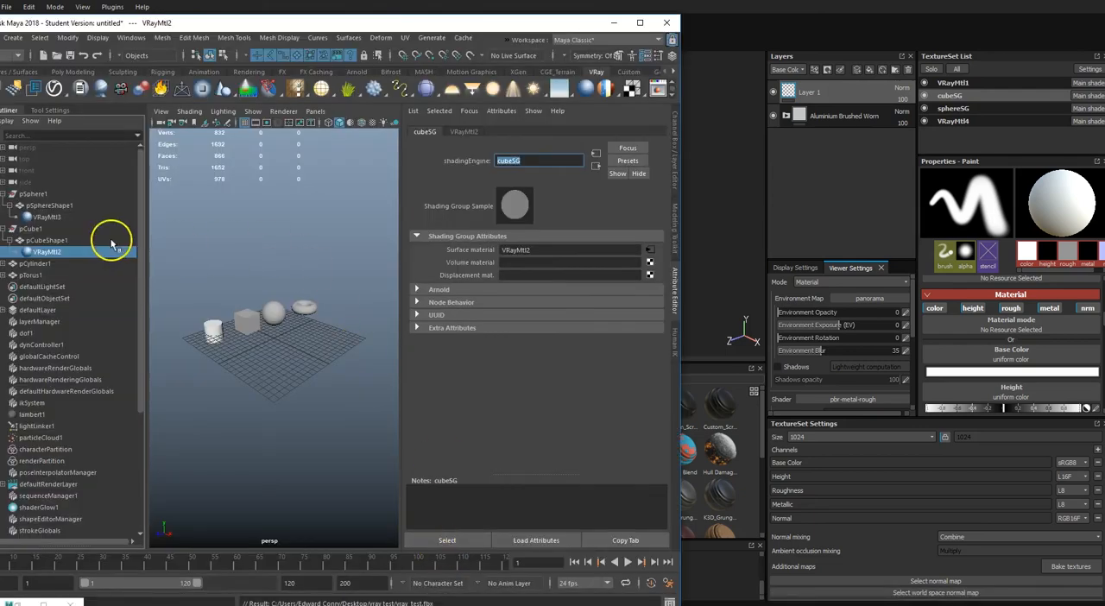
- Expand the cylinder in the Outliner and select its cylinderSG shading group name
left_click(45, 205)
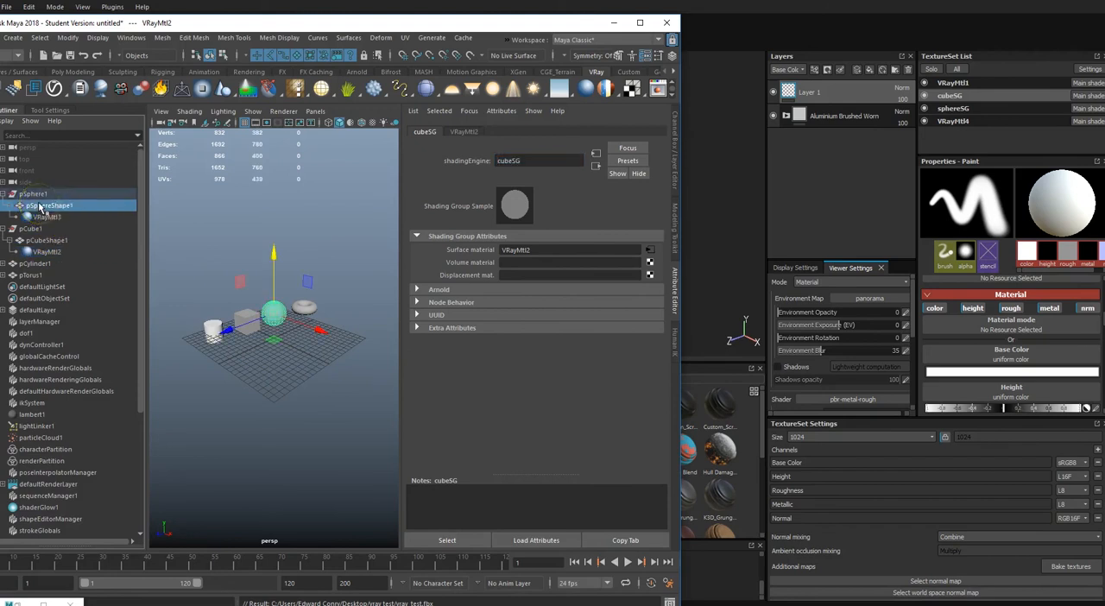
left_click(48, 205)
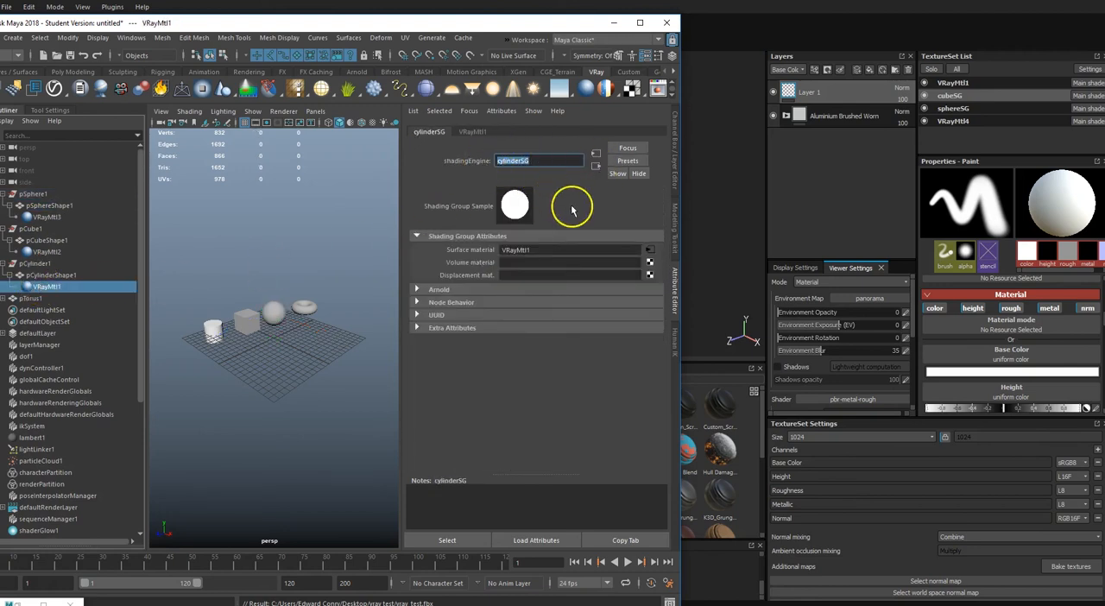
left_click(951, 95)
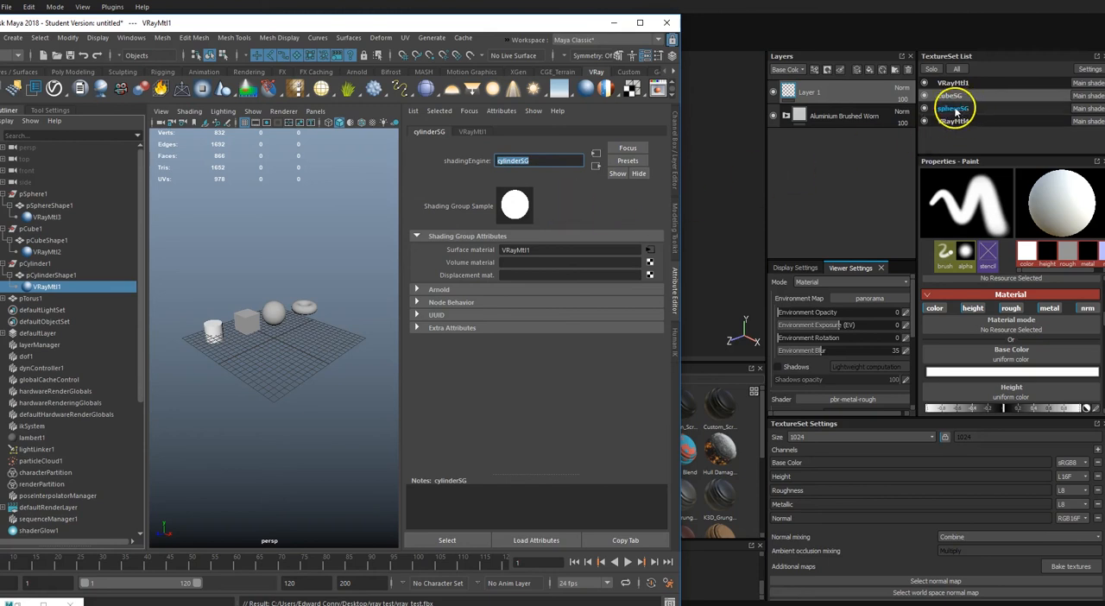
- Return to Substance Painter to rename the remaining texture sets to cylinderSG and TorusSG
left_click(954, 120)
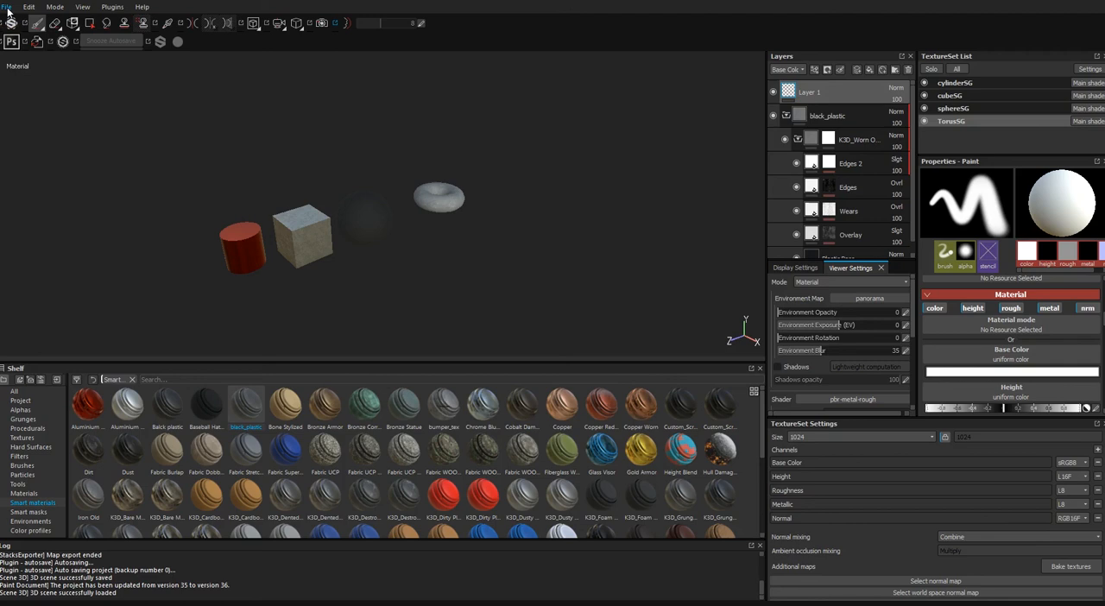
- Export maps for all four texture sets with the Vray config into Desktop/vray test/fbx
left_click(9, 6)
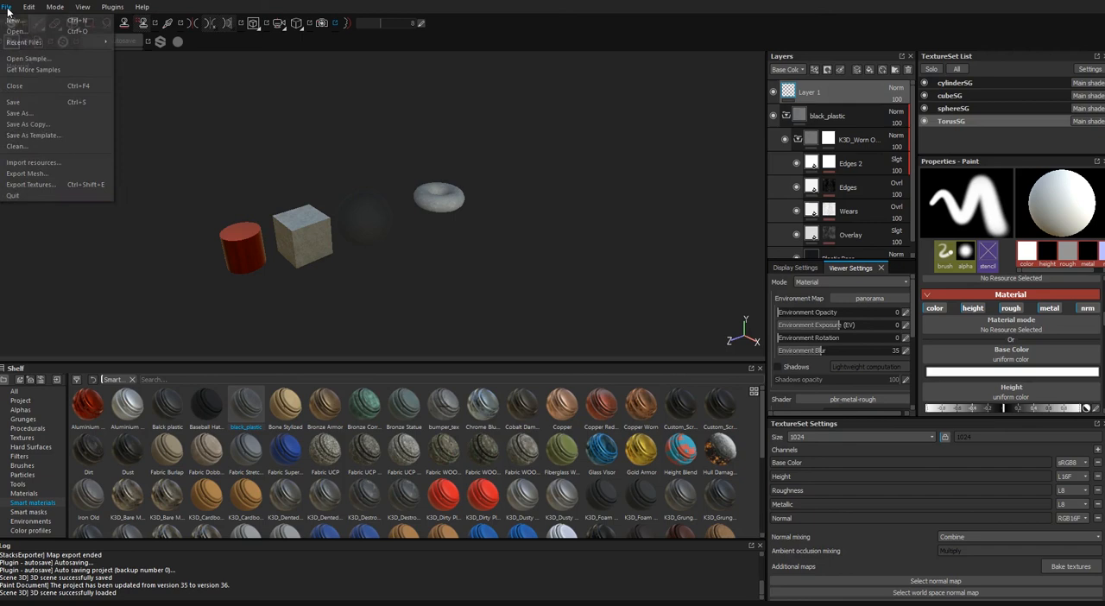
mouse_move(46, 184)
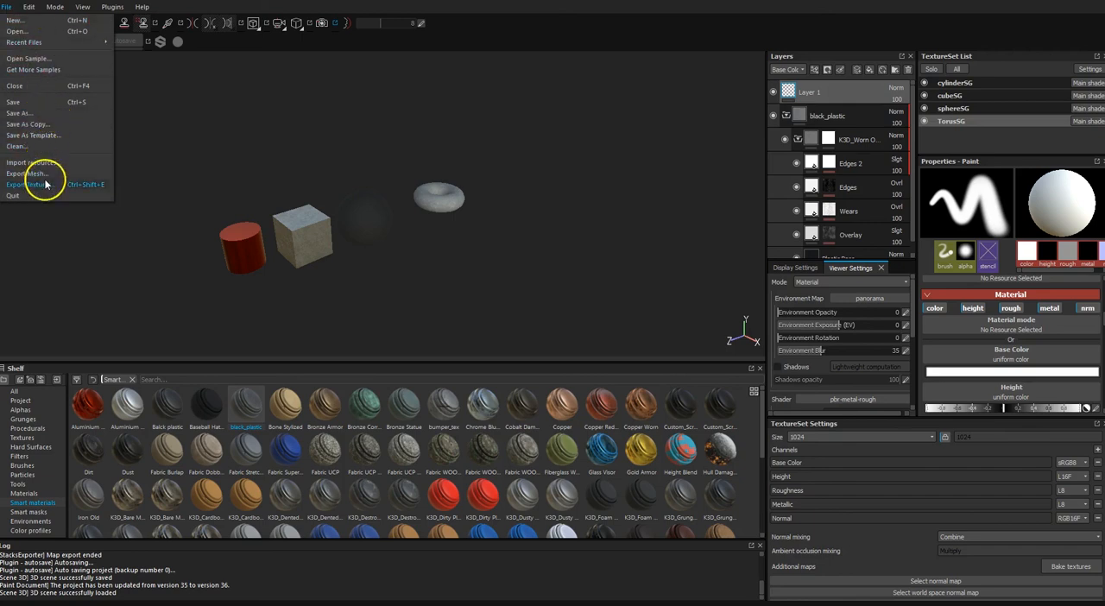
mouse_move(47, 184)
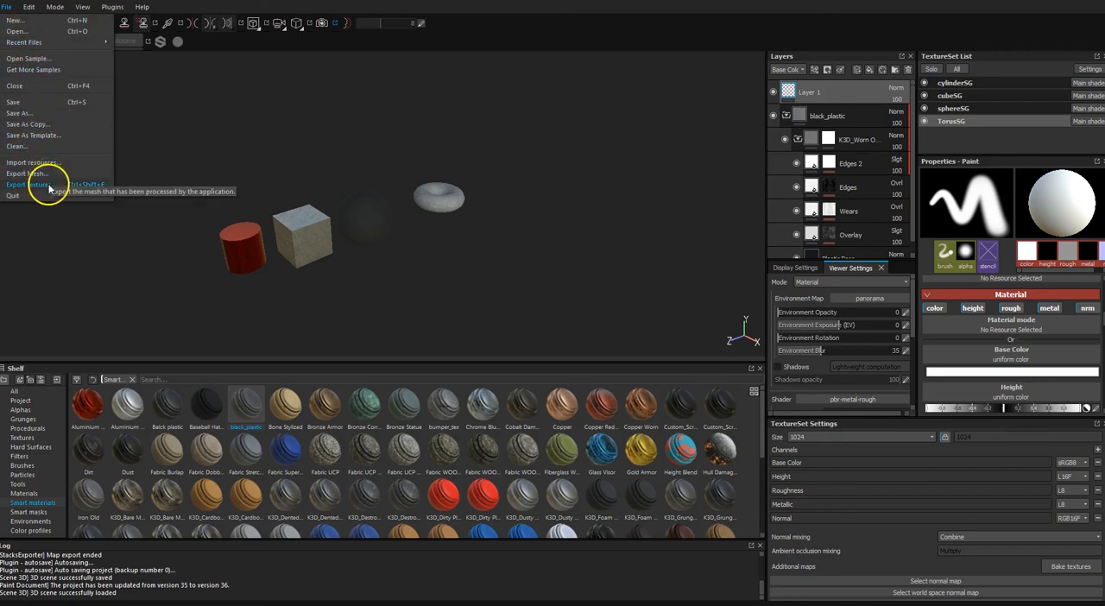
left_click(26, 184)
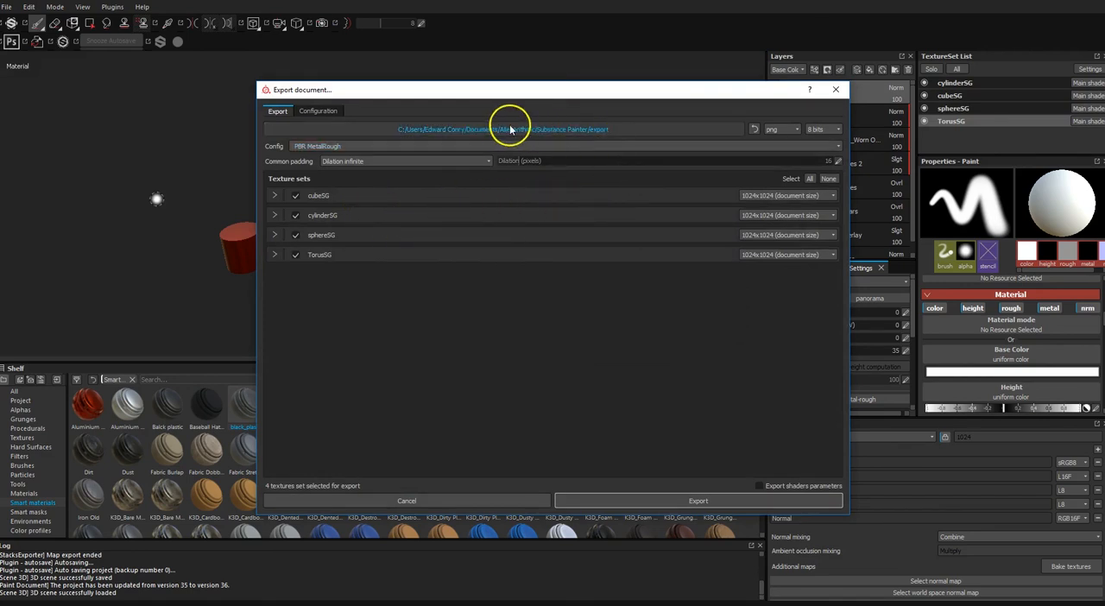
left_click(503, 129)
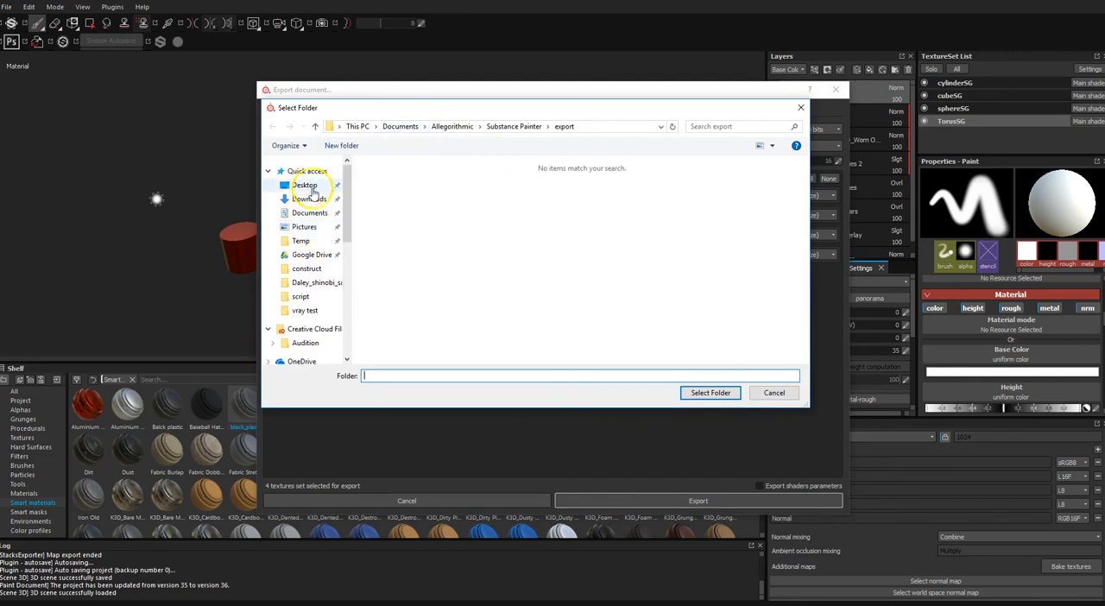
left_click(304, 185)
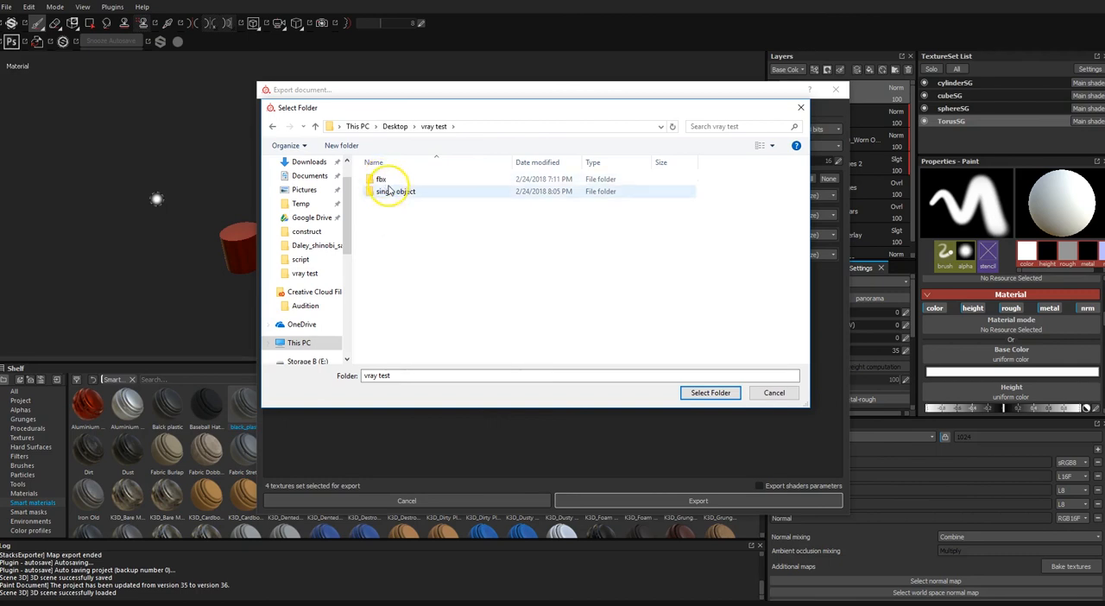
double_click(381, 179)
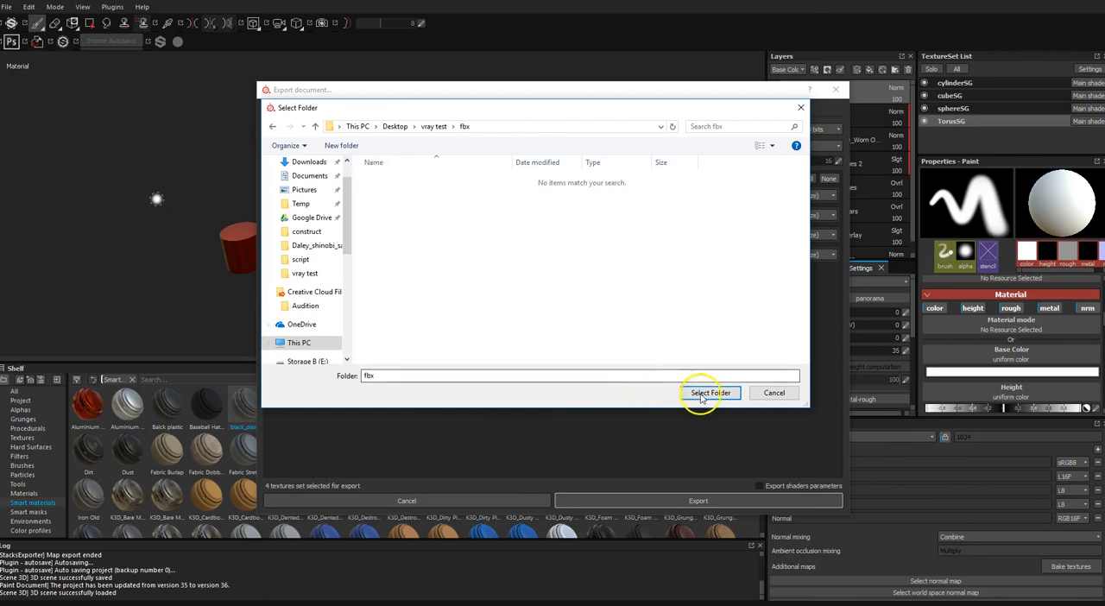
left_click(710, 392)
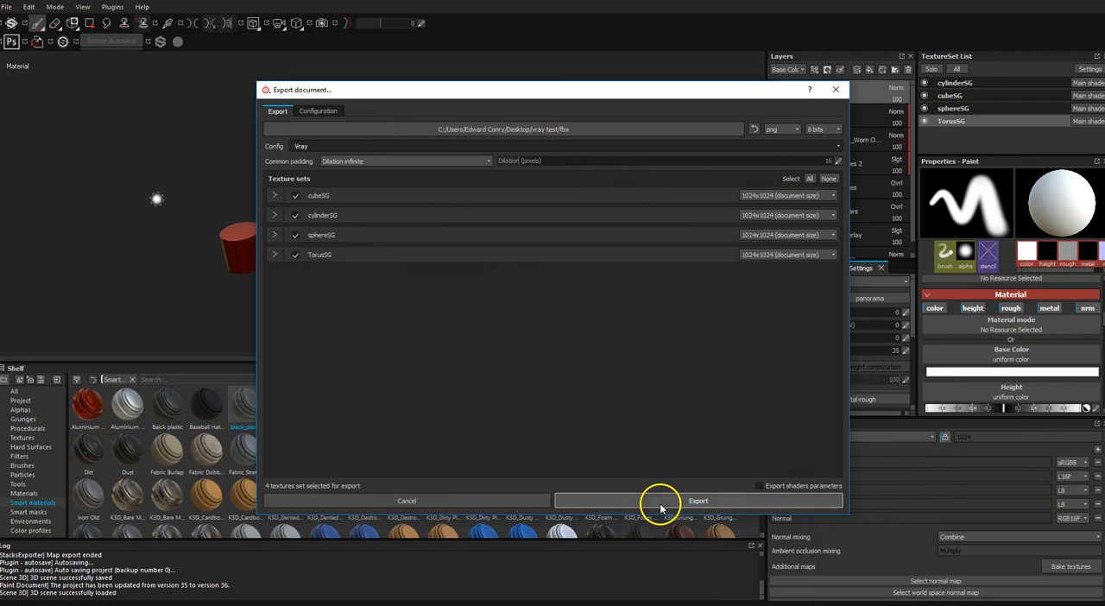
left_click(697, 500)
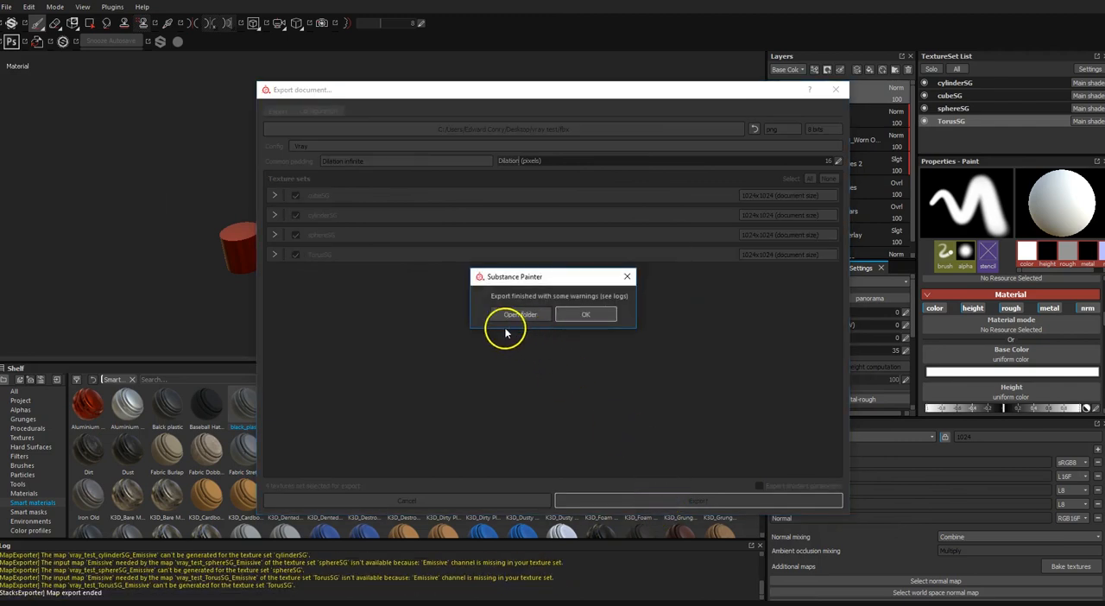
- Show the fbx folder in Details view, review the 24 exported maps, then close Explorer
left_click(585, 314)
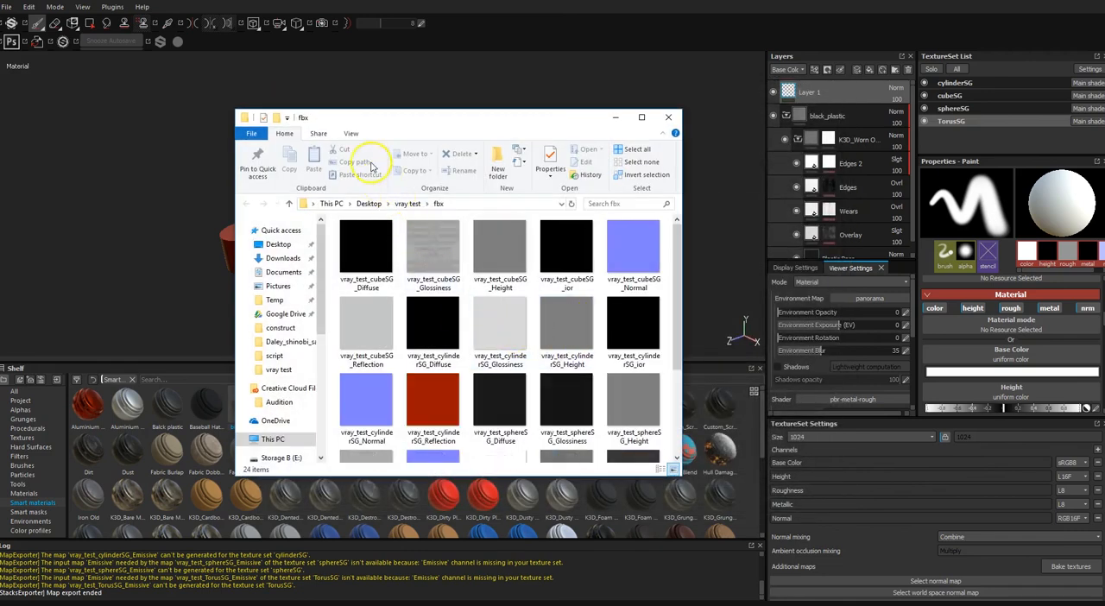
left_click(350, 133)
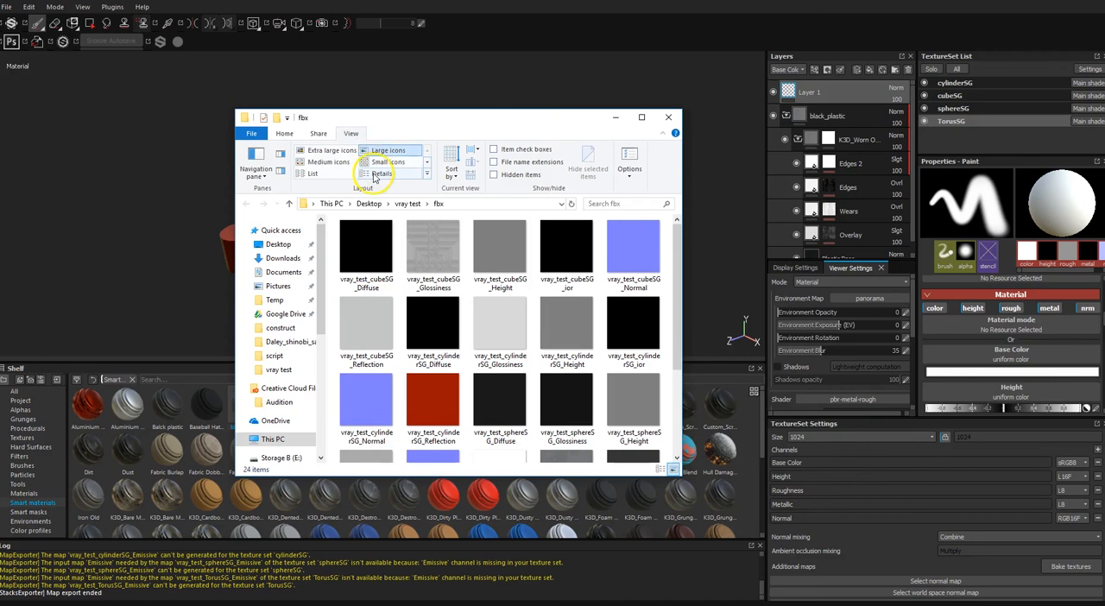
left_click(387, 174)
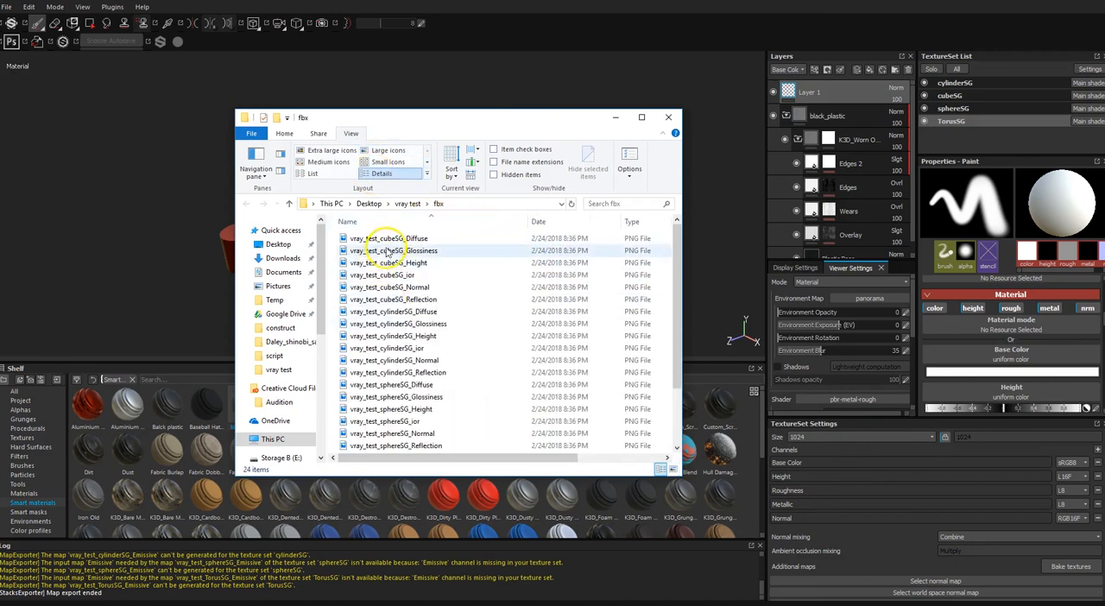
left_click(388, 238)
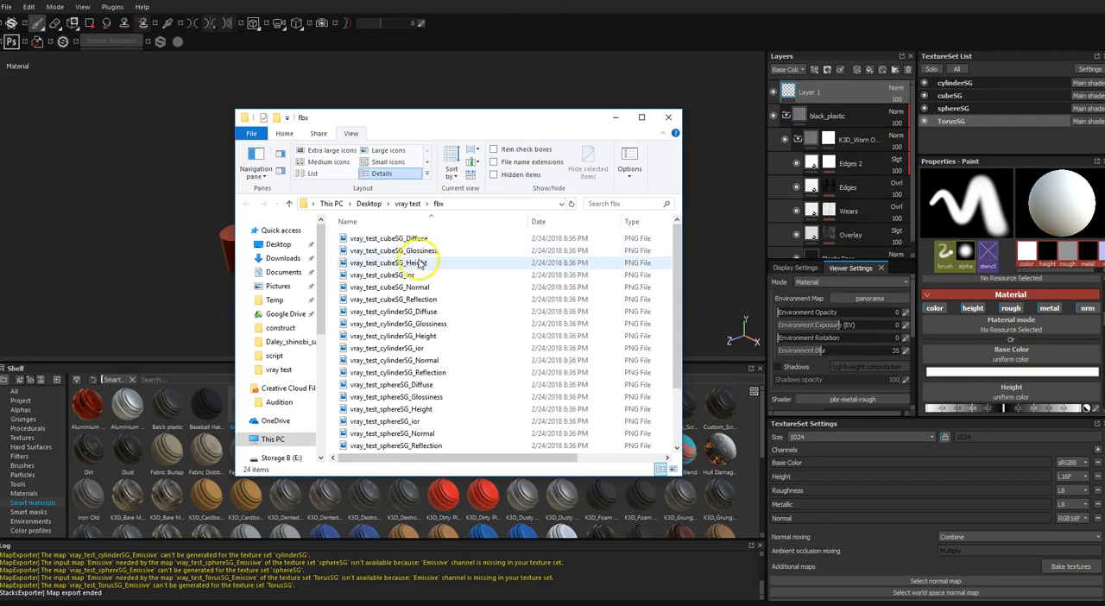
left_click(390, 275)
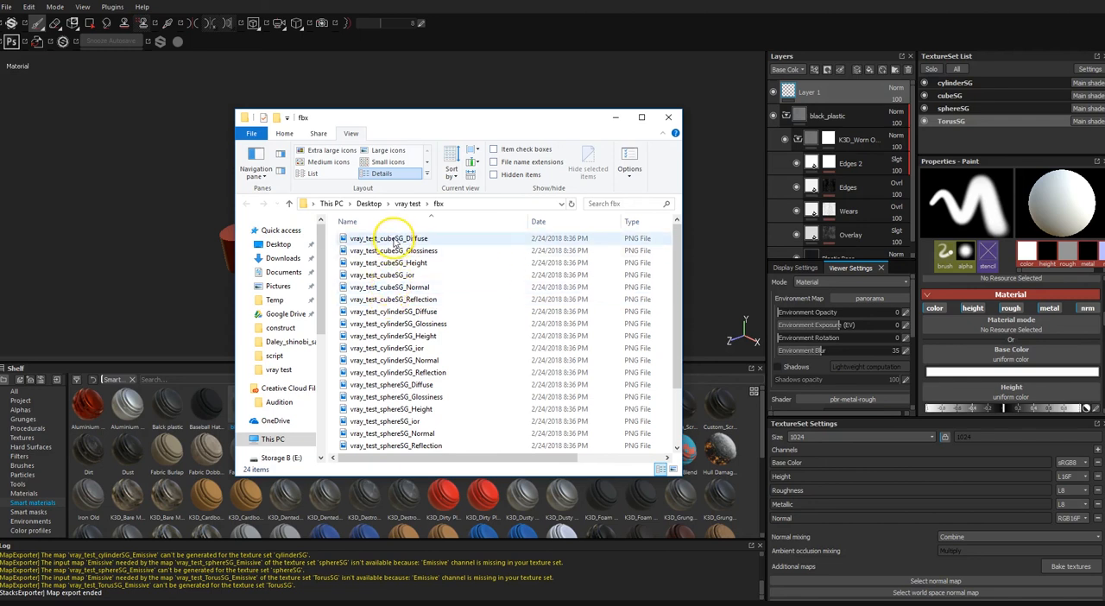
left_click(396, 251)
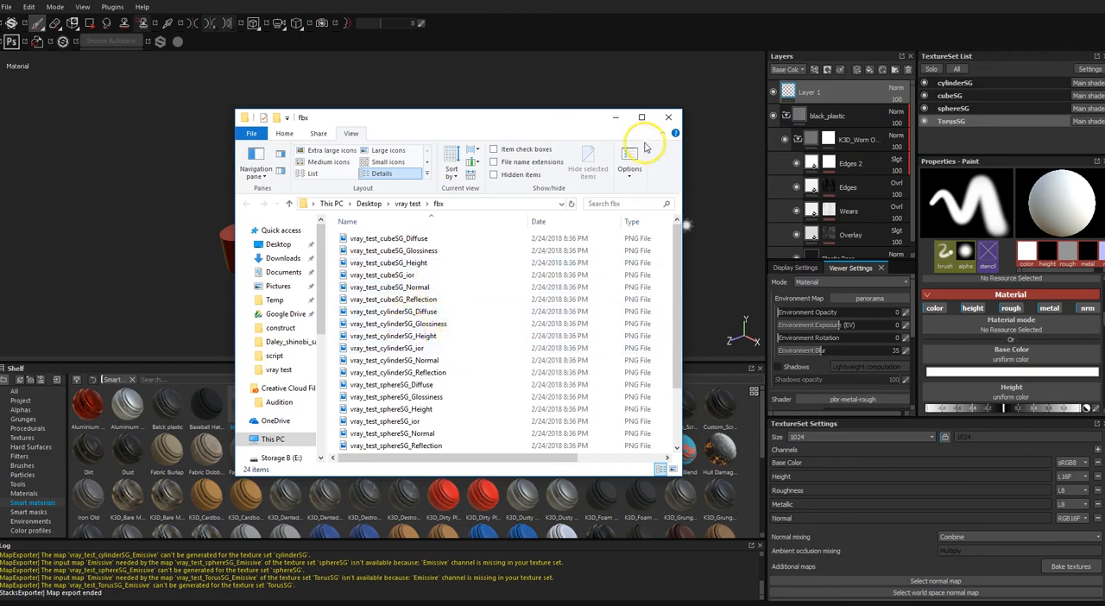
left_click(668, 116)
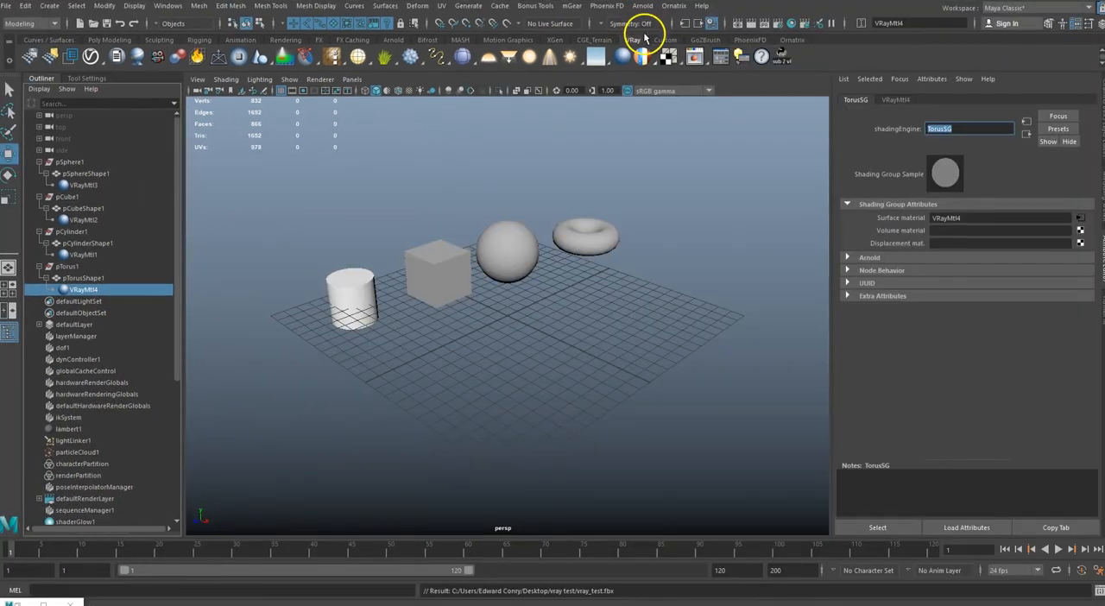
mouse_move(319, 213)
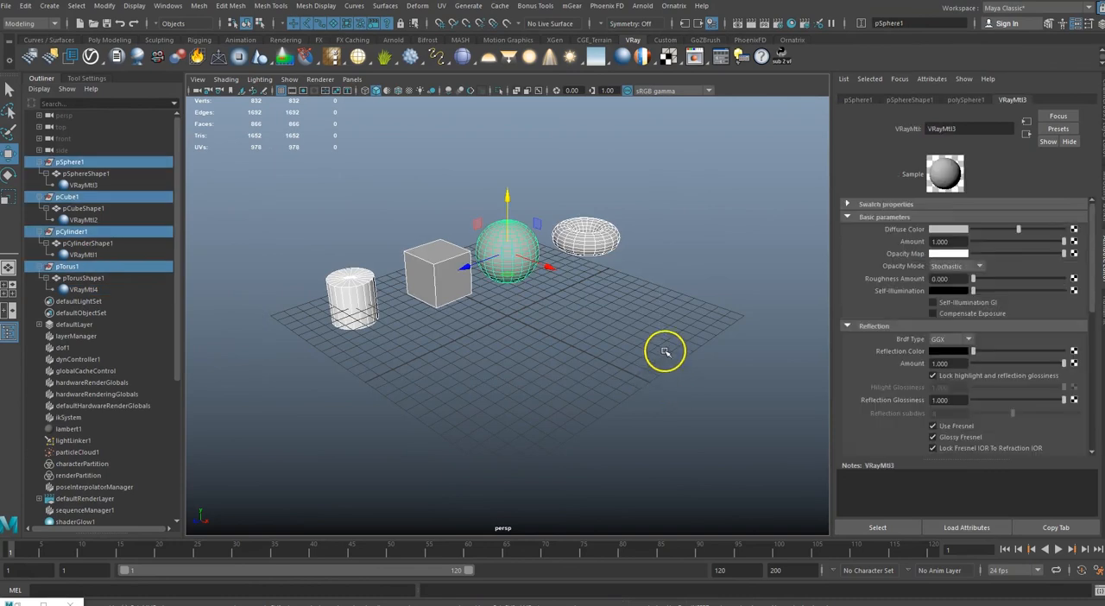
mouse_move(764, 55)
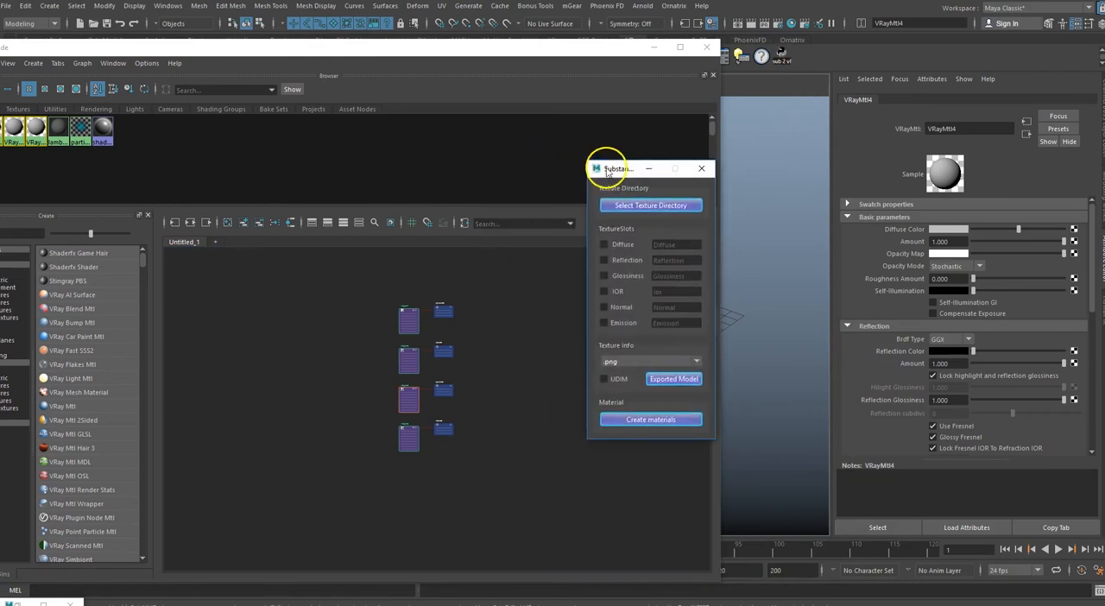
- Point the Substance-to-VRay importer at the fbx folder, enable all six map slots, and create the materials
left_click(650, 204)
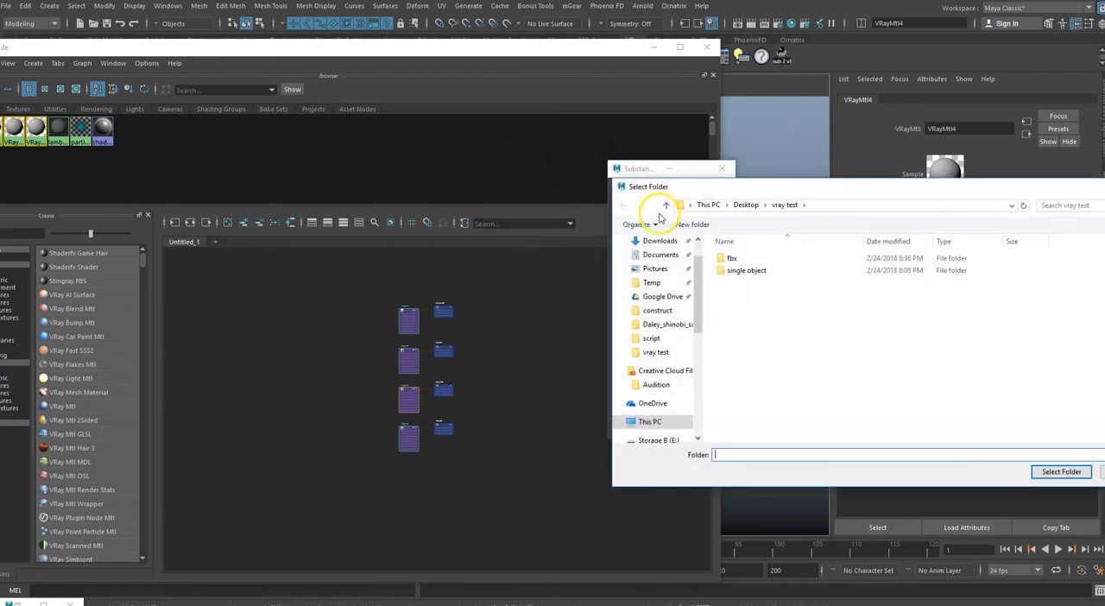
double_click(731, 258)
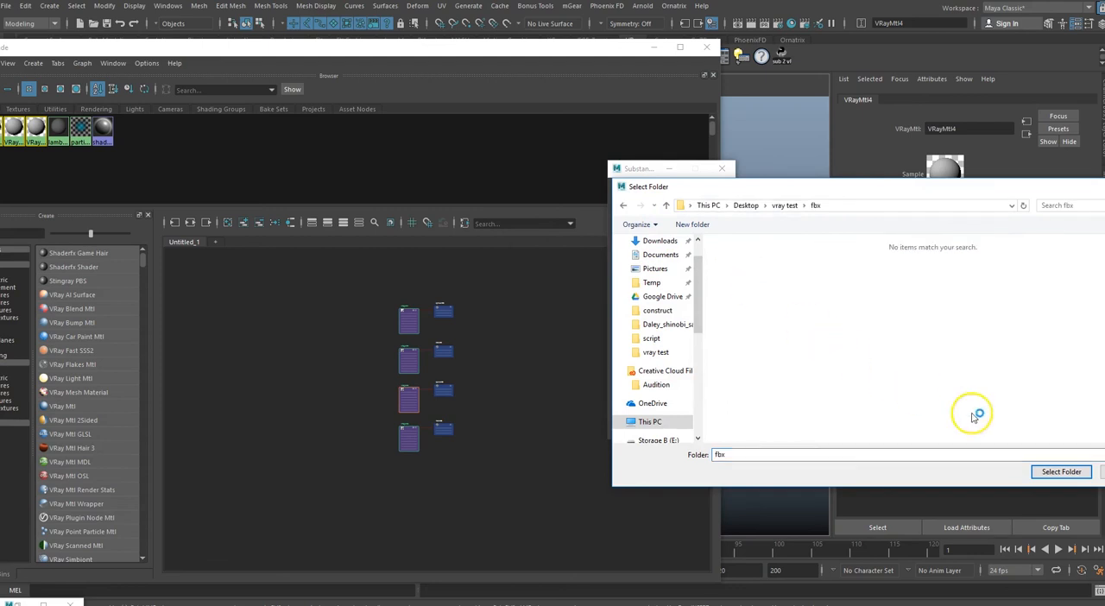
left_click(1059, 471)
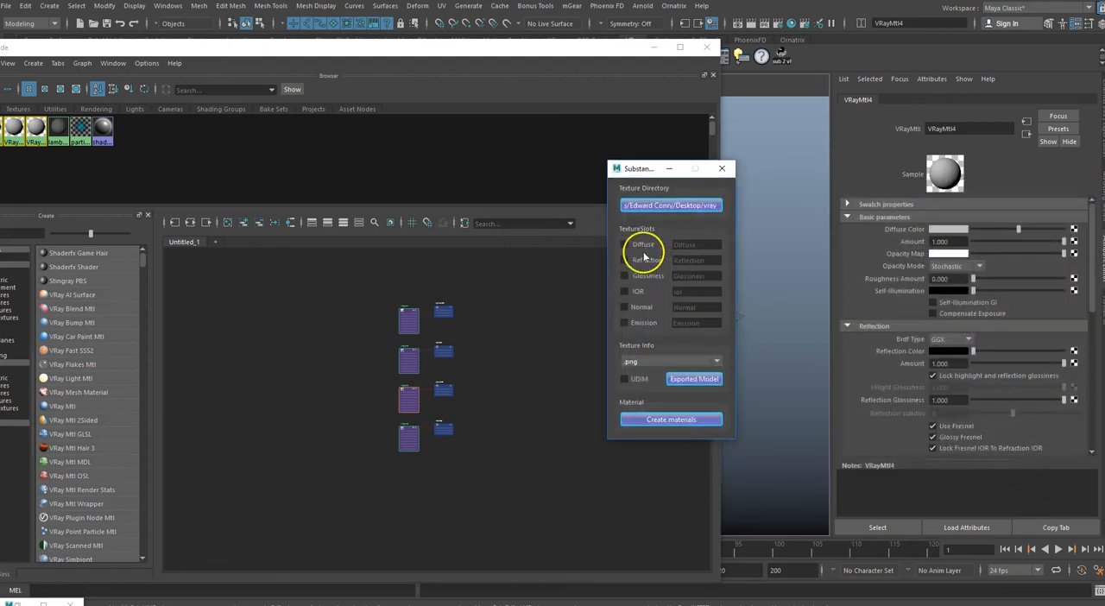
left_click(624, 245)
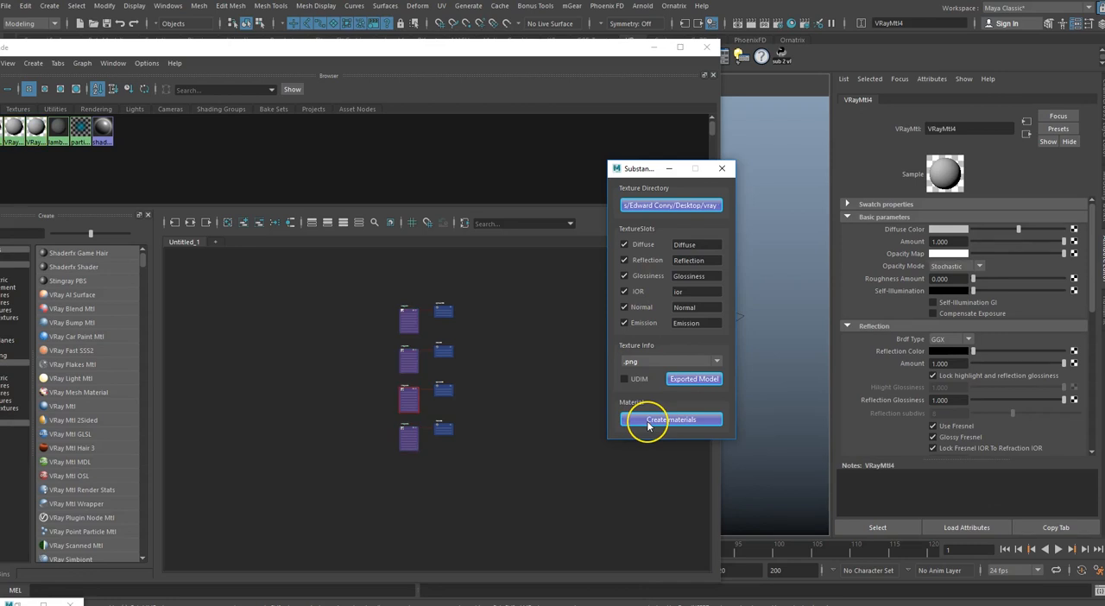
left_click(670, 418)
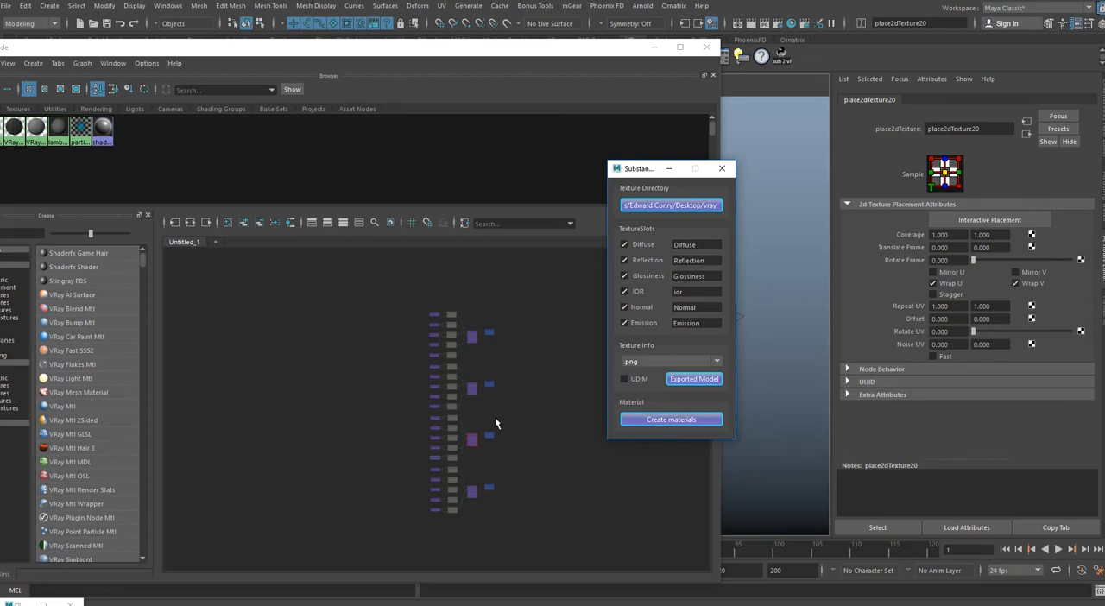
mouse_move(496, 433)
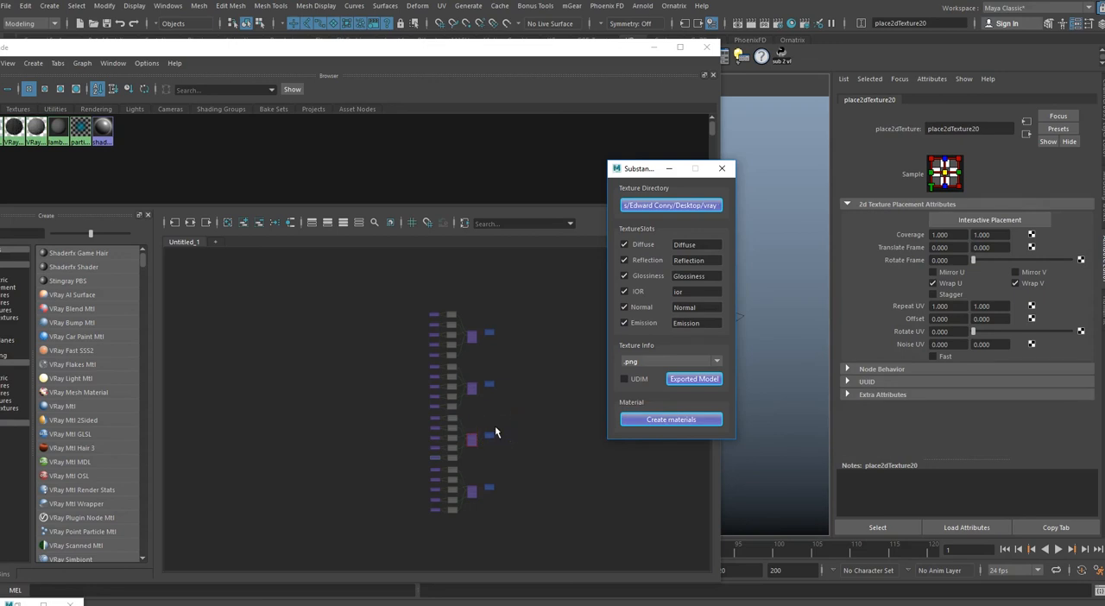